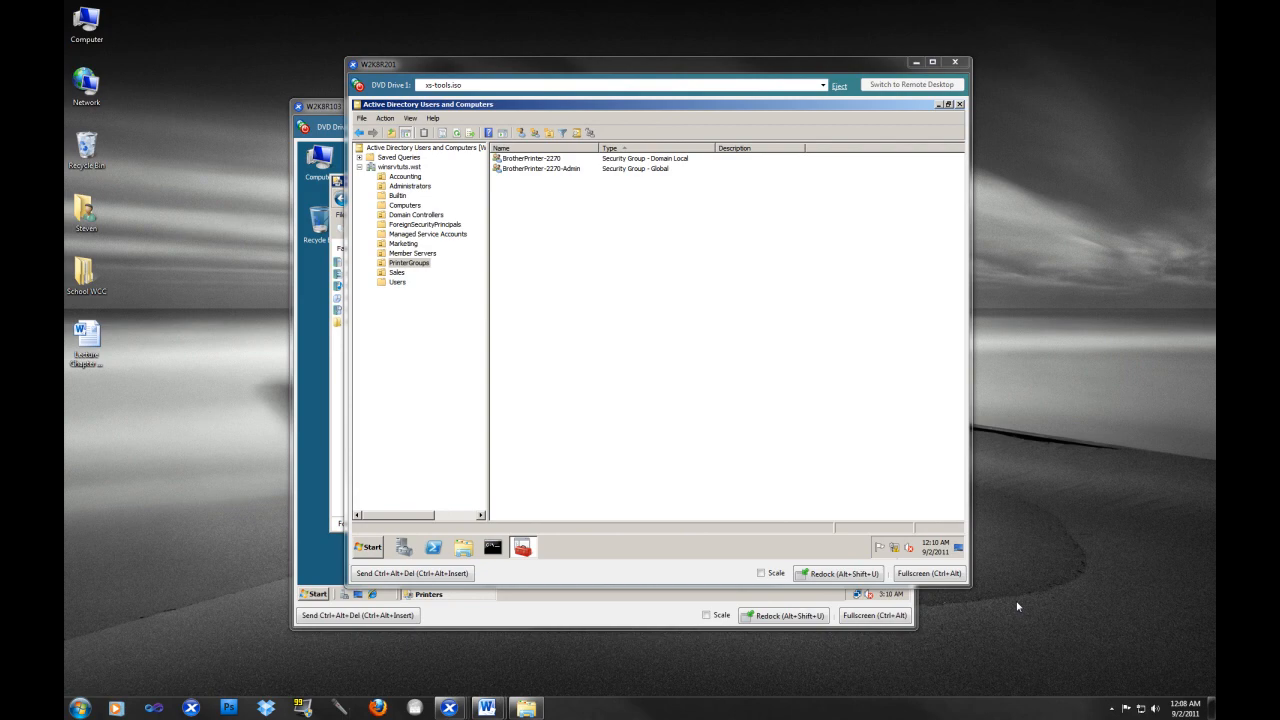
mouse_move(752, 60)
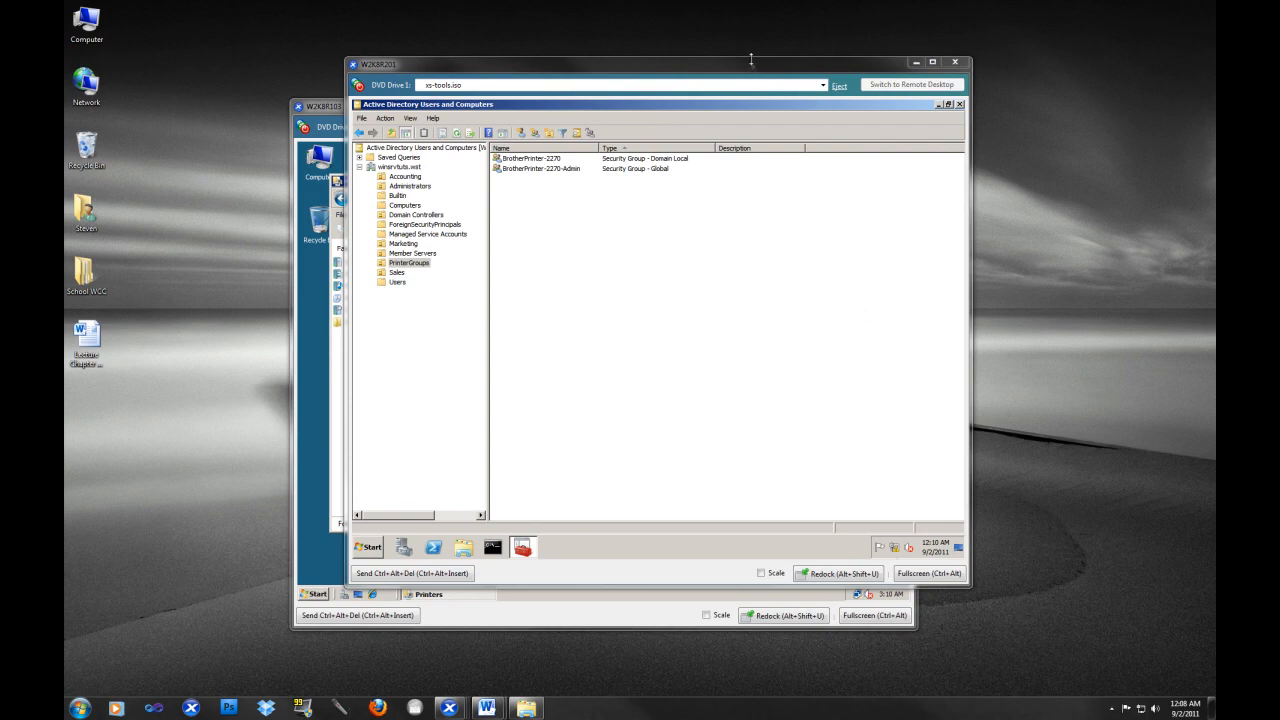
mouse_move(678, 376)
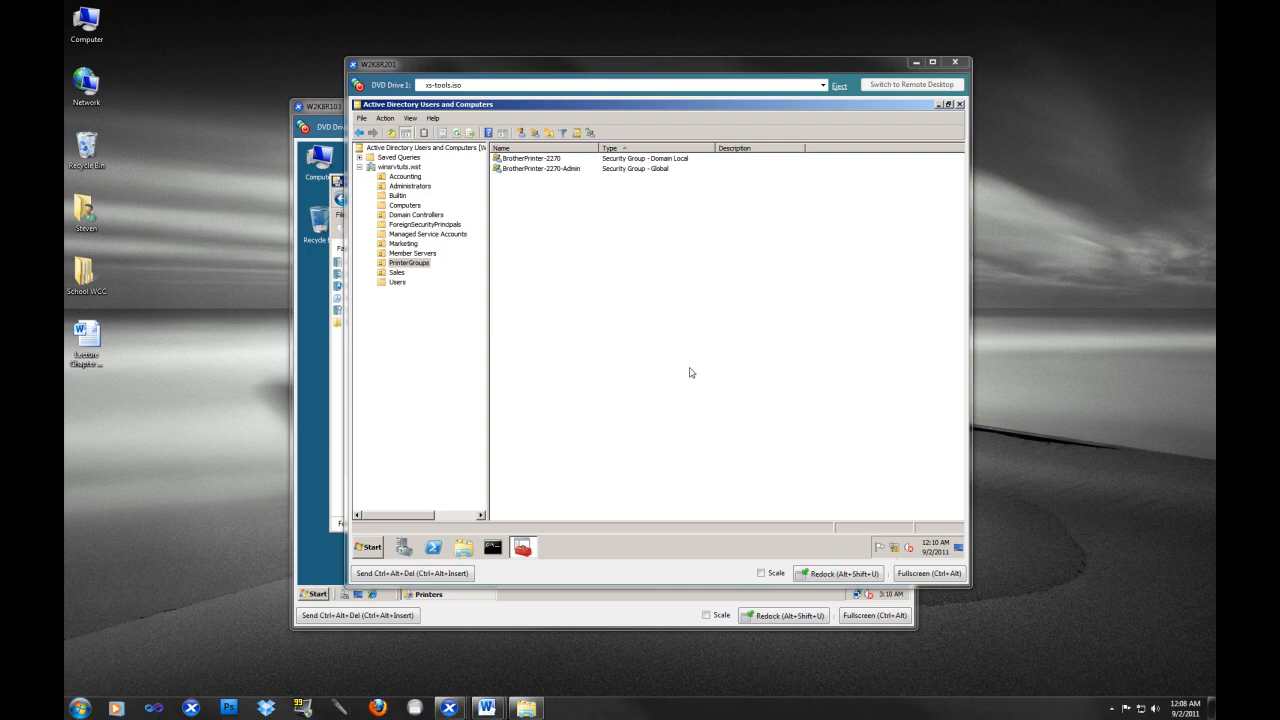
mouse_move(428, 198)
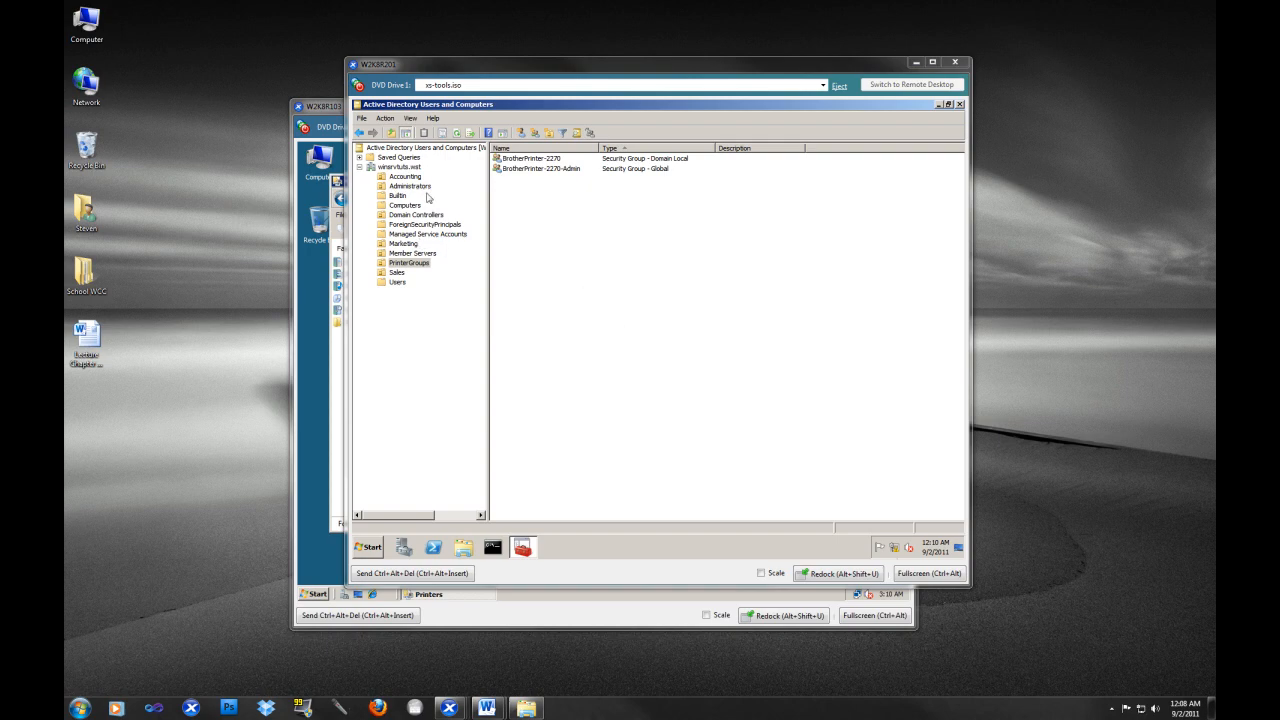
mouse_move(412, 188)
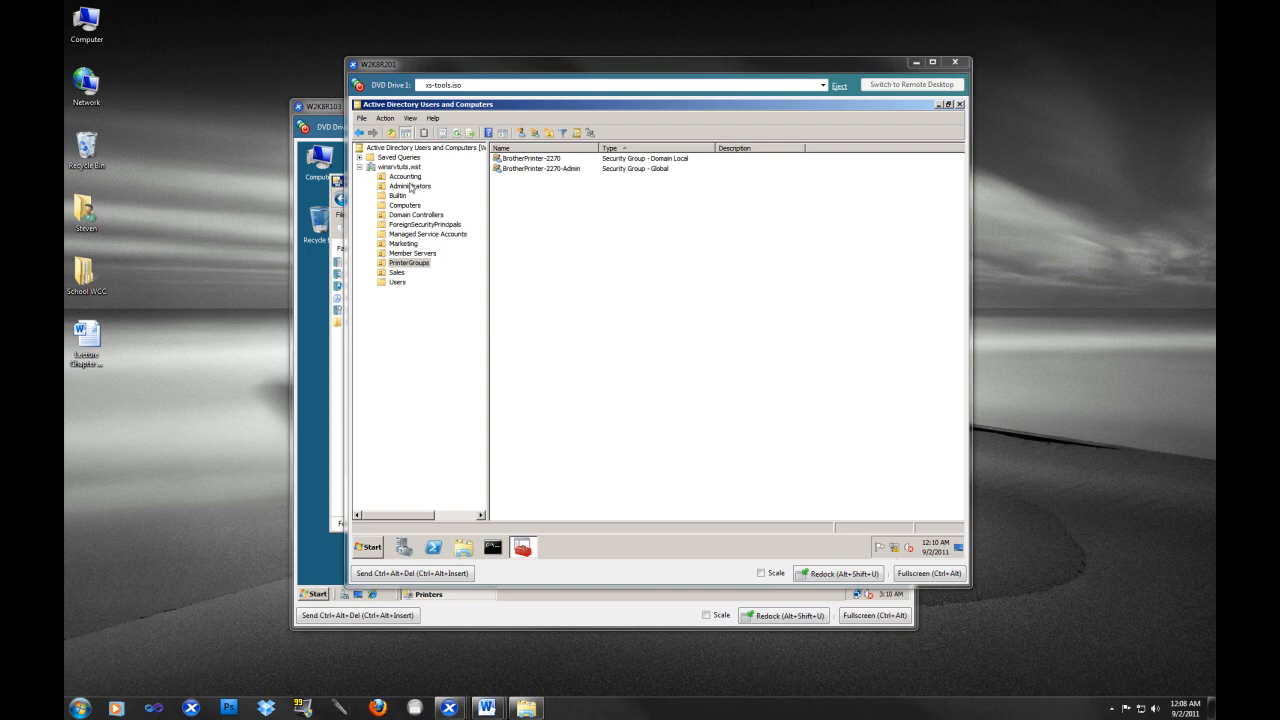
List the Accounting OU's objects: a computer, AccountingMgr and AccountingUsers groups and users
left_click(410, 186)
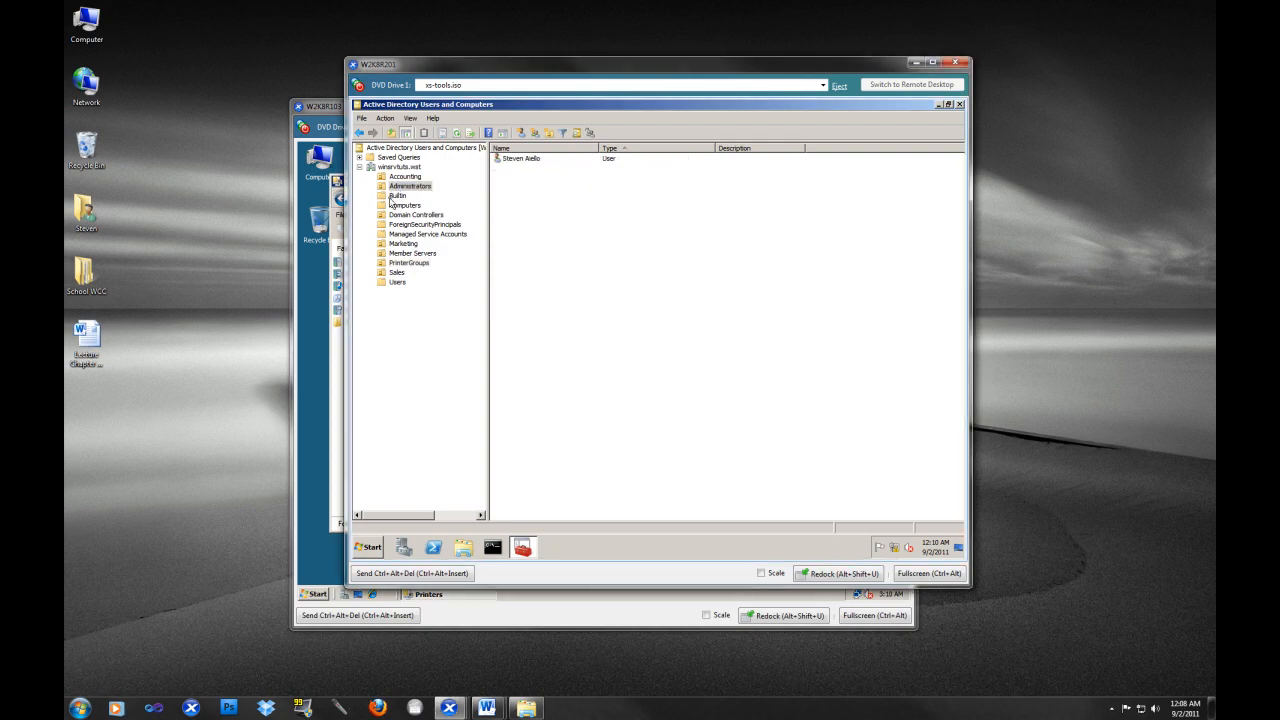
left_click(404, 176)
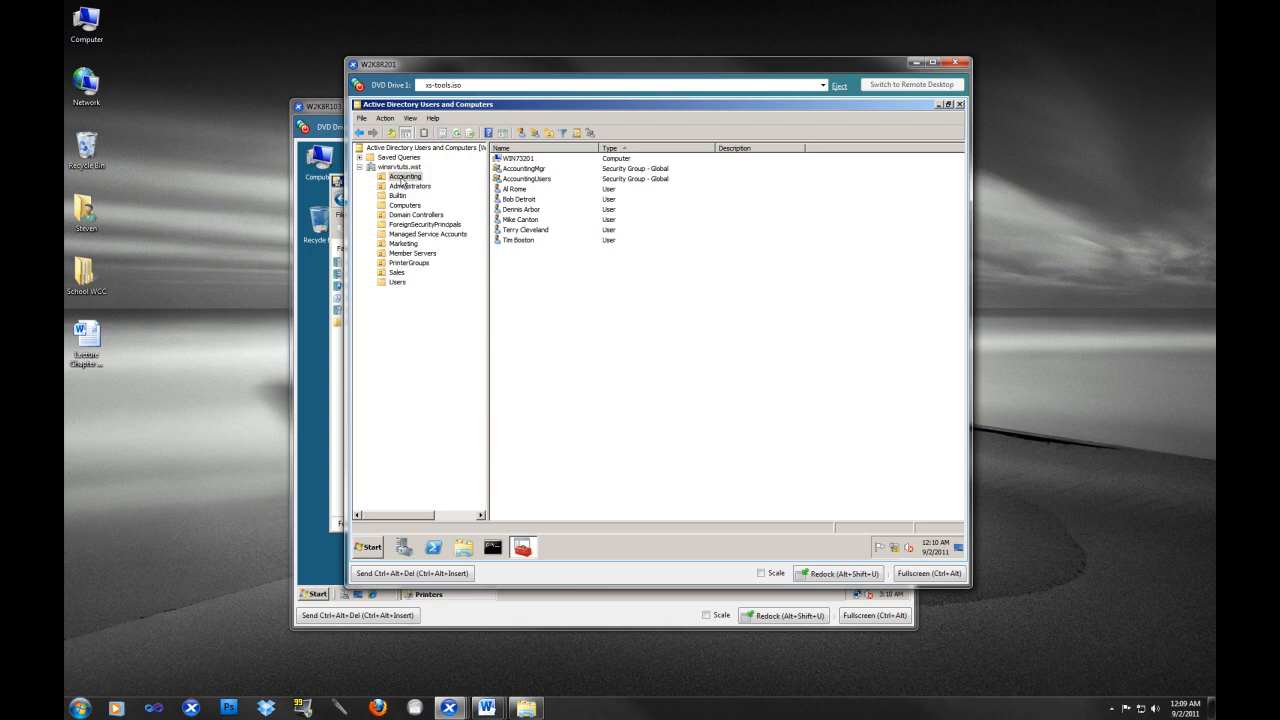
mouse_move(436, 184)
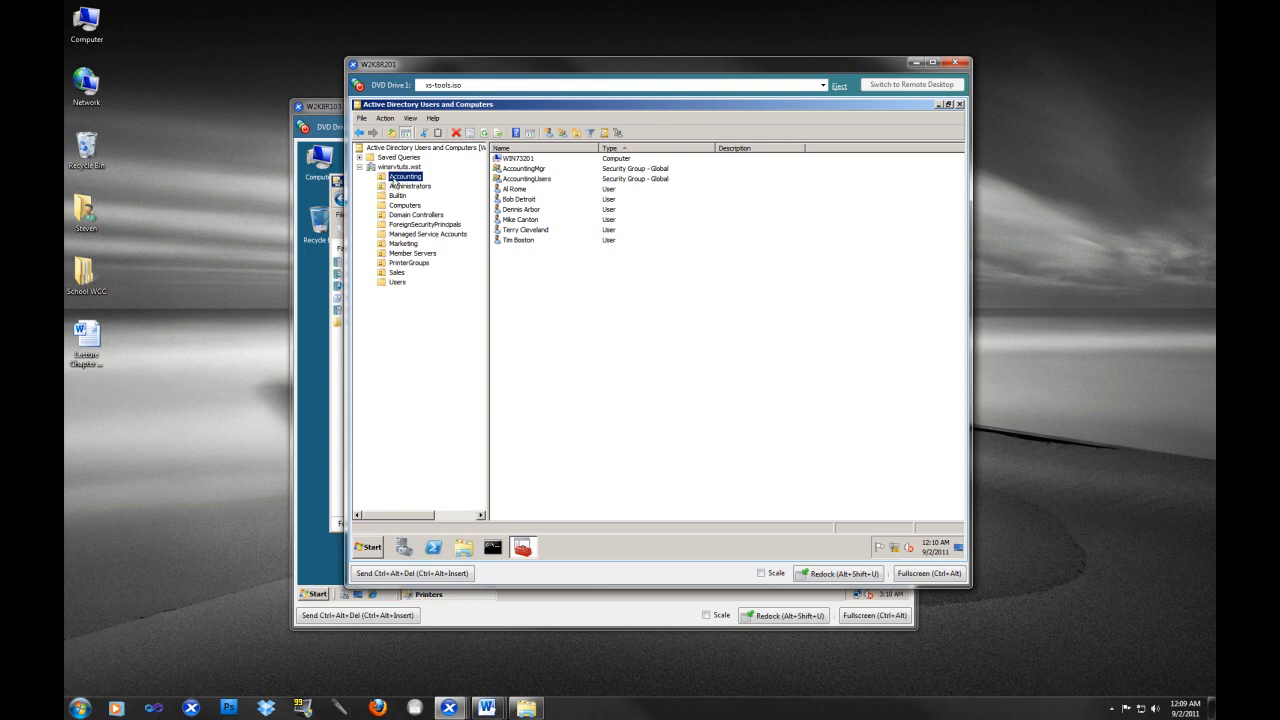
right_click(404, 176)
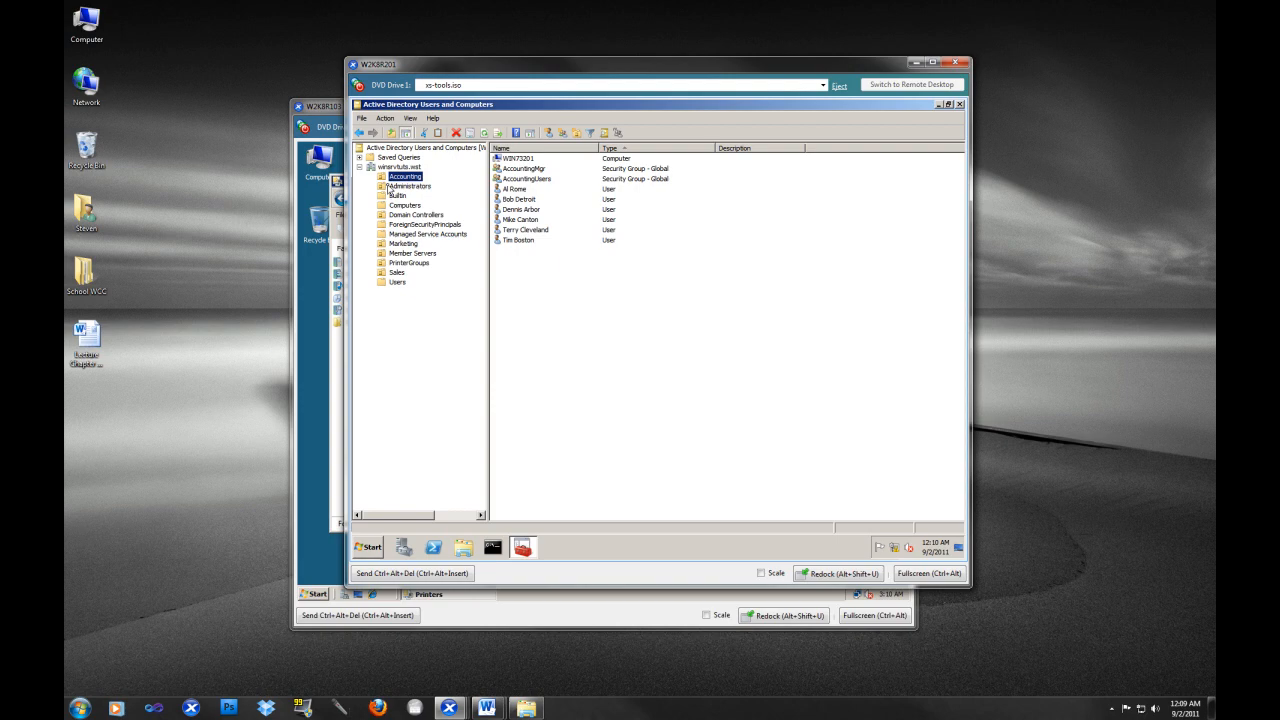
mouse_move(408, 180)
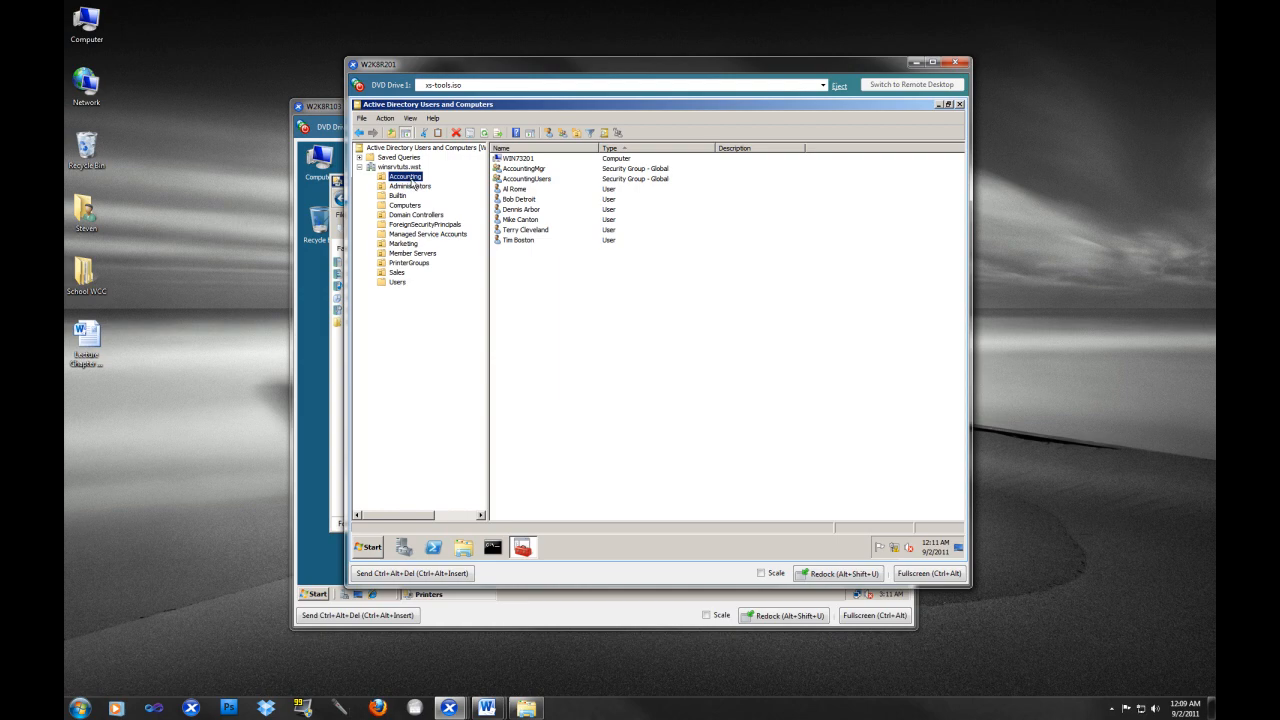
mouse_move(496, 172)
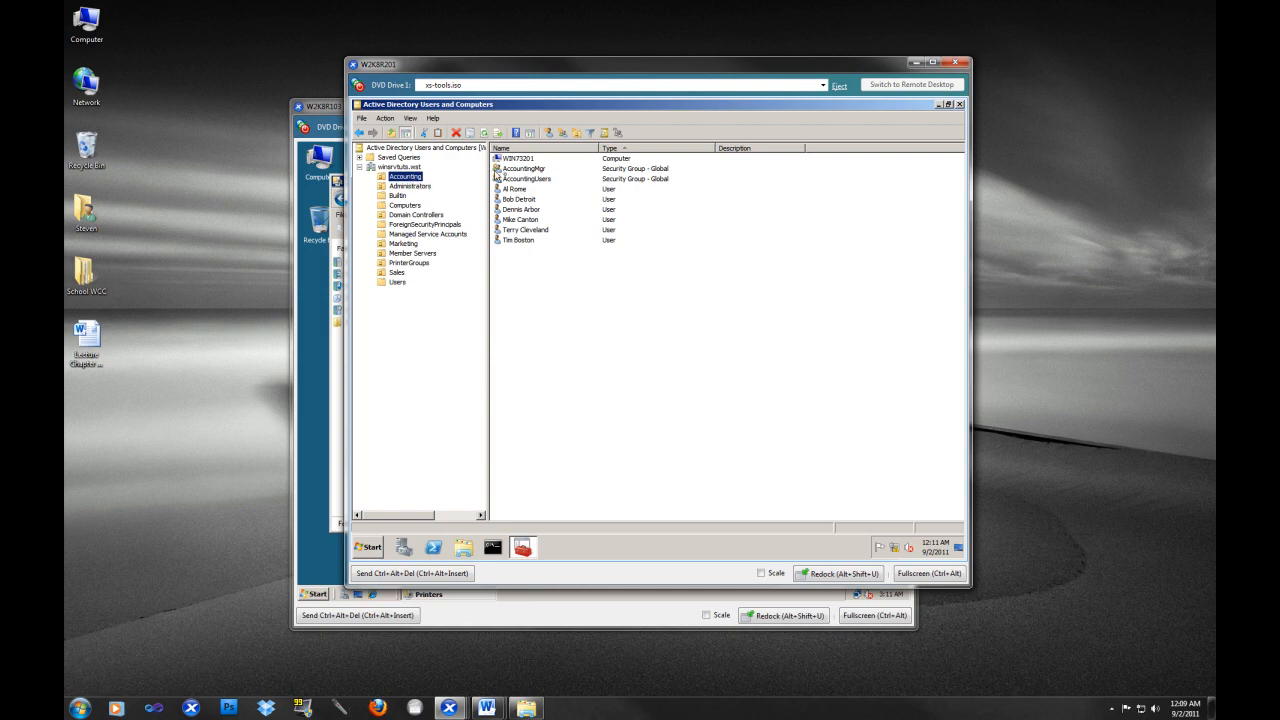
left_click(526, 178)
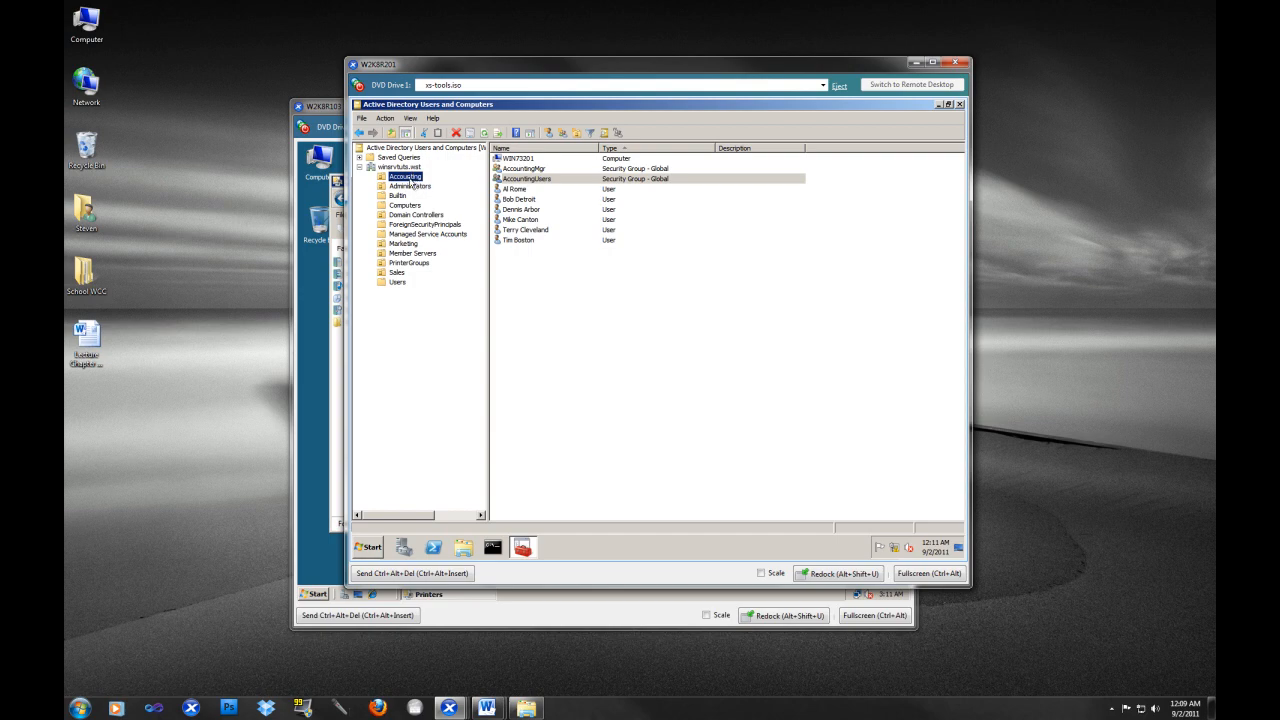
Show the Accounting OU's available actions, including Delegate Control
right_click(404, 176)
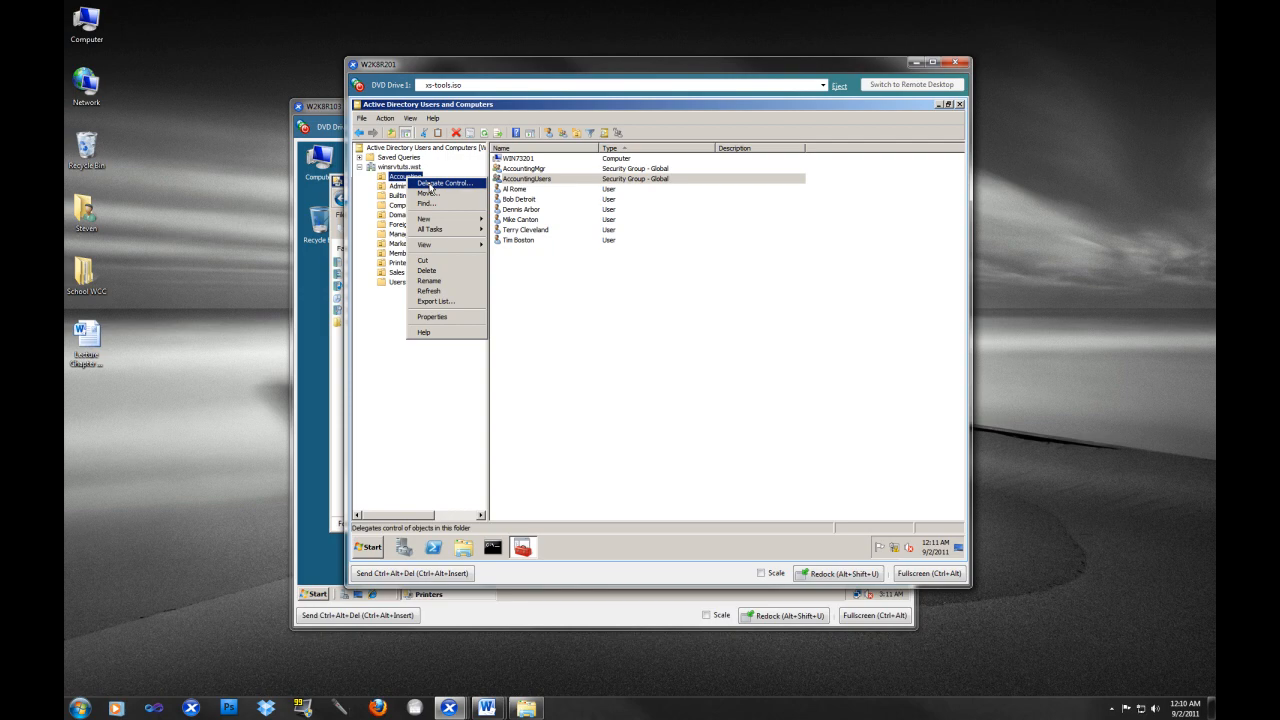
mouse_move(432, 188)
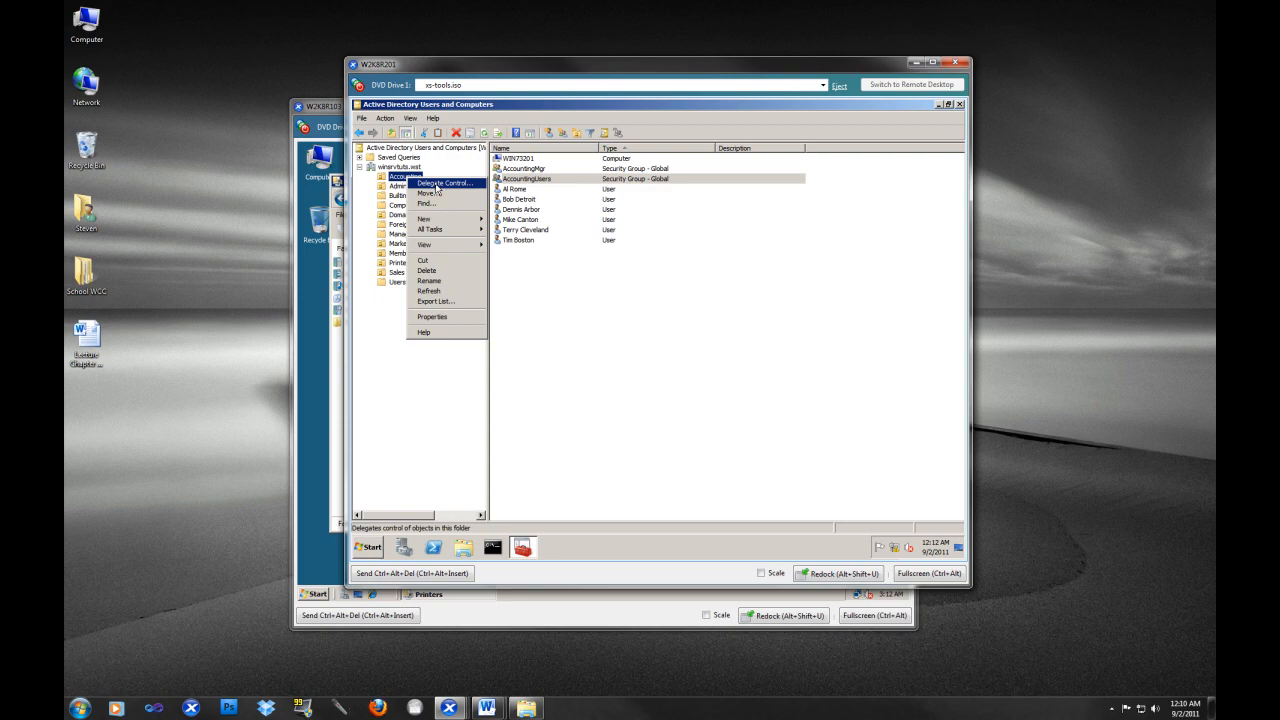
Start delegating Accounting and resolve 'Acc' to the AccountingMgr group as delegate
left_click(440, 182)
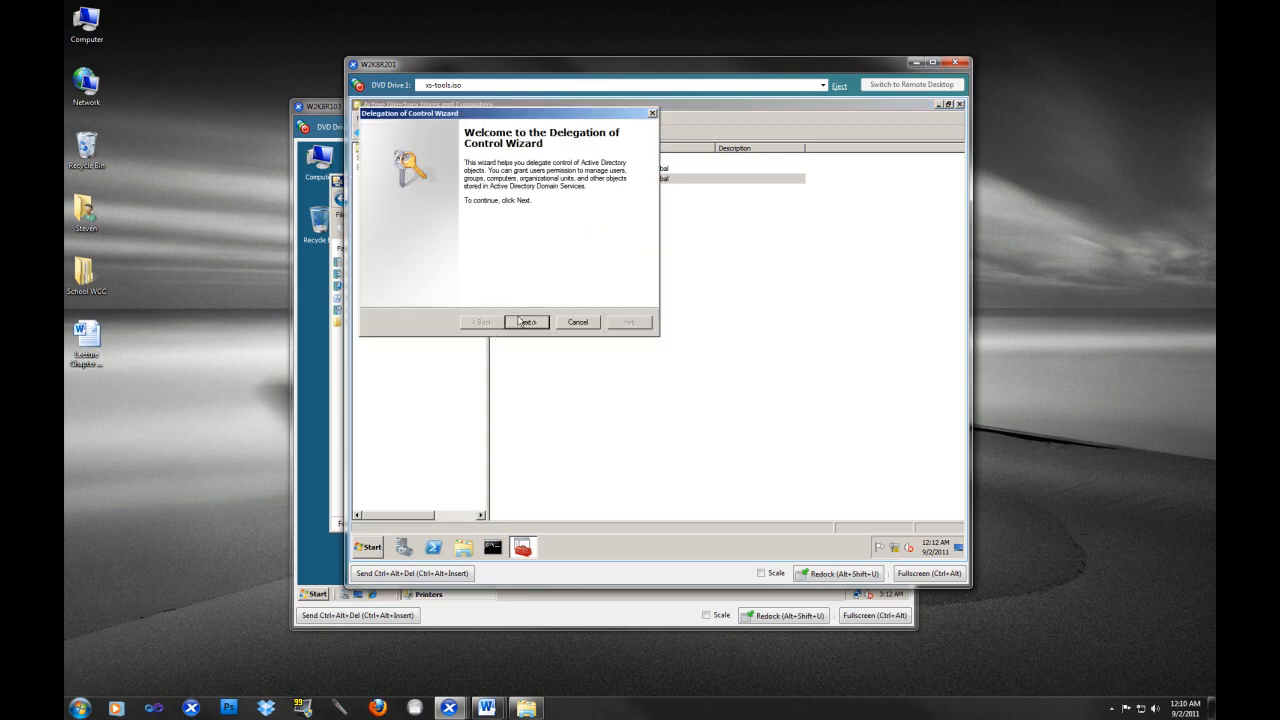
left_click(524, 320)
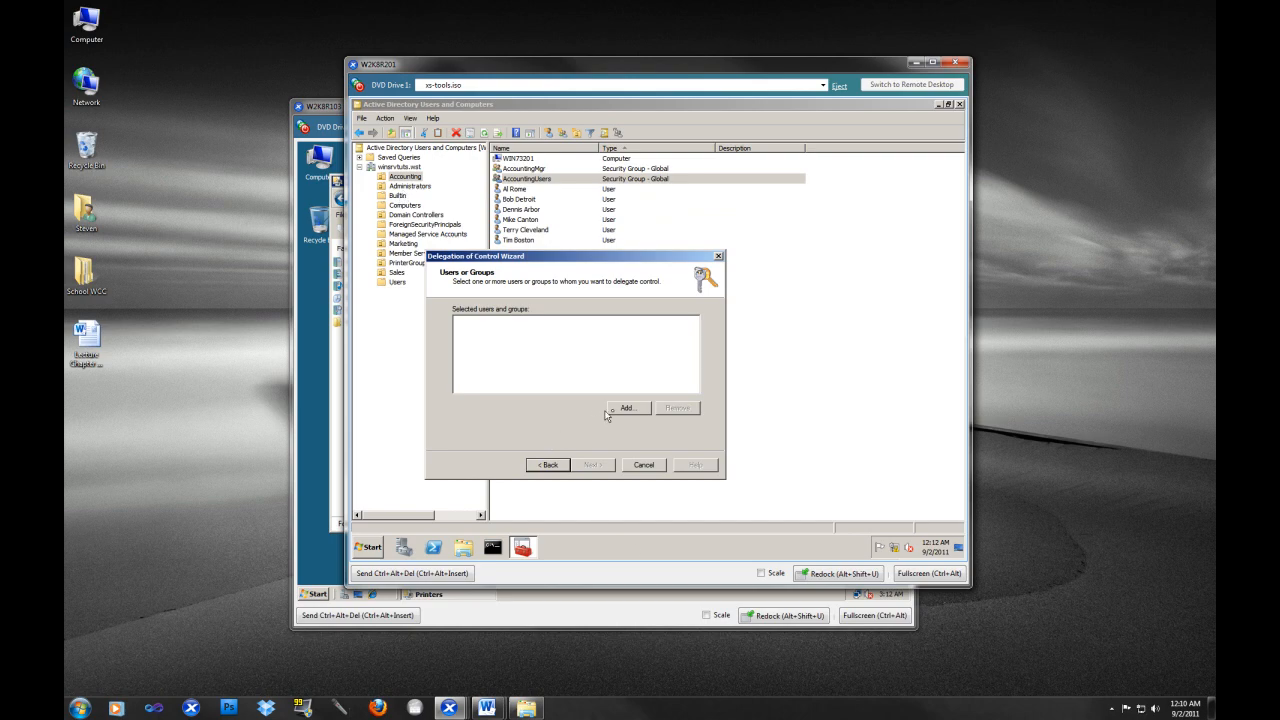
left_click(628, 408)
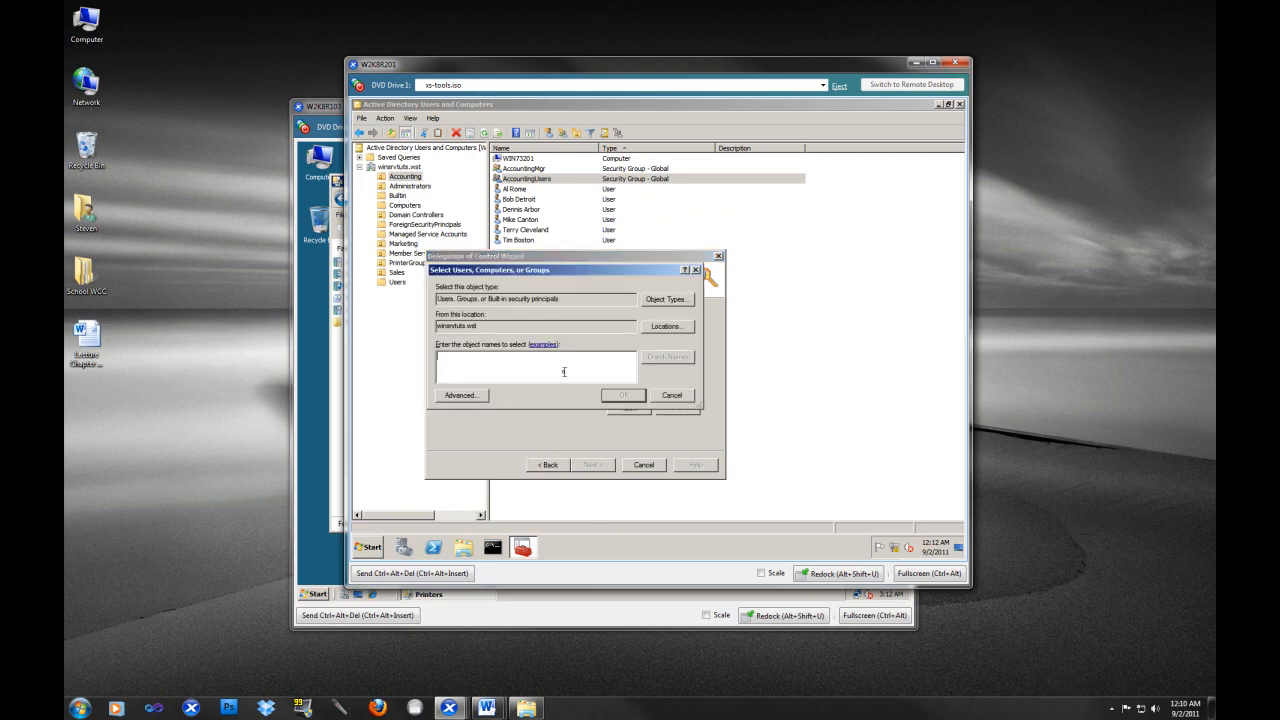
type("Account")
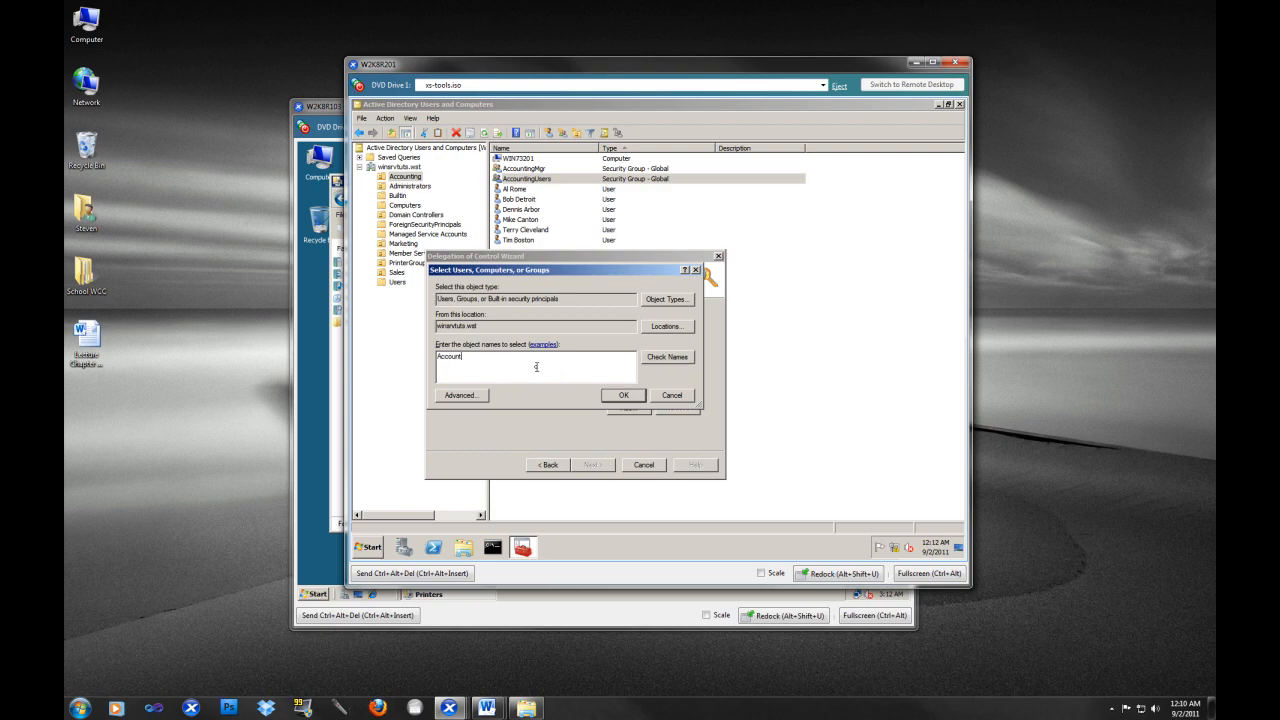
left_click(668, 356)
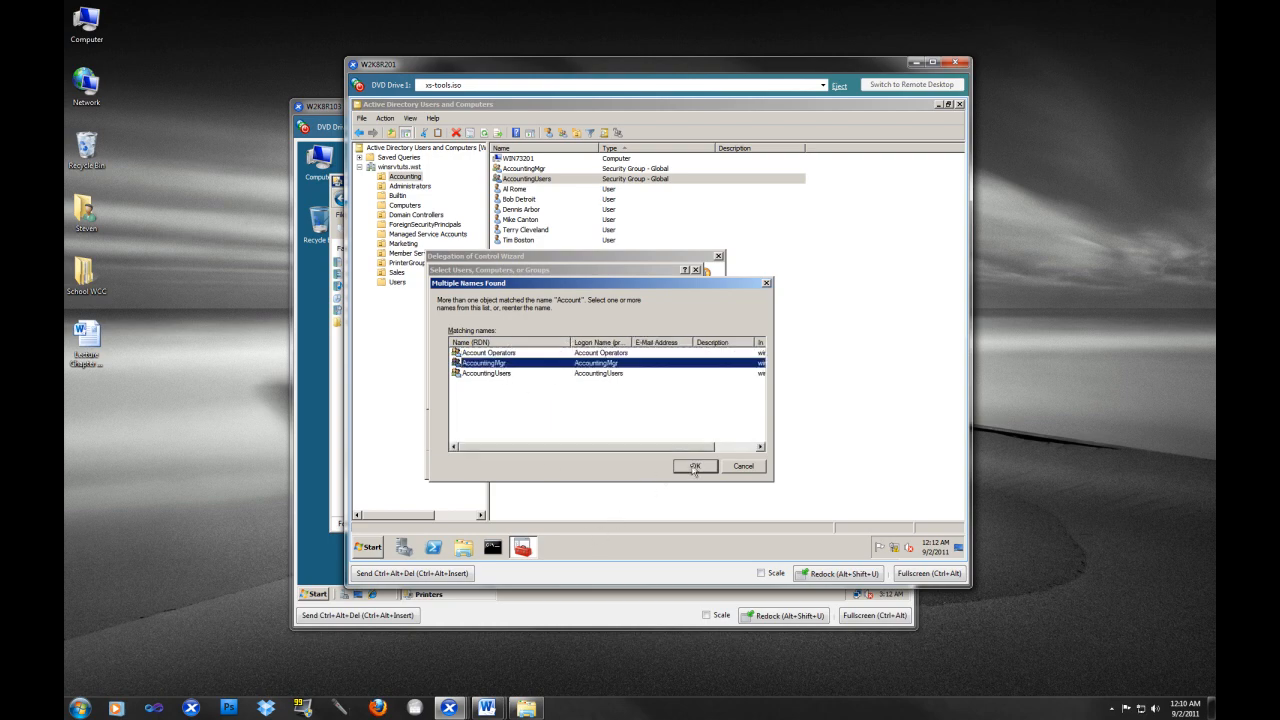
left_click(696, 466)
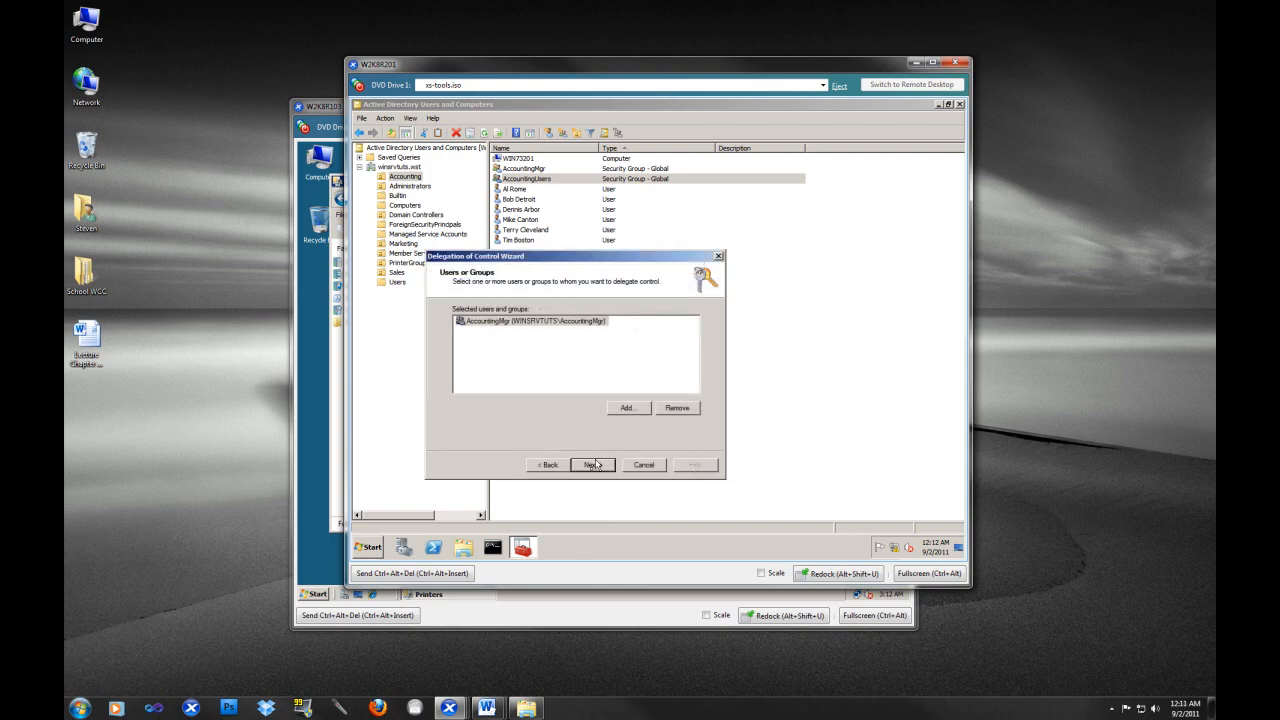
Tick several common user-account management tasks to delegate to AccountingMgr
left_click(592, 464)
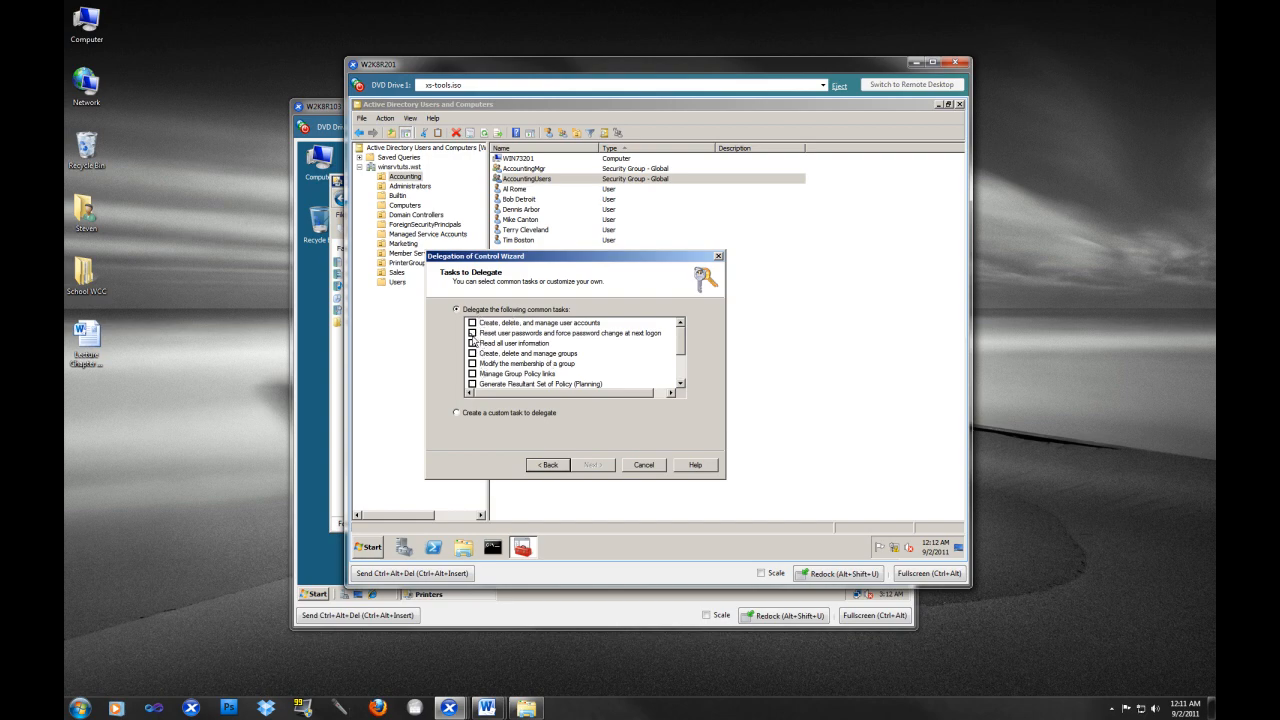
left_click(472, 342)
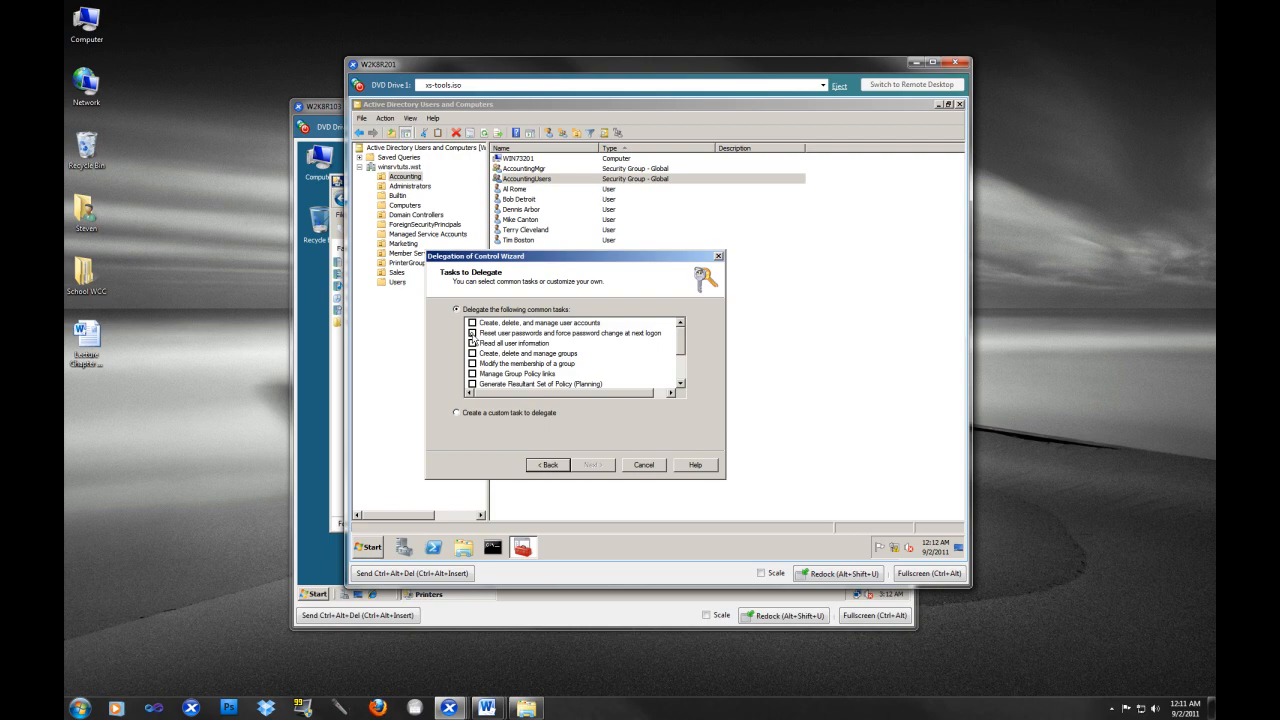
left_click(472, 374)
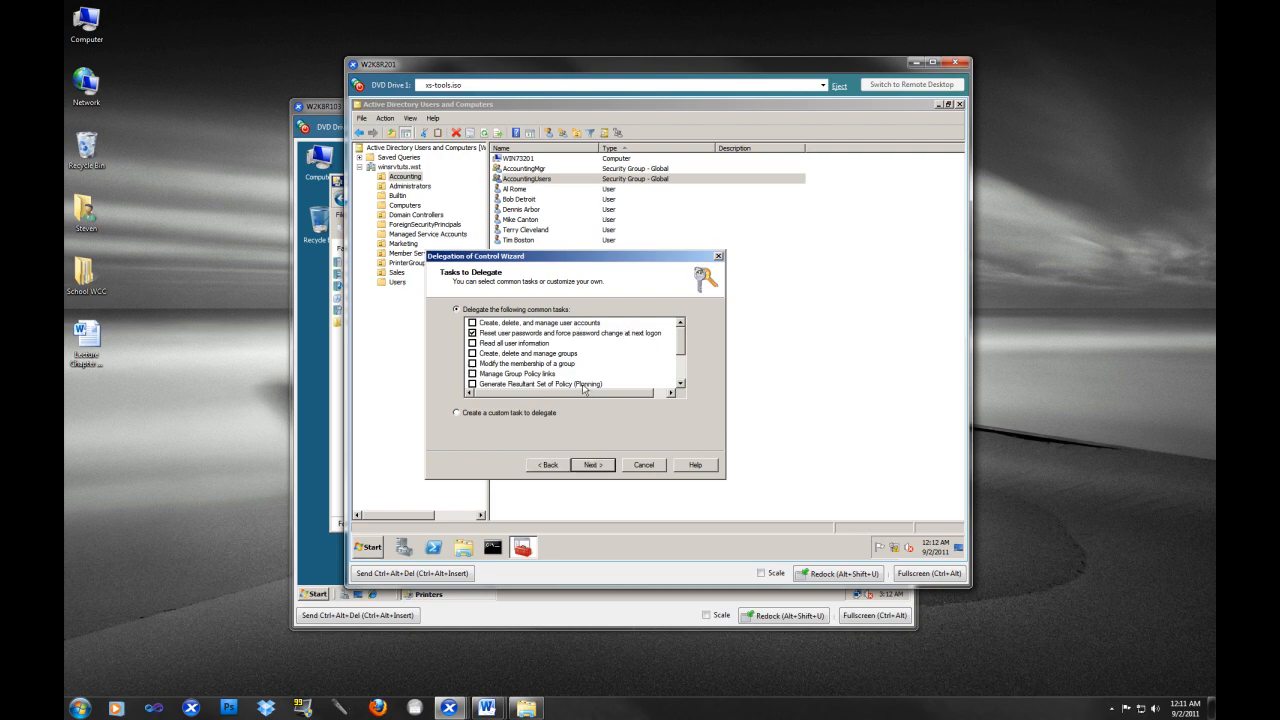
mouse_move(480, 374)
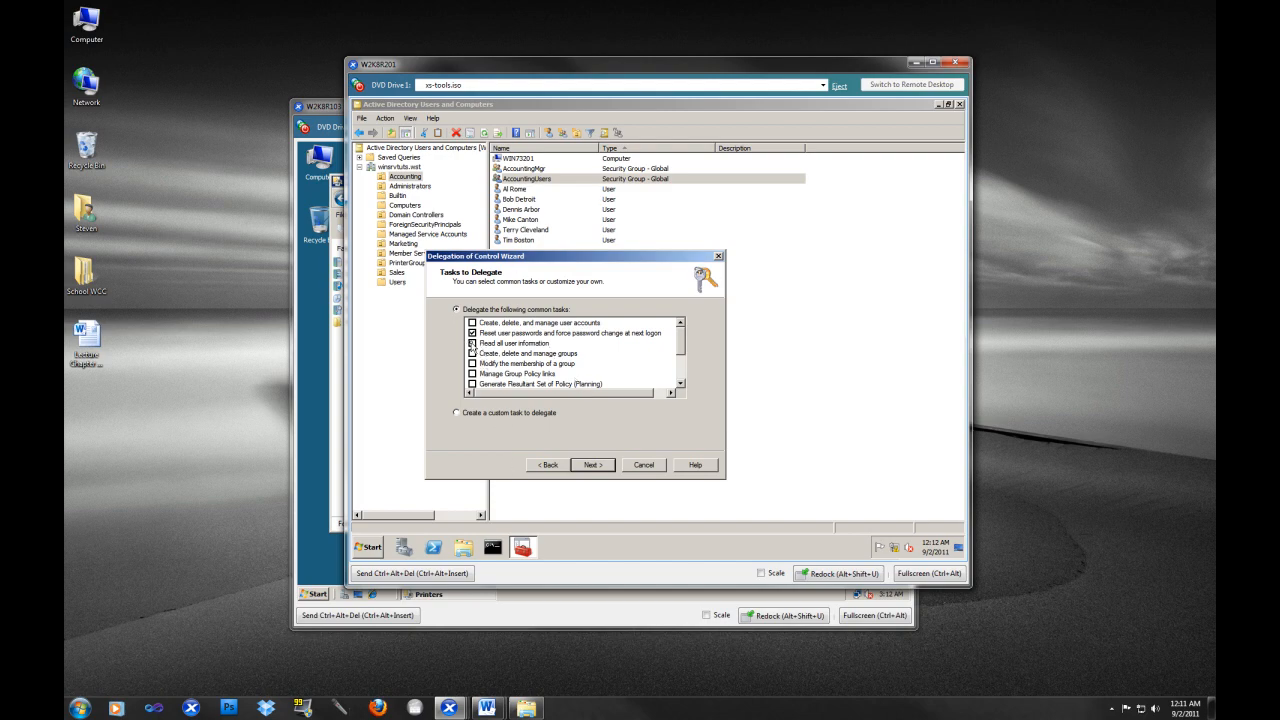
left_click(472, 344)
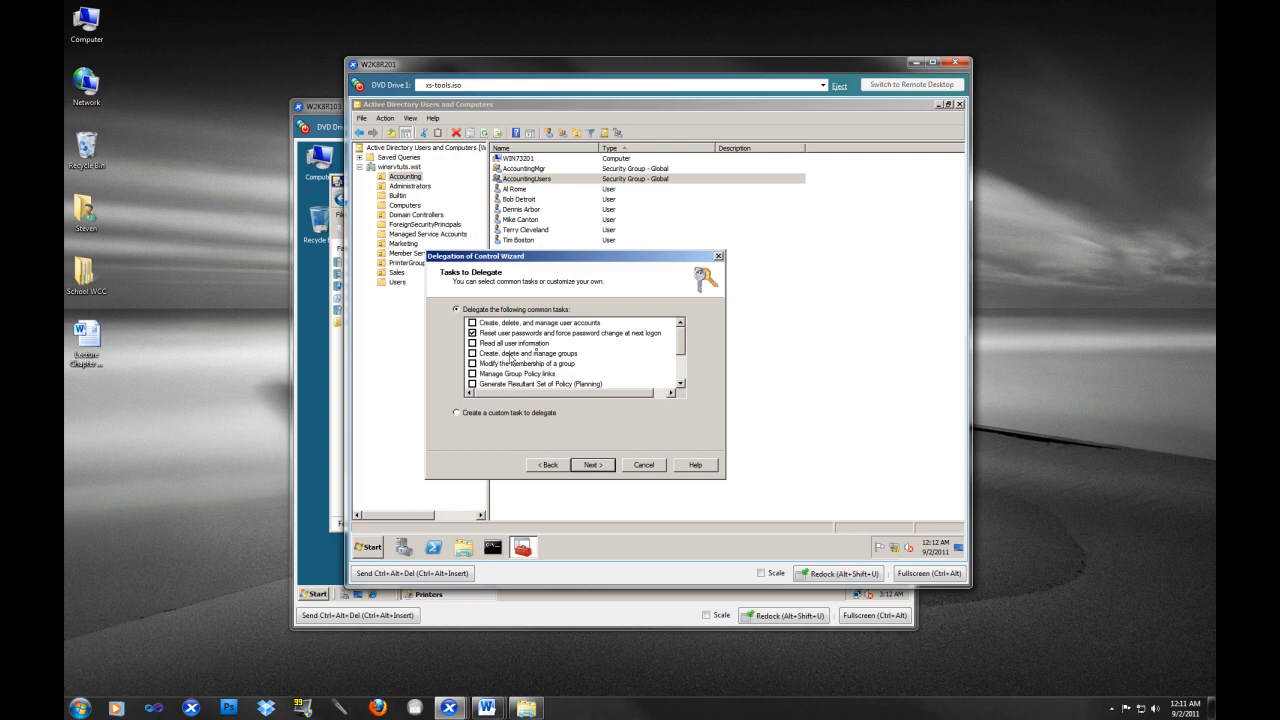
mouse_move(668, 348)
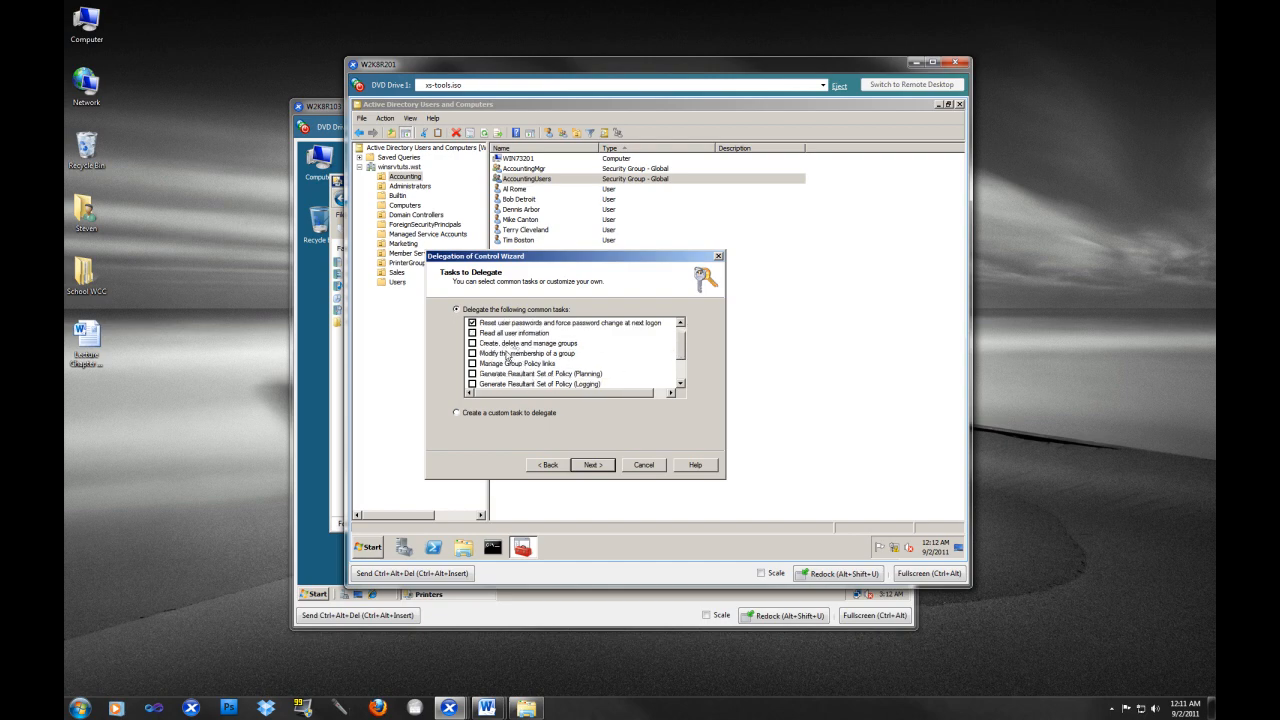
mouse_move(600, 360)
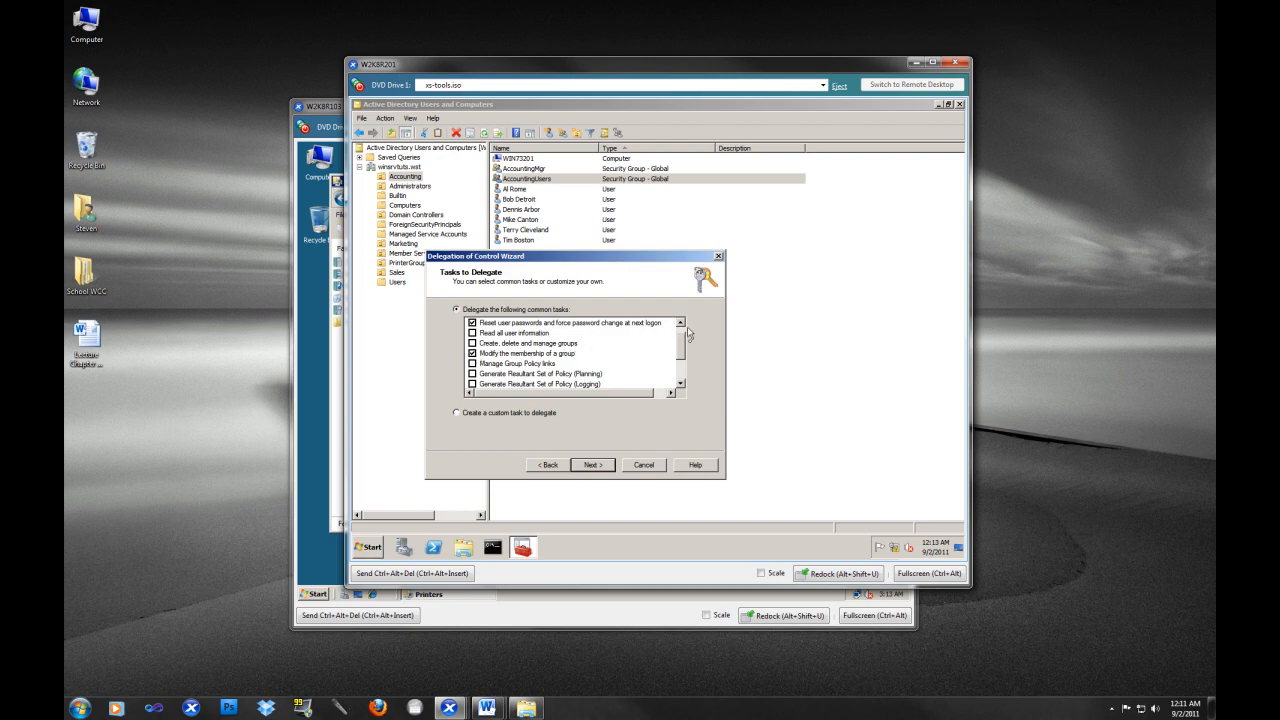
scroll("down", 3)
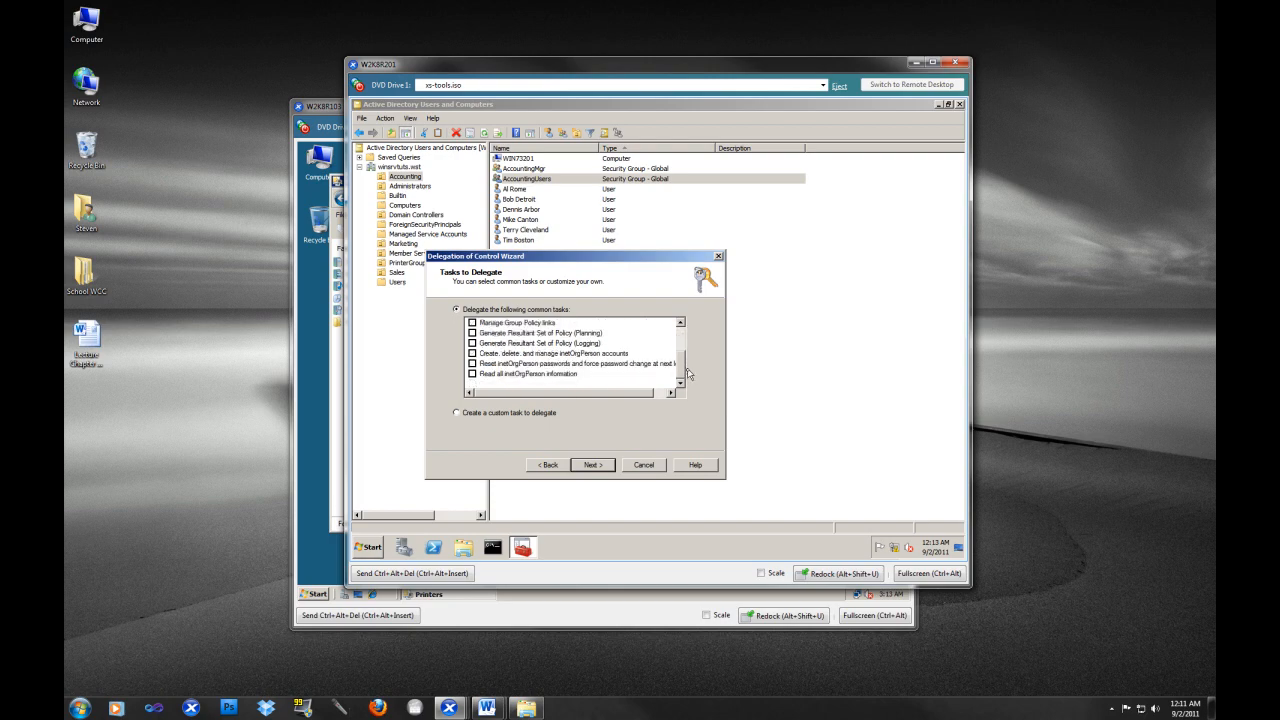
left_click(472, 352)
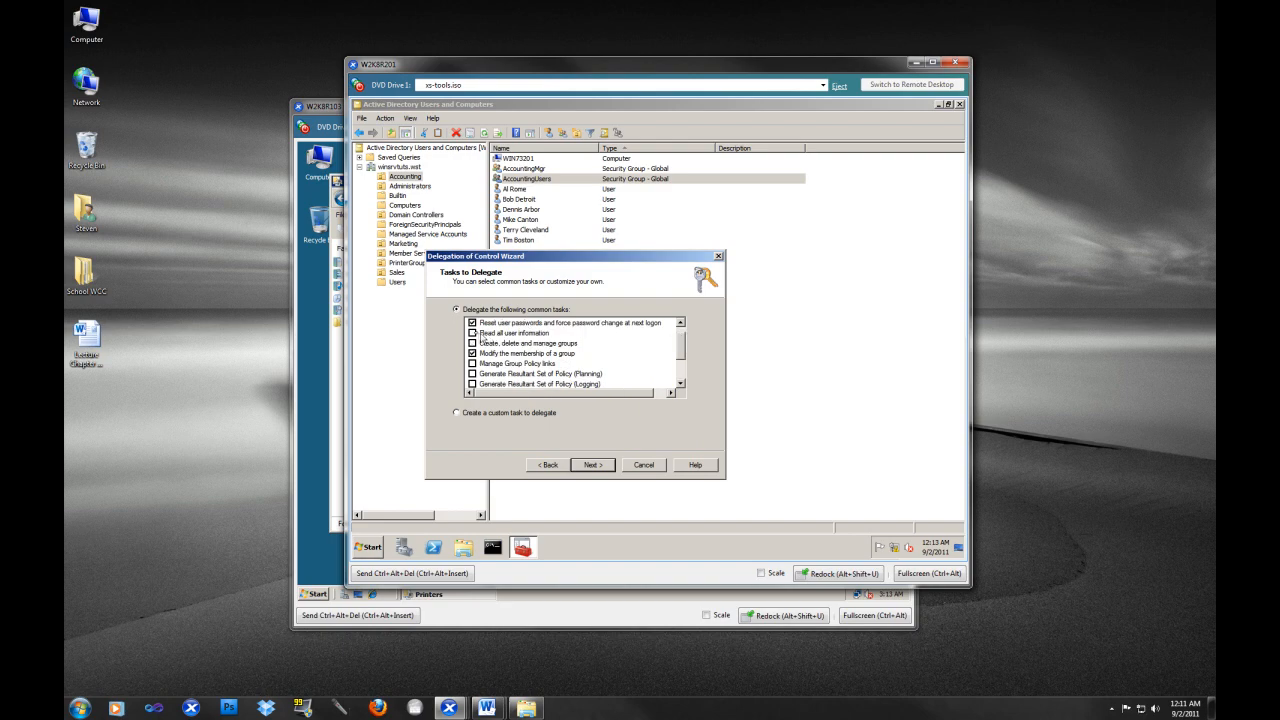
left_click(472, 332)
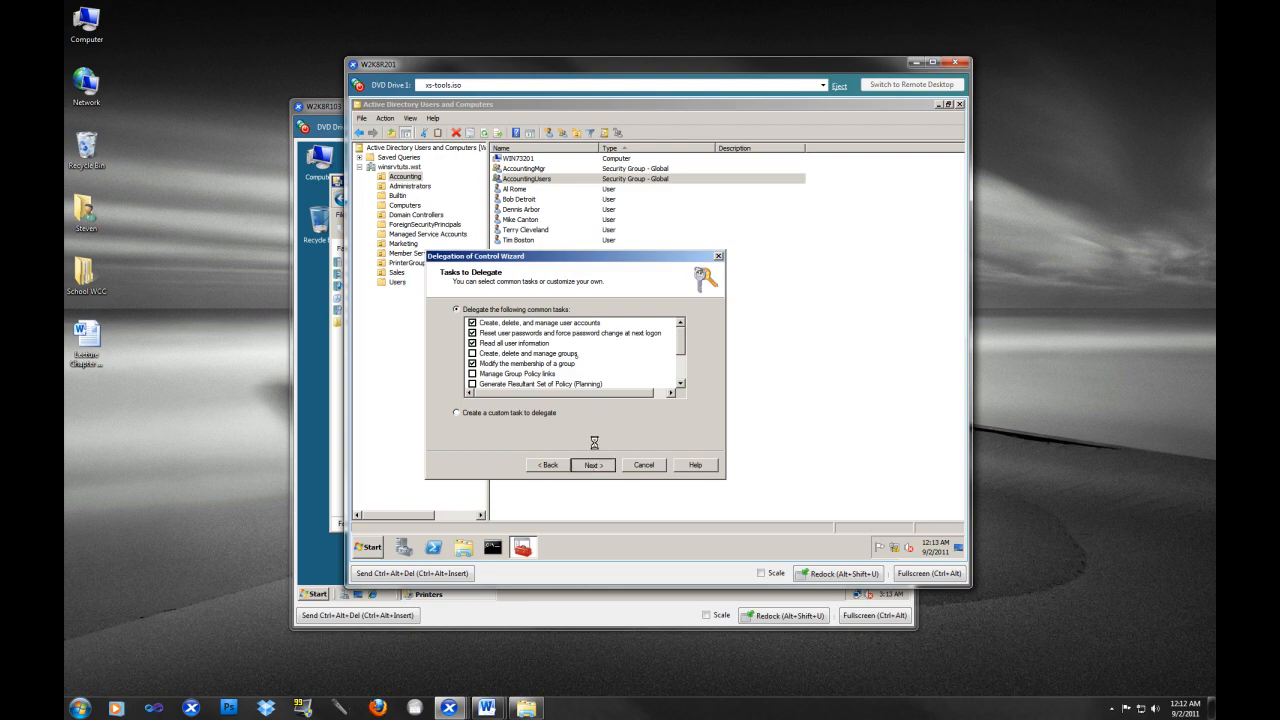
Review the summary and finish delegating Accounting to AccountingMgr
left_click(592, 464)
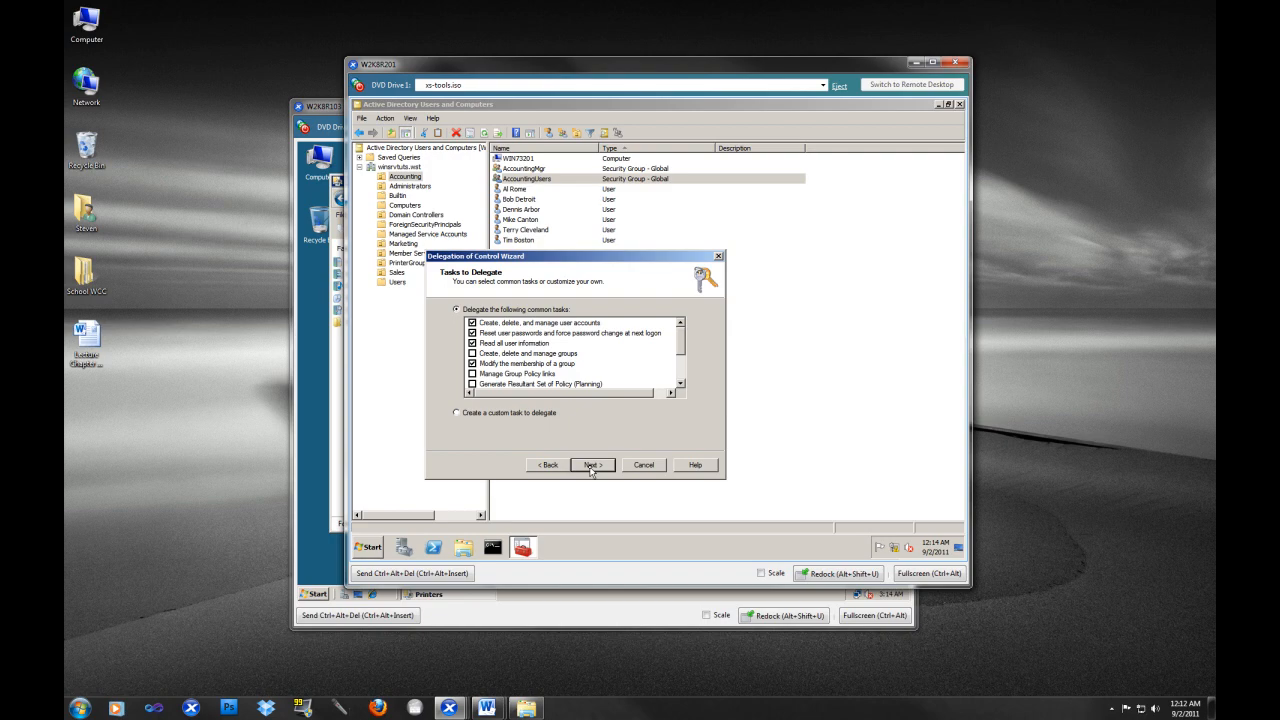
left_click(592, 464)
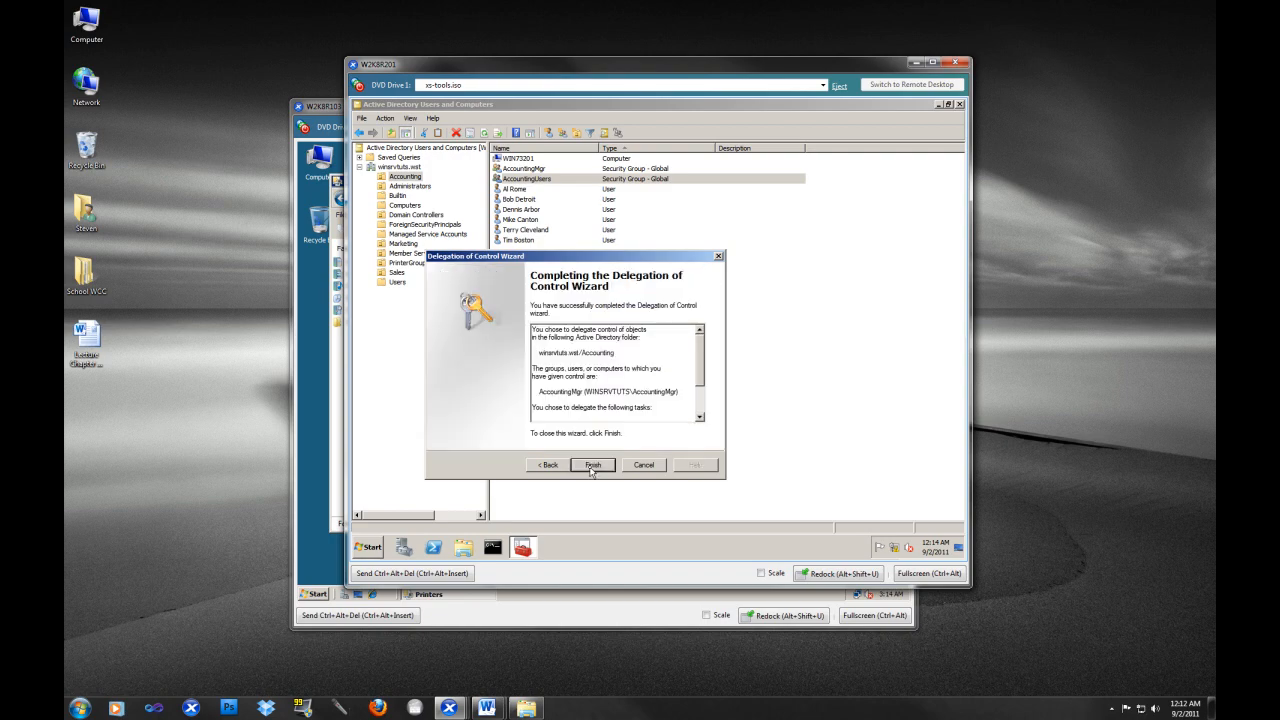
left_click(592, 464)
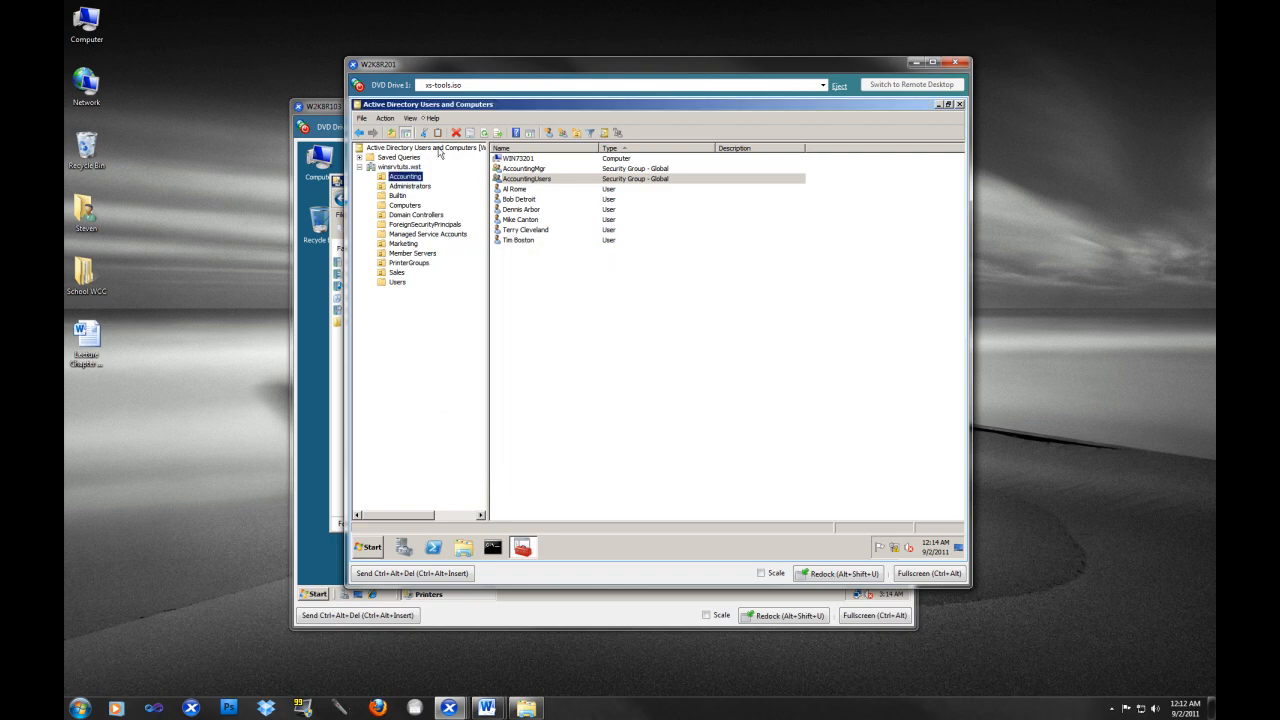
right_click(404, 176)
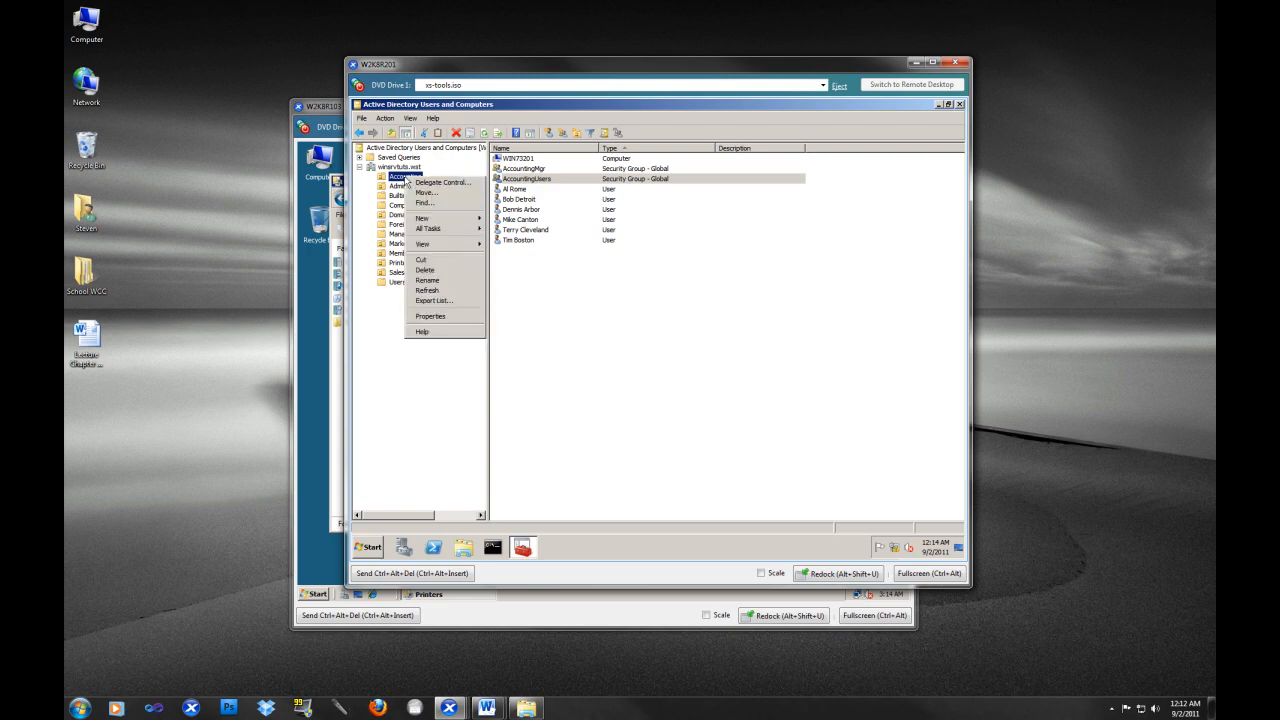
left_click(440, 180)
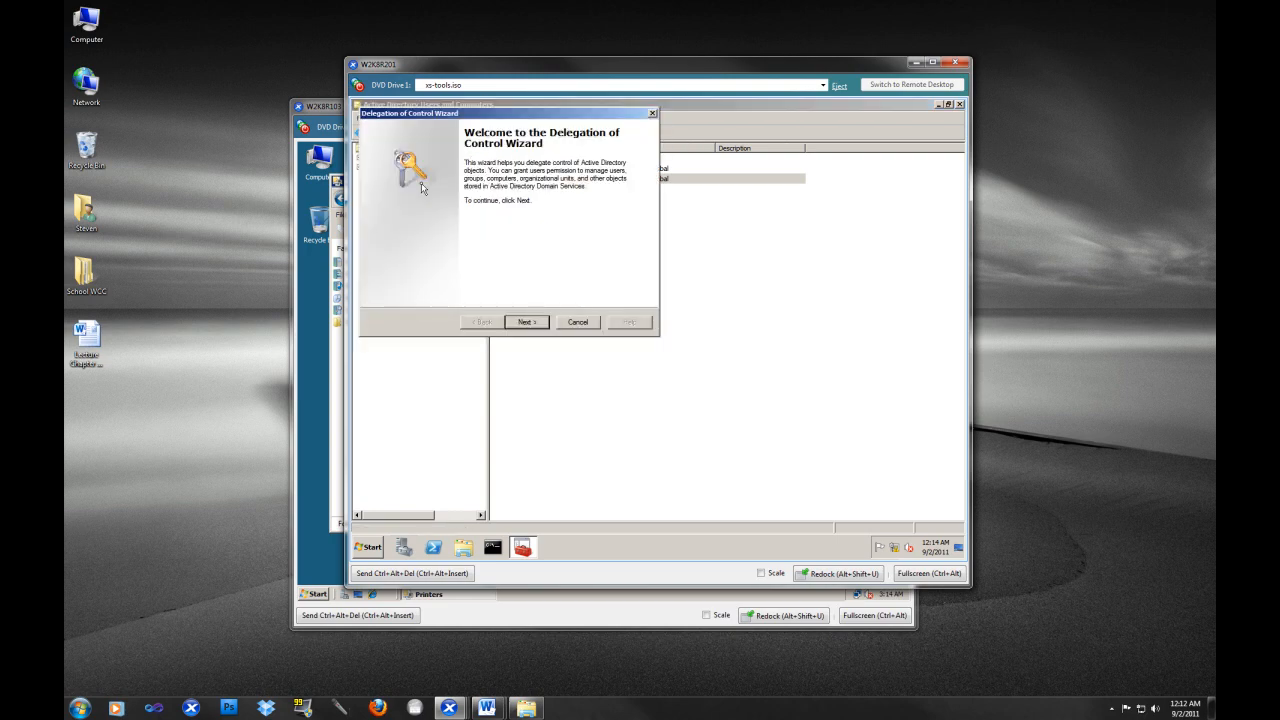
mouse_move(532, 320)
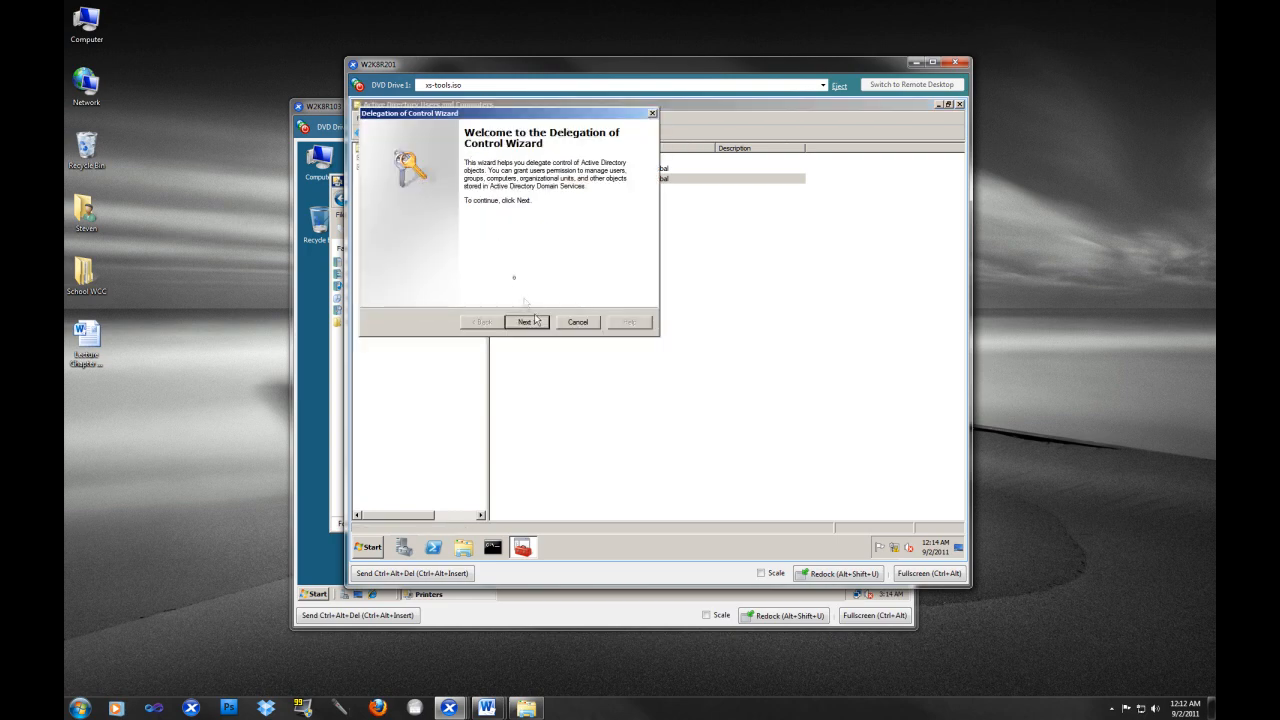
left_click(524, 320)
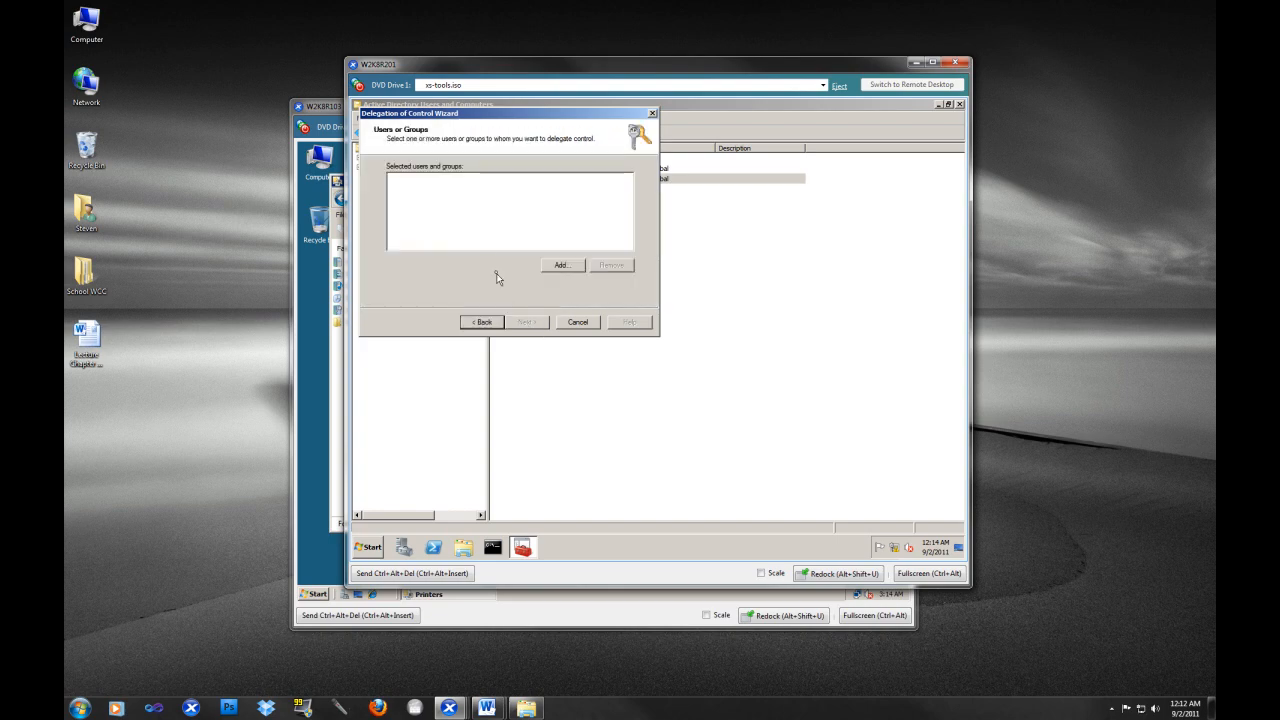
left_click(560, 264)
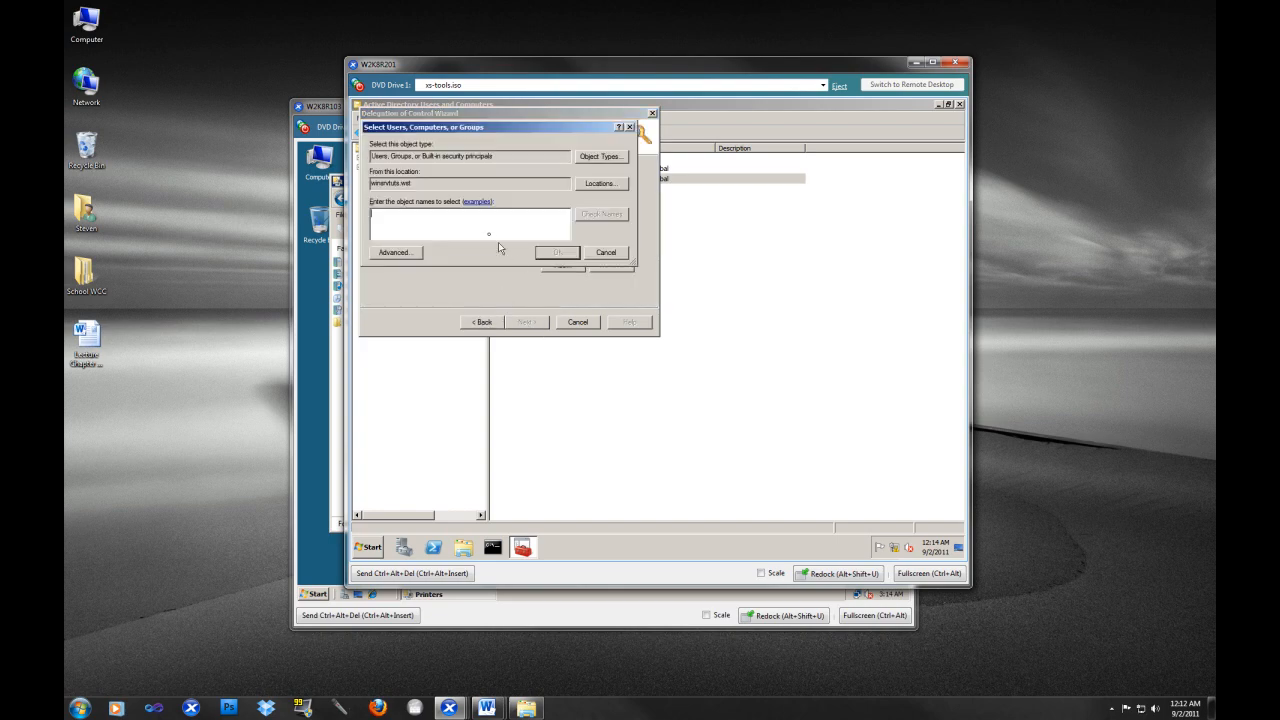
type("Account")
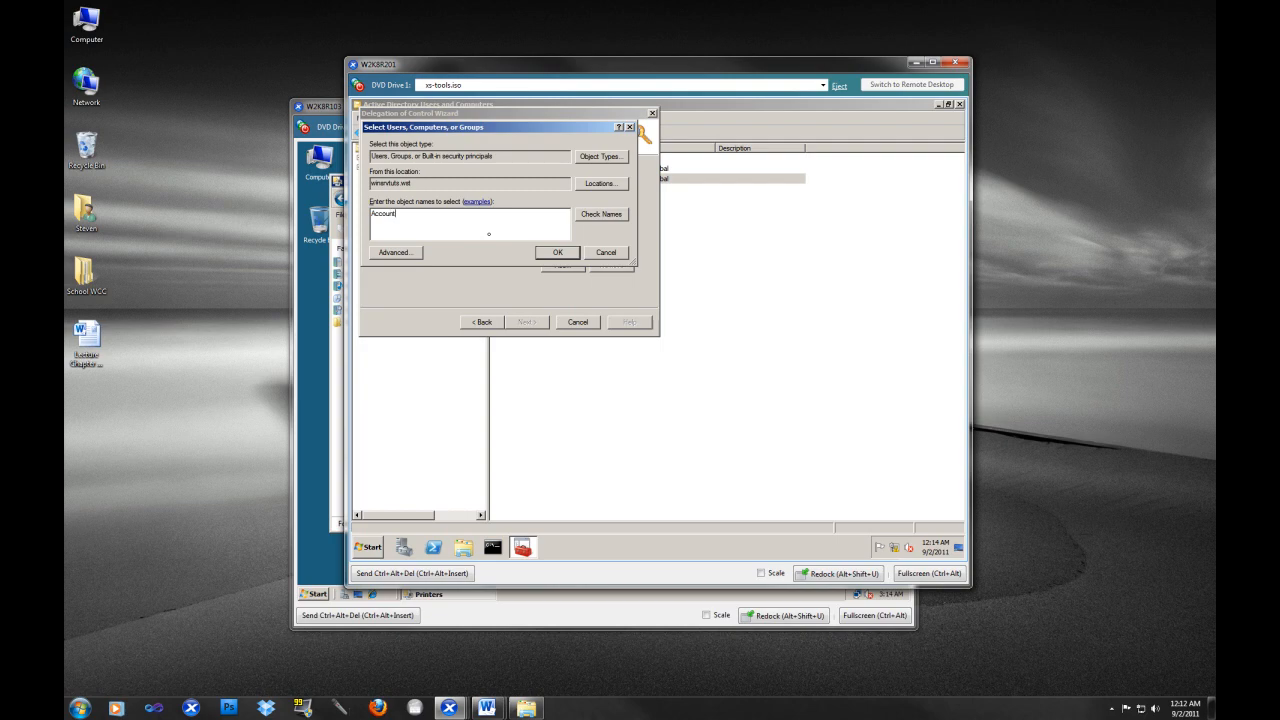
left_click(600, 214)
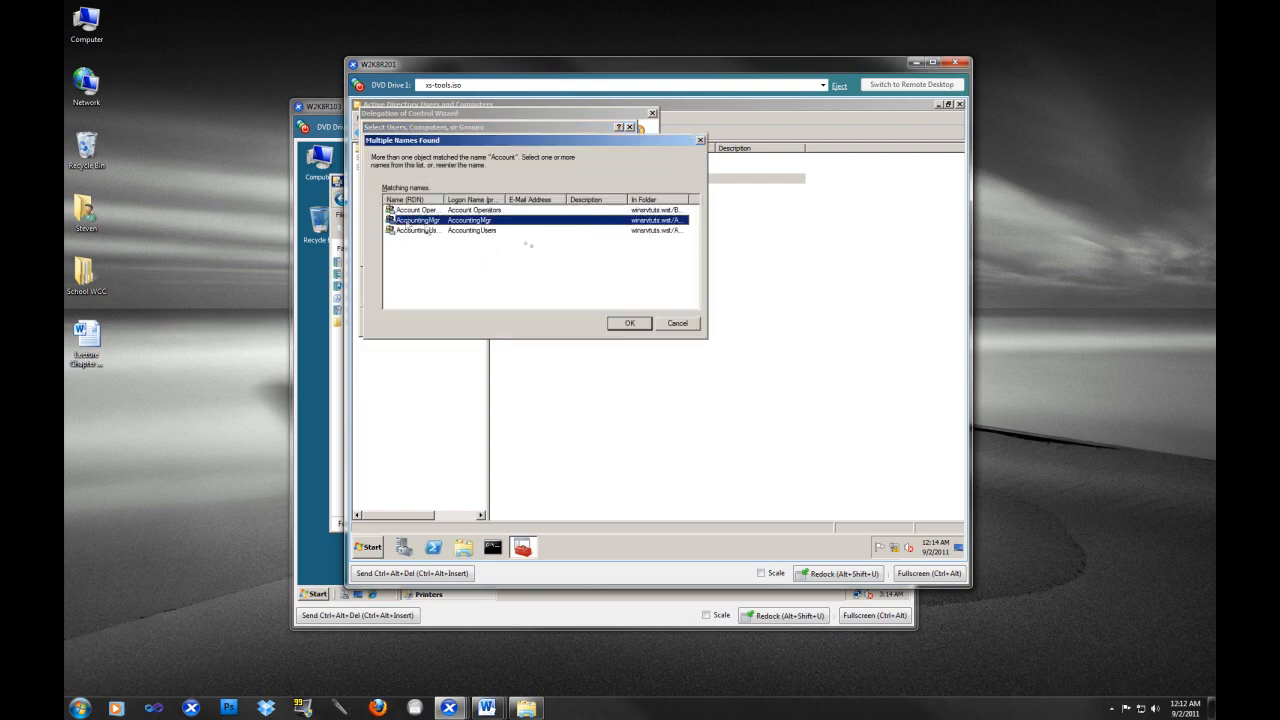
left_click(628, 322)
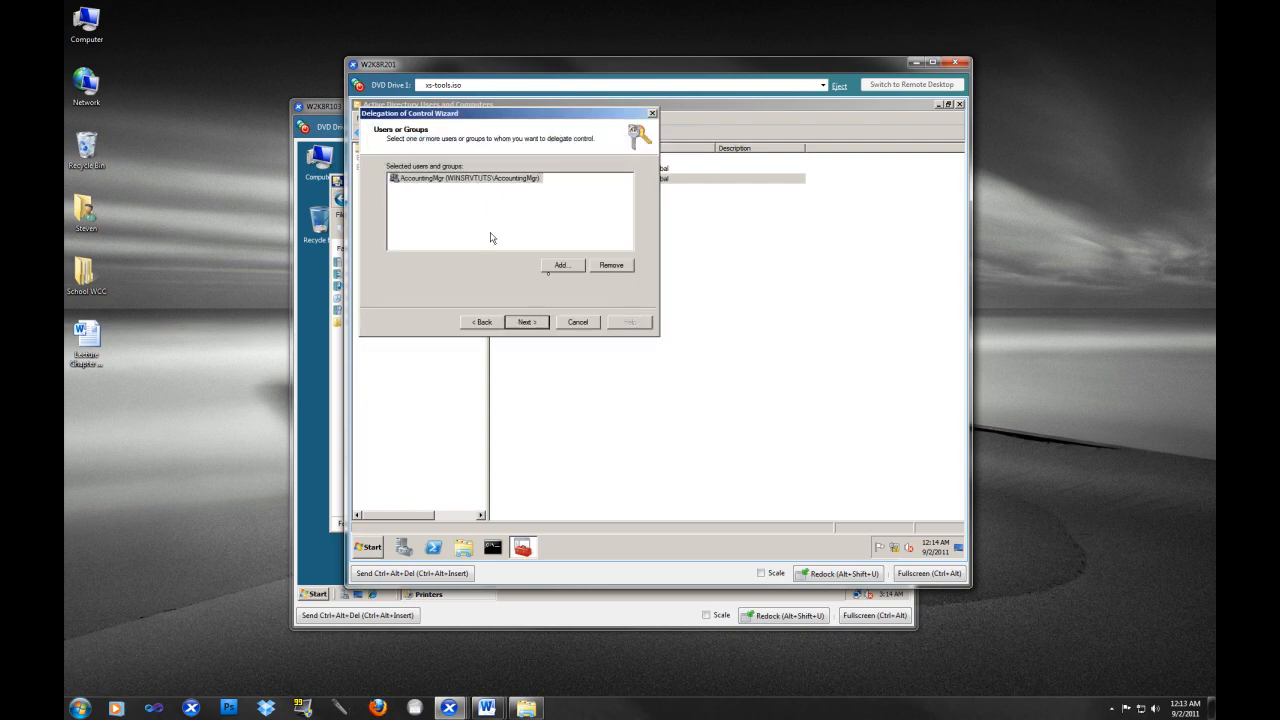
left_click(526, 320)
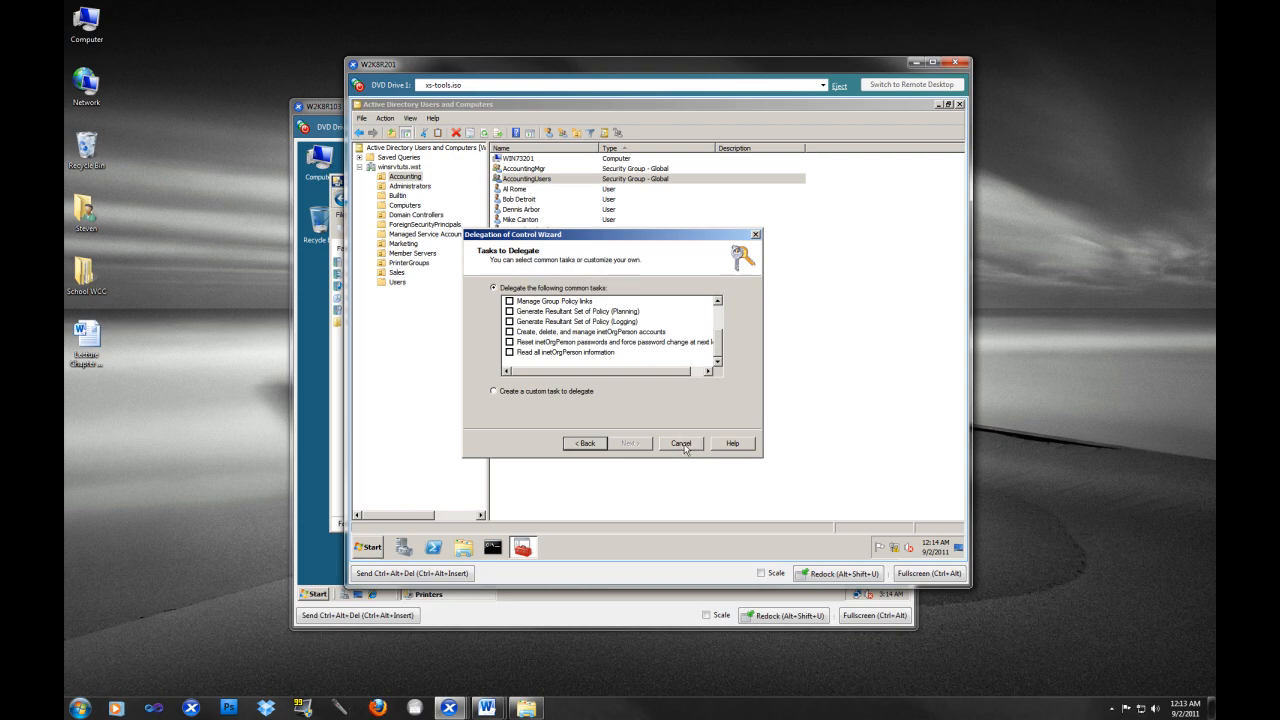
left_click(680, 444)
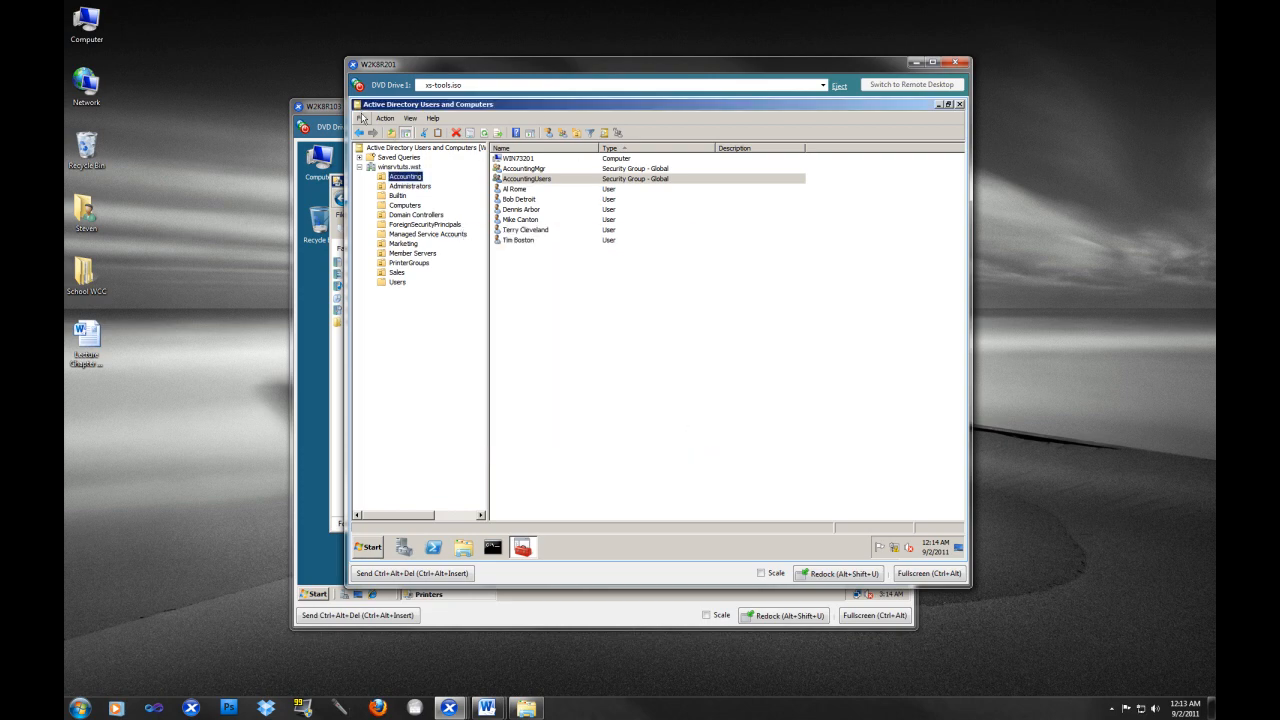
left_click(524, 178)
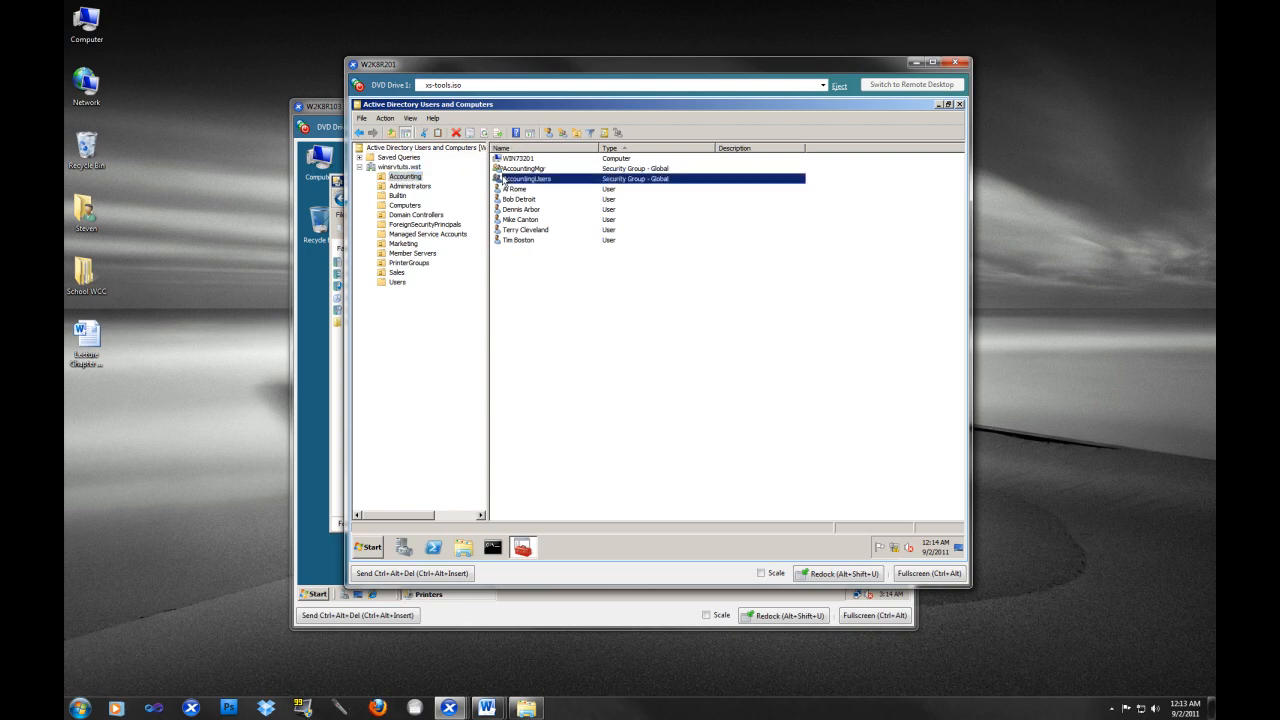
right_click(526, 178)
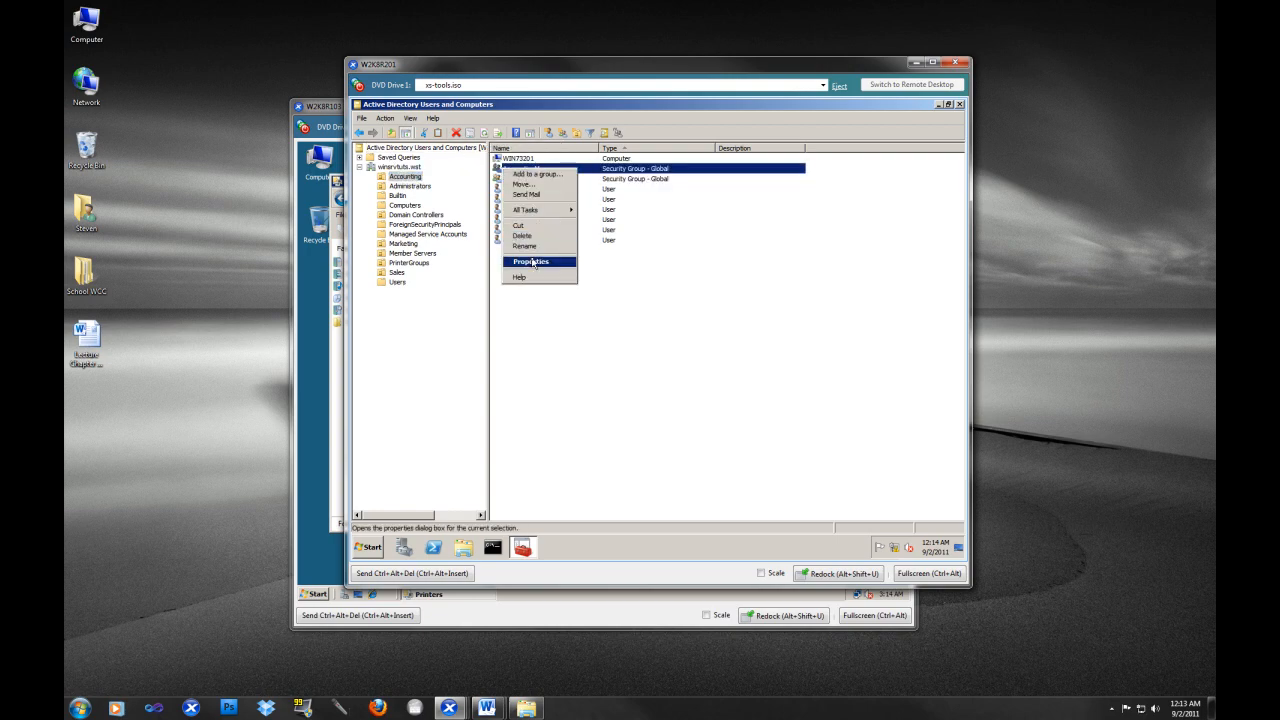
left_click(530, 260)
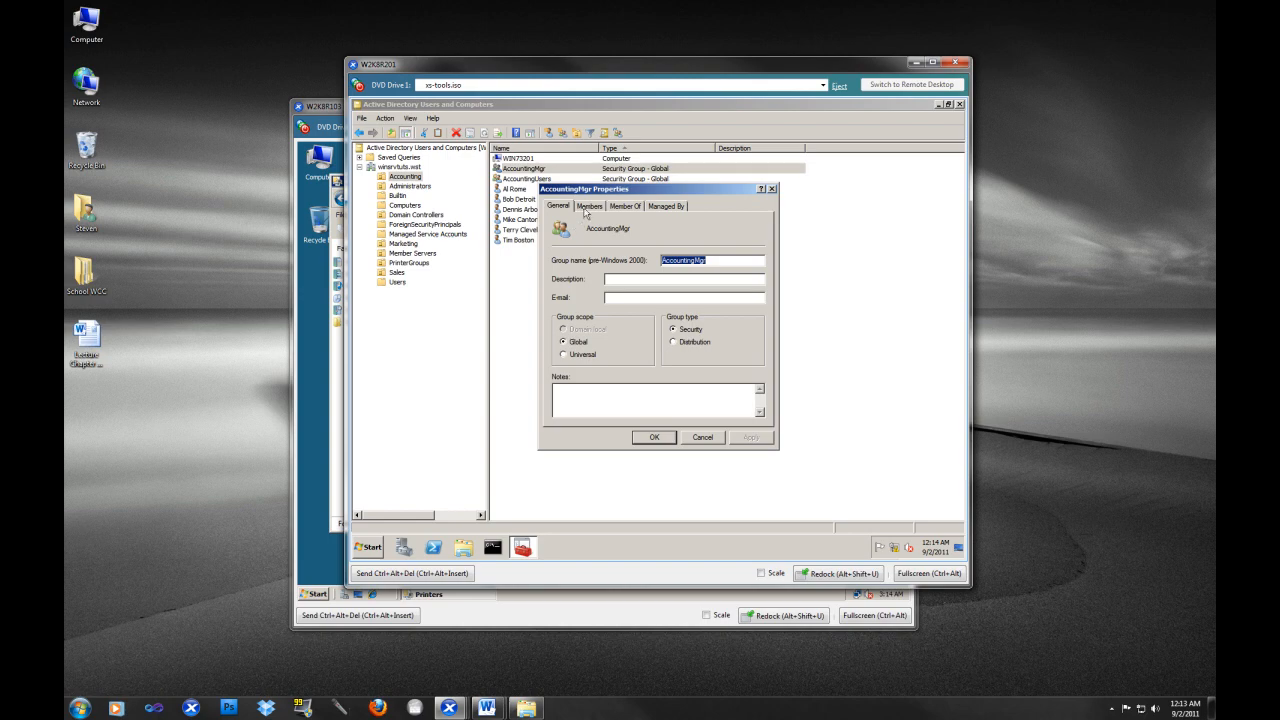
left_click(588, 206)
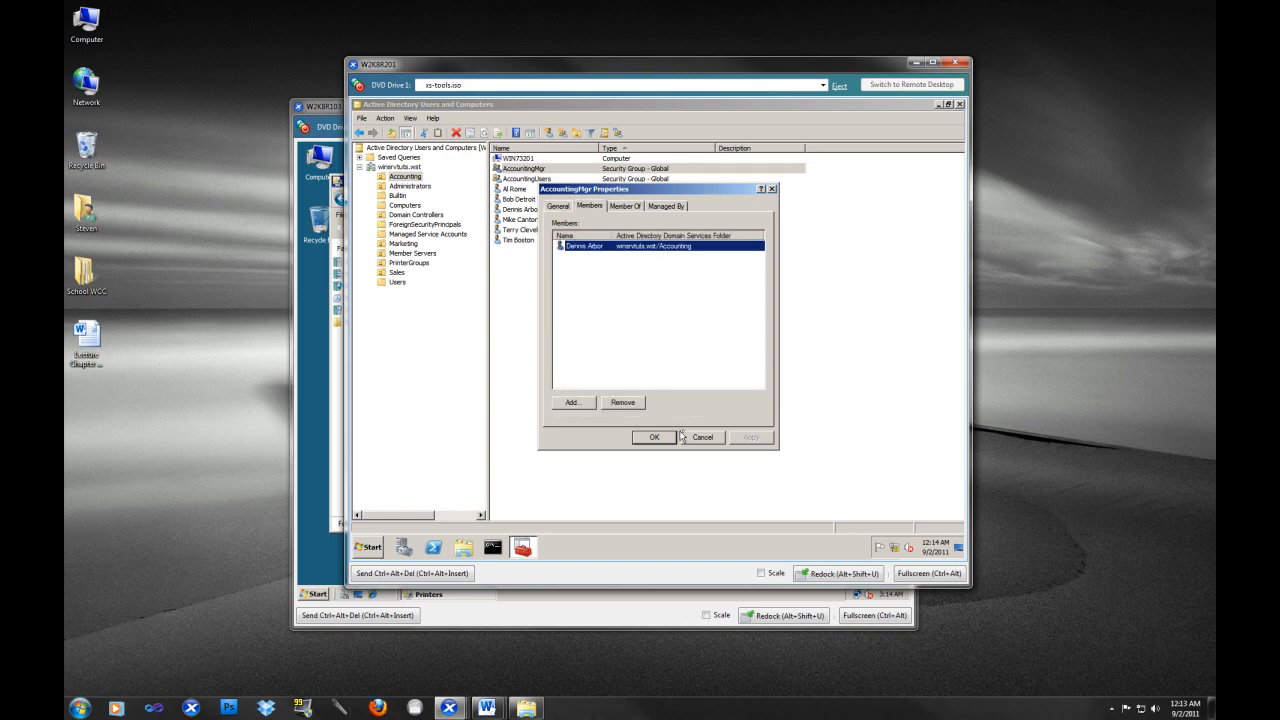
left_click(654, 436)
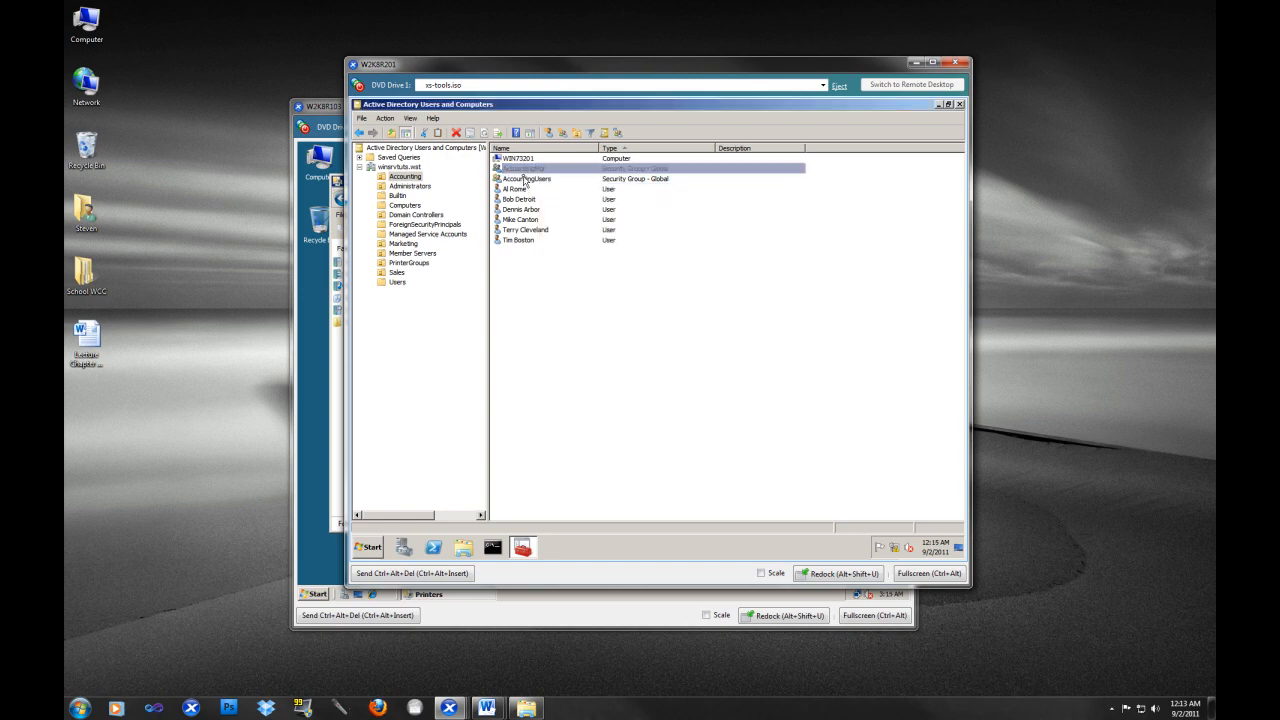
left_click(524, 178)
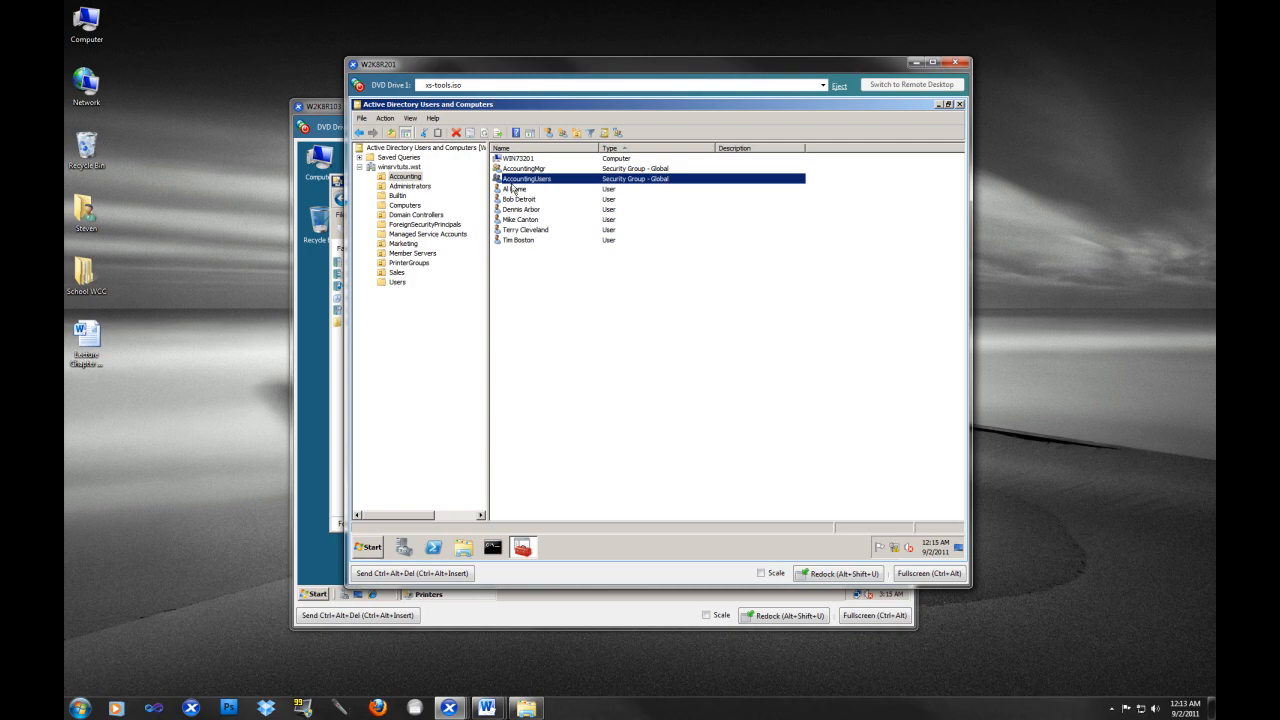
left_click(520, 218)
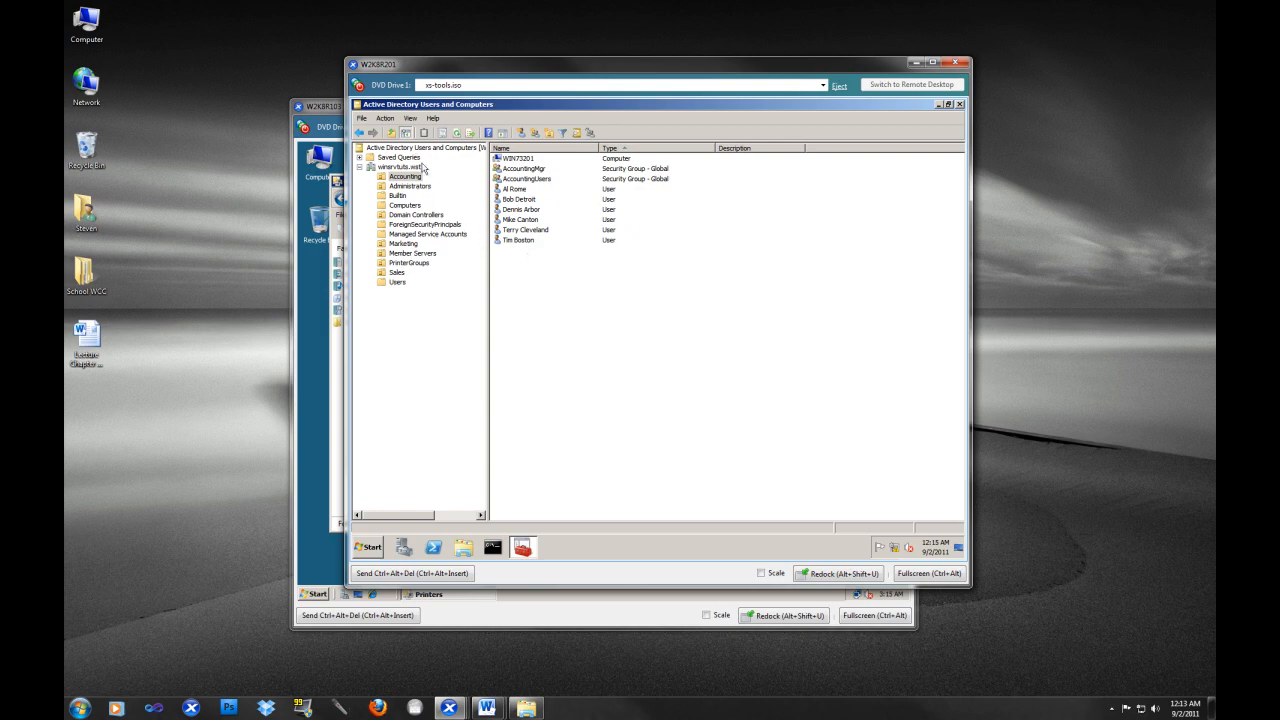
mouse_move(592, 318)
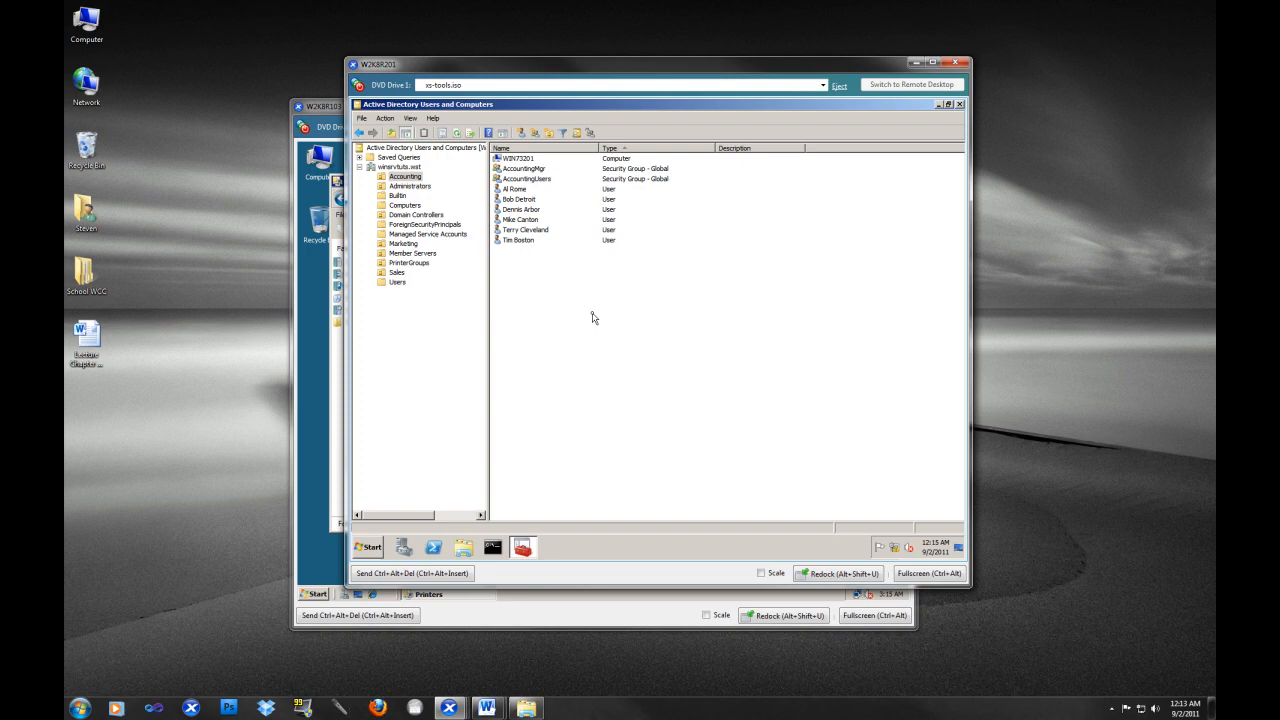
Launch Active Directory Sites and Services from Administrative Tools
left_click(368, 548)
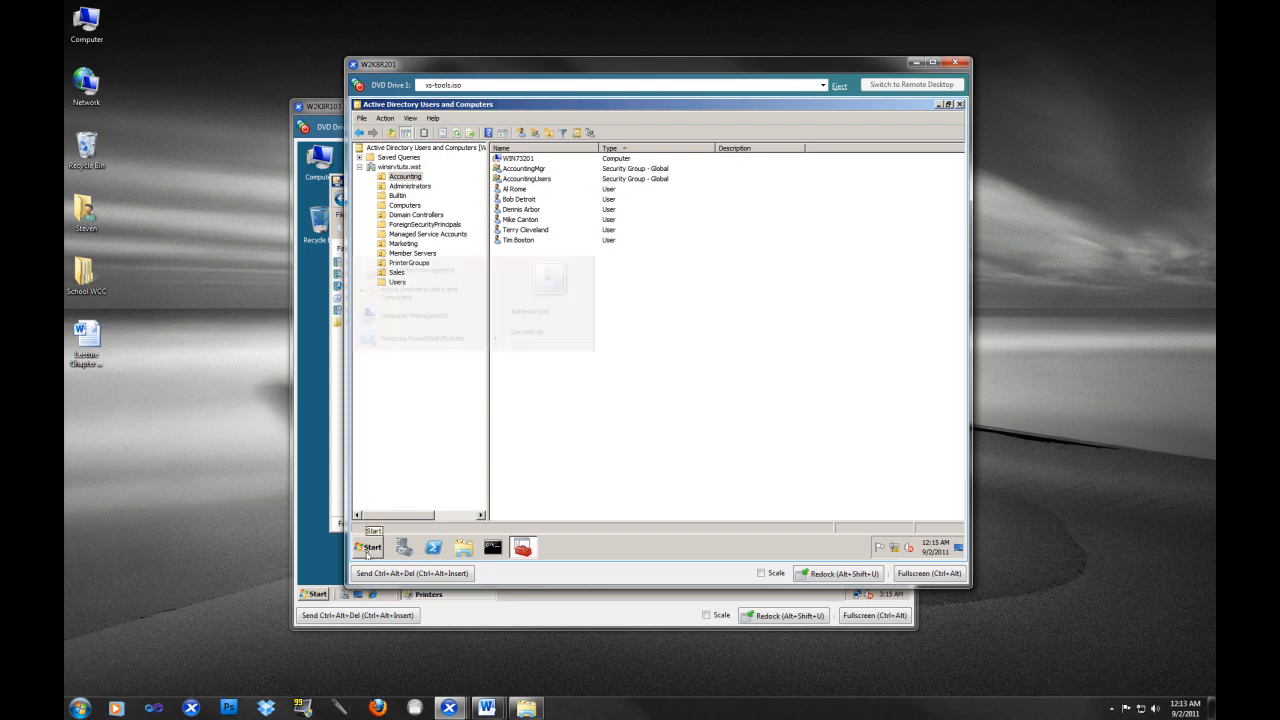
left_click(368, 548)
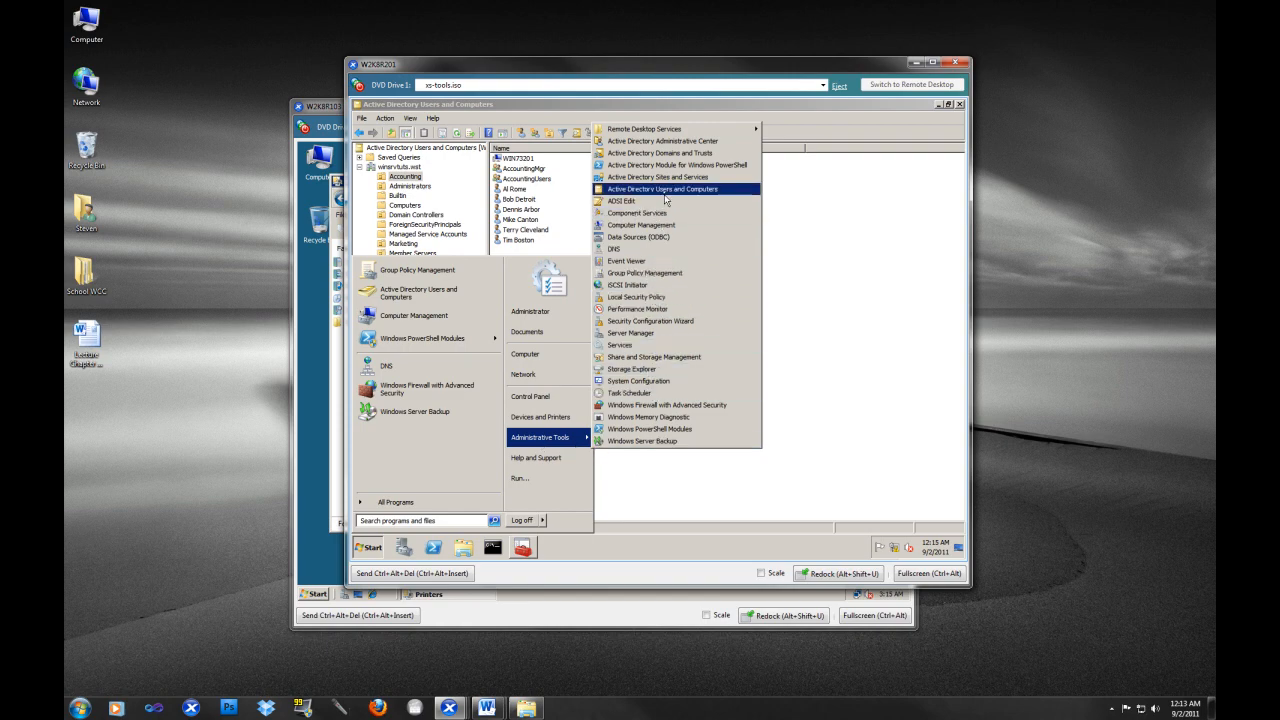
mouse_move(658, 176)
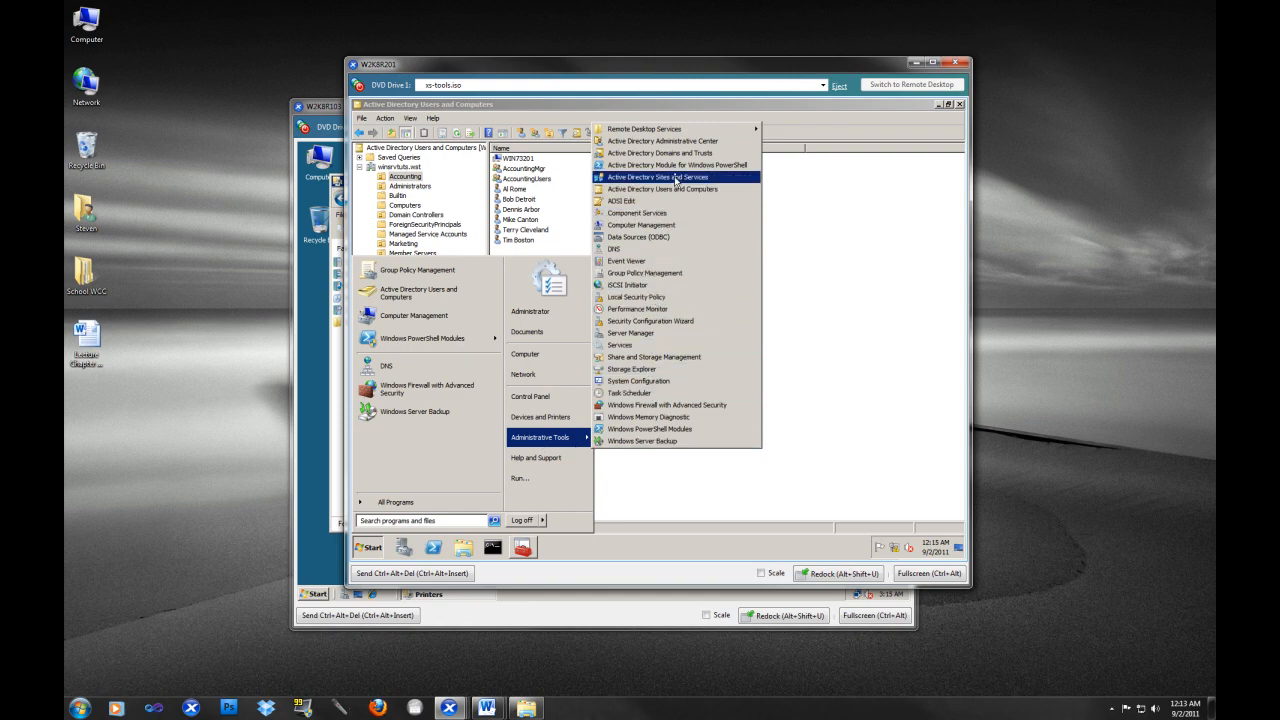
left_click(658, 176)
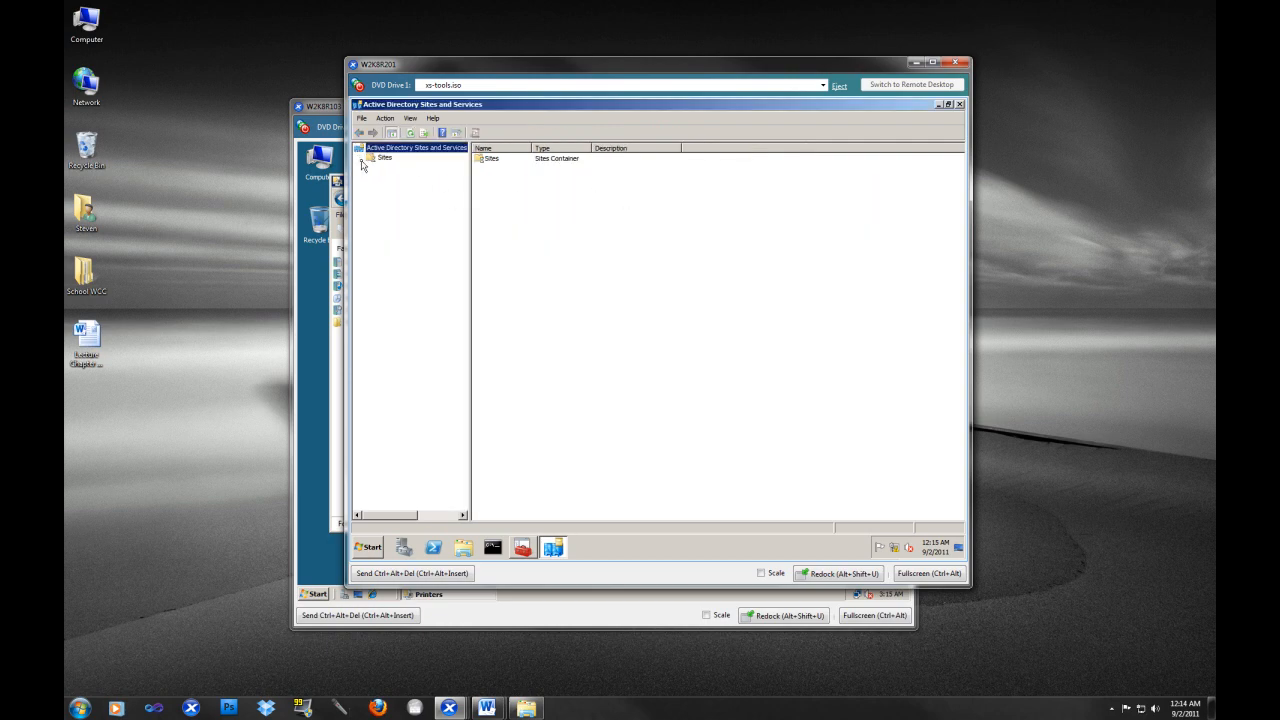
Expand Sites, Inter-Site Transports and Default-First-Site-Name in the tree
left_click(372, 158)
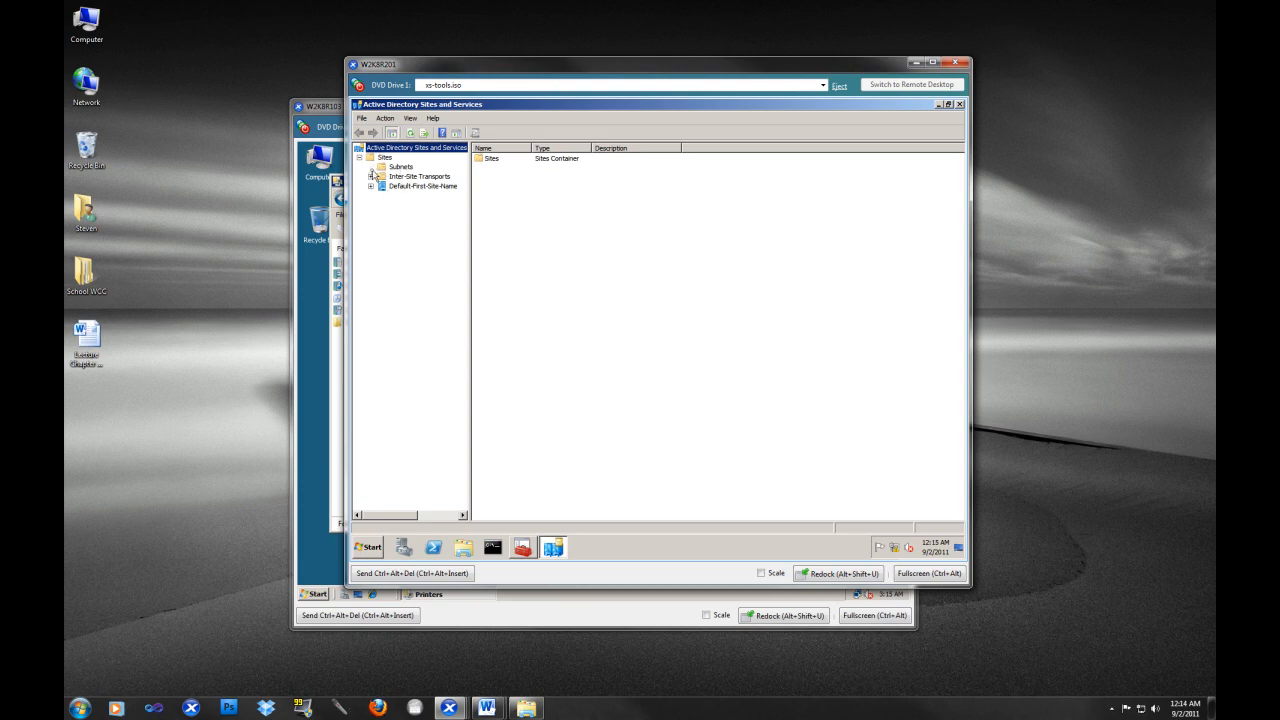
left_click(372, 176)
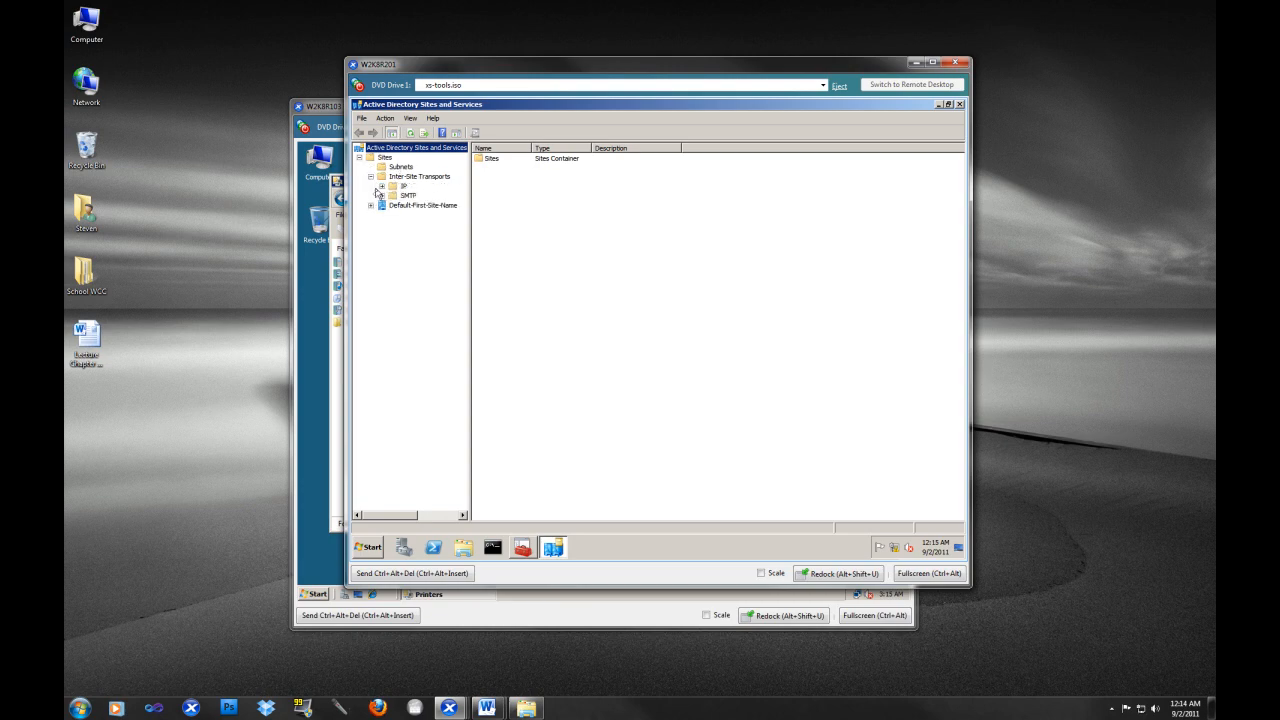
left_click(372, 204)
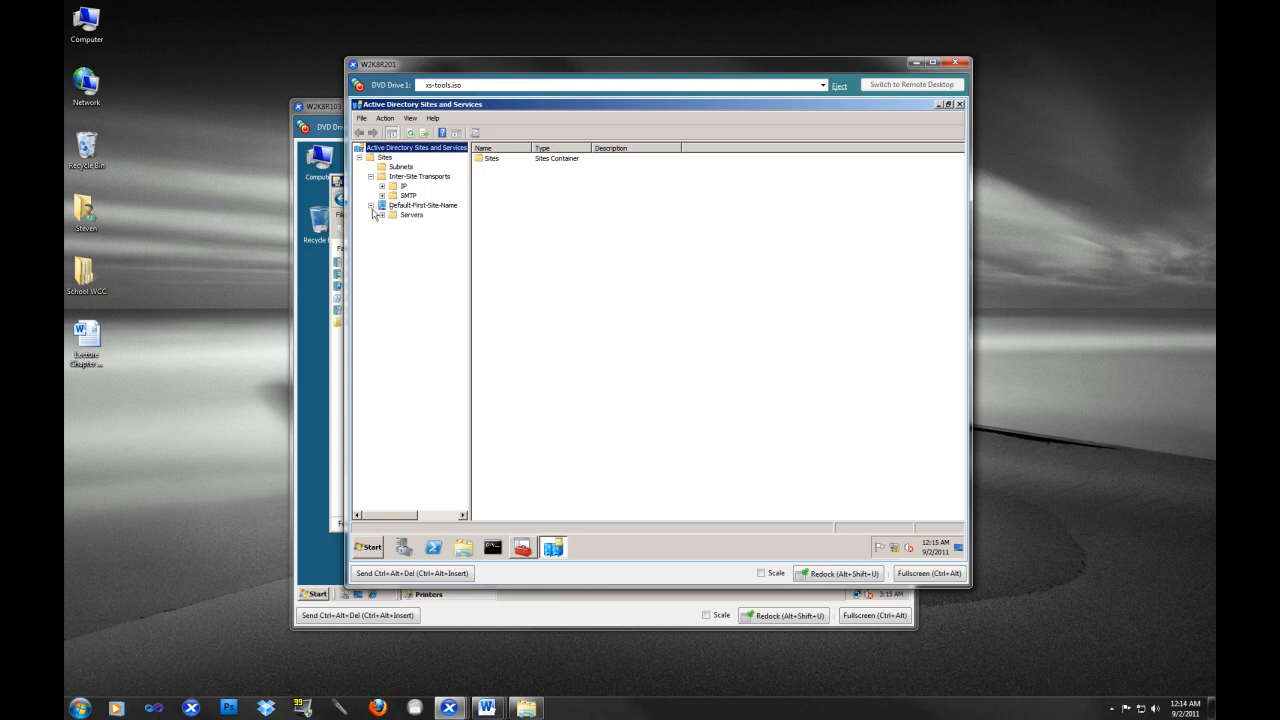
left_click(422, 204)
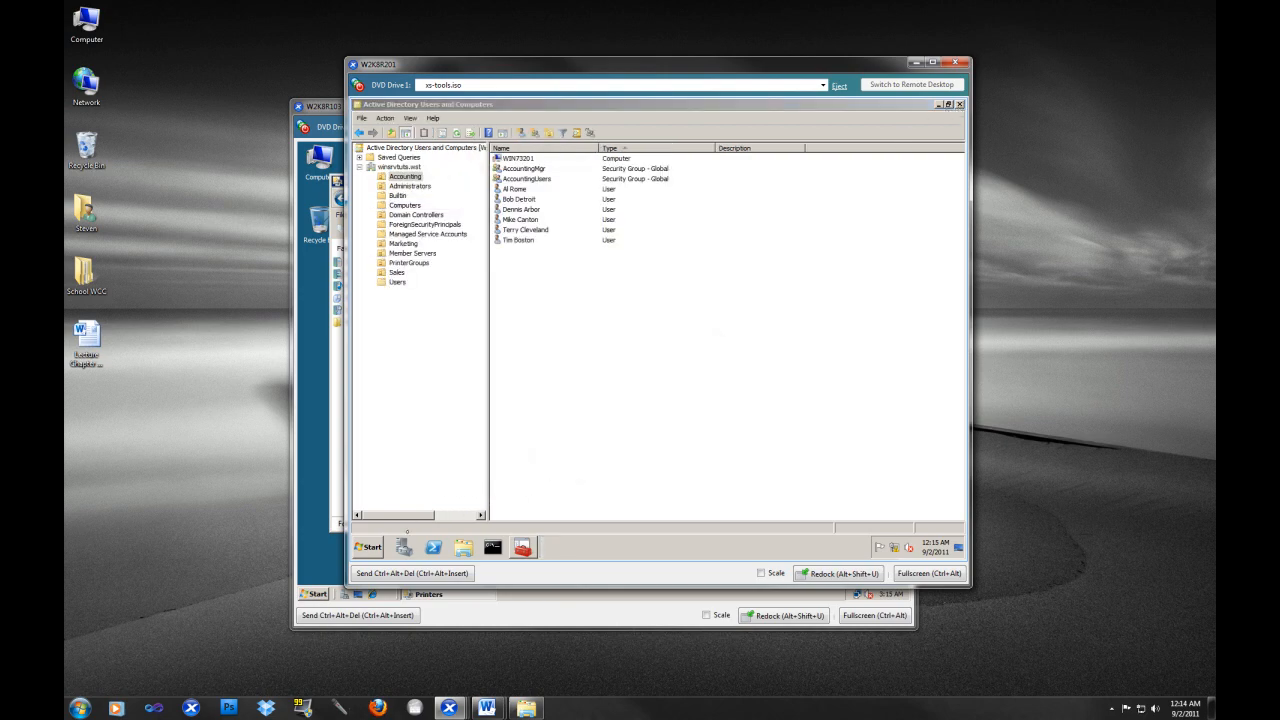
Launch Group Policy Management via Run with gpmc.msc, dismissing the cannot-find error
left_click(368, 546)
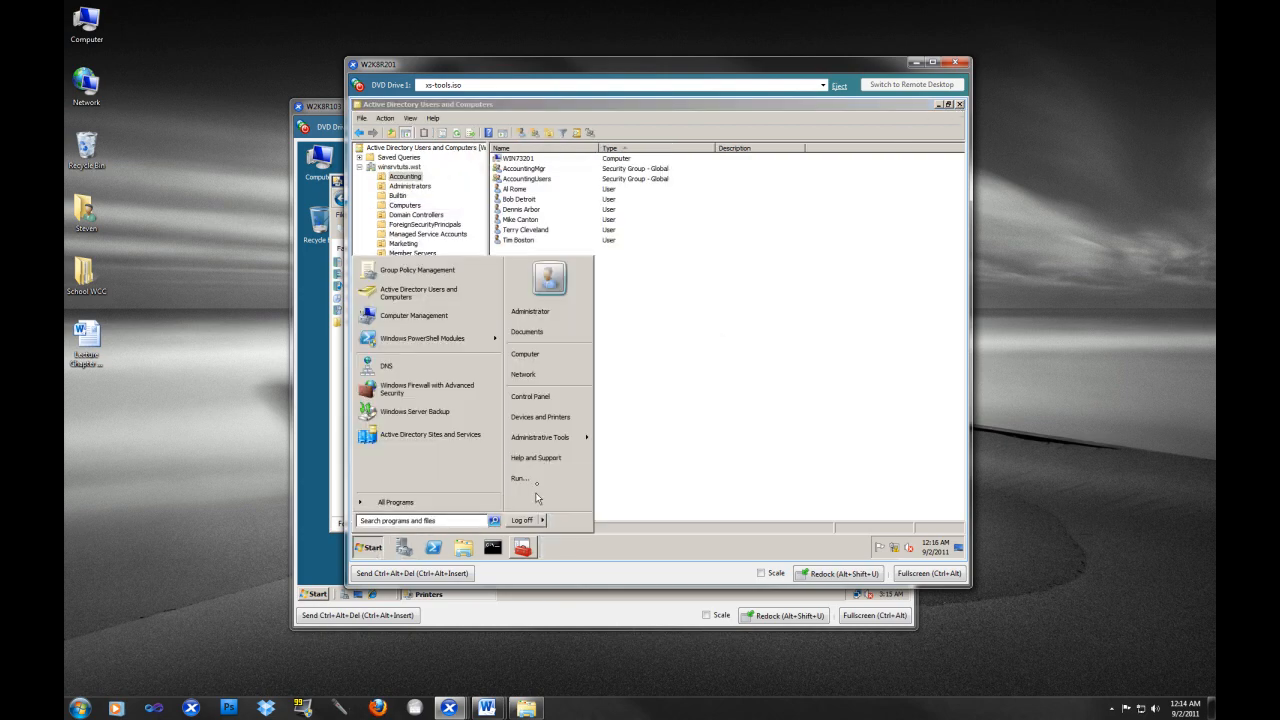
left_click(520, 478)
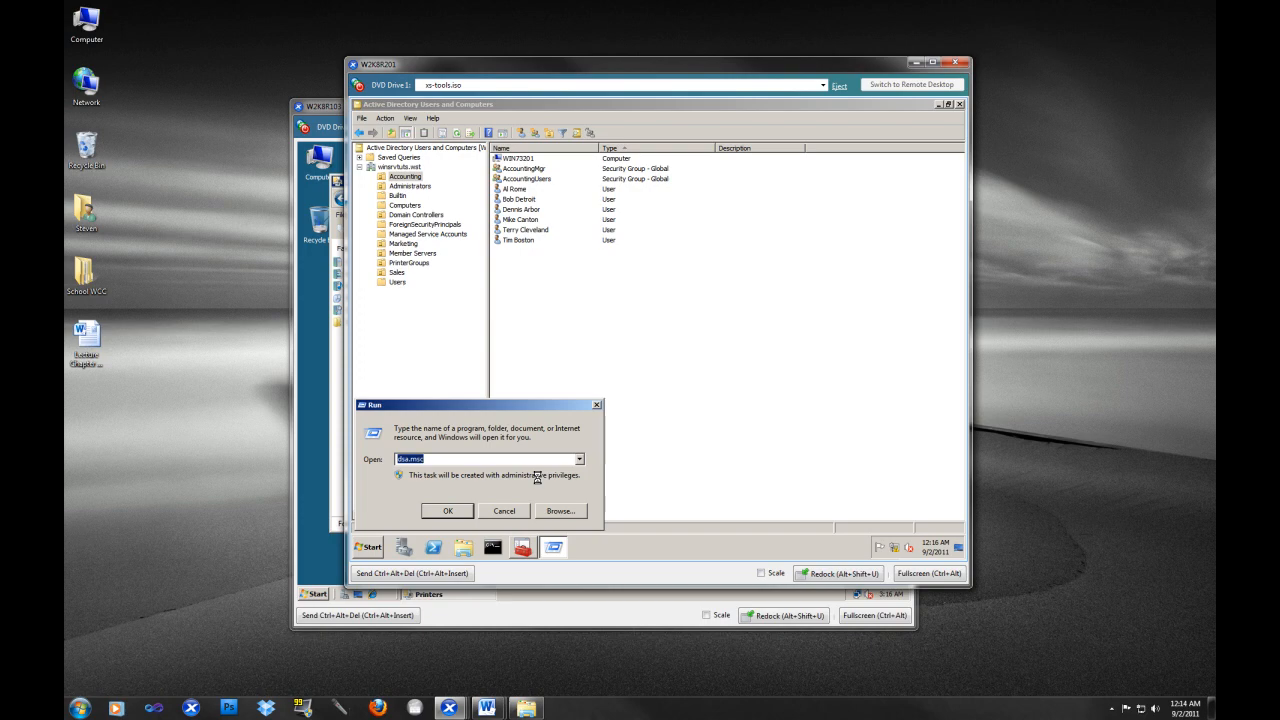
type("gpmc.")
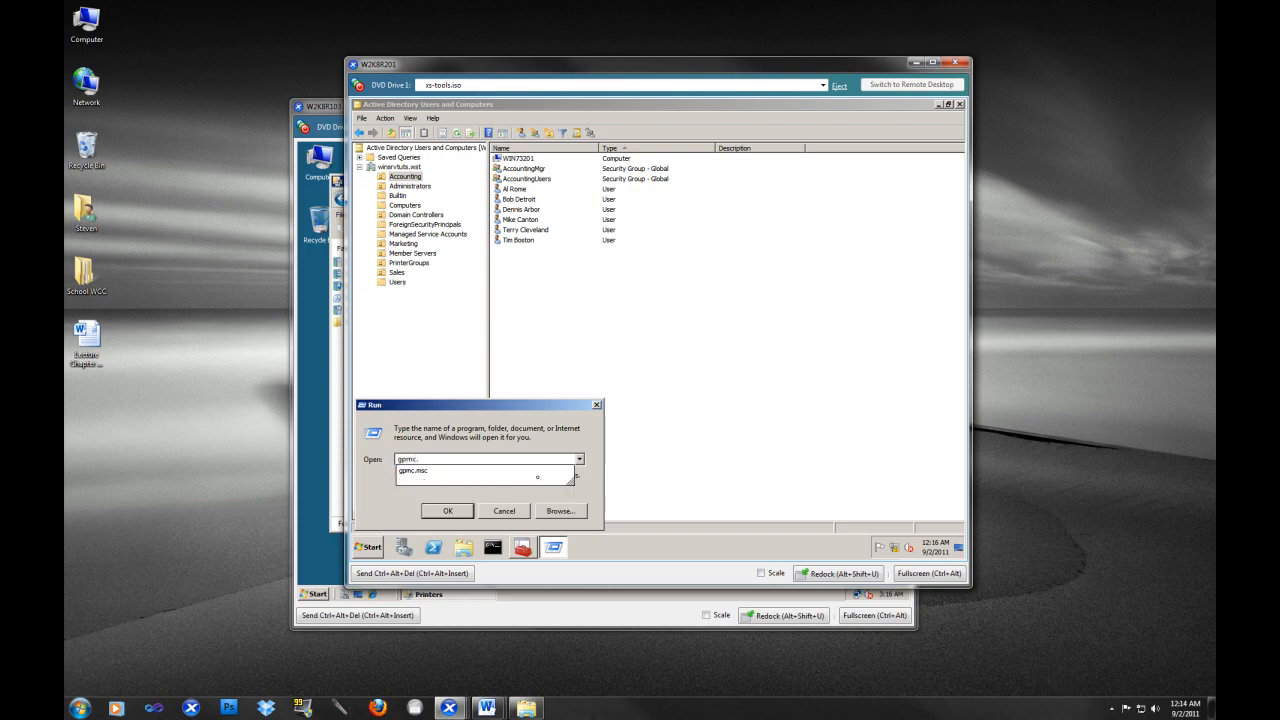
left_click(448, 512)
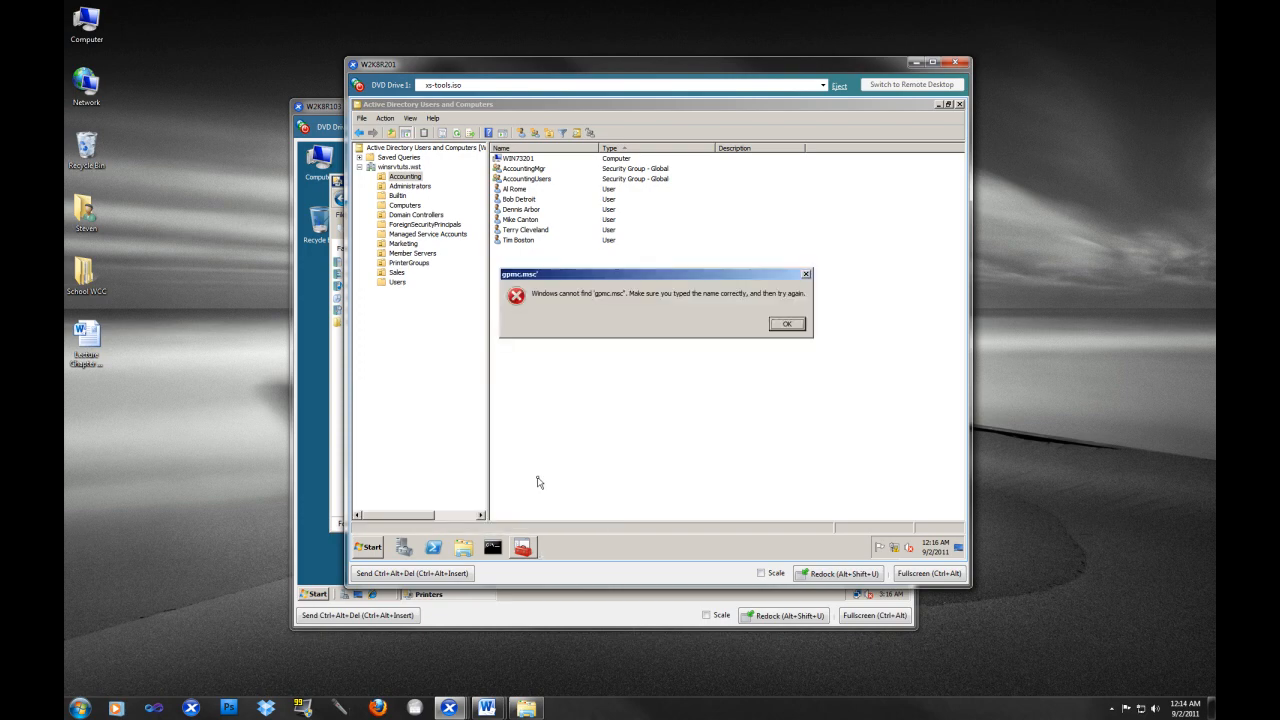
left_click(788, 324)
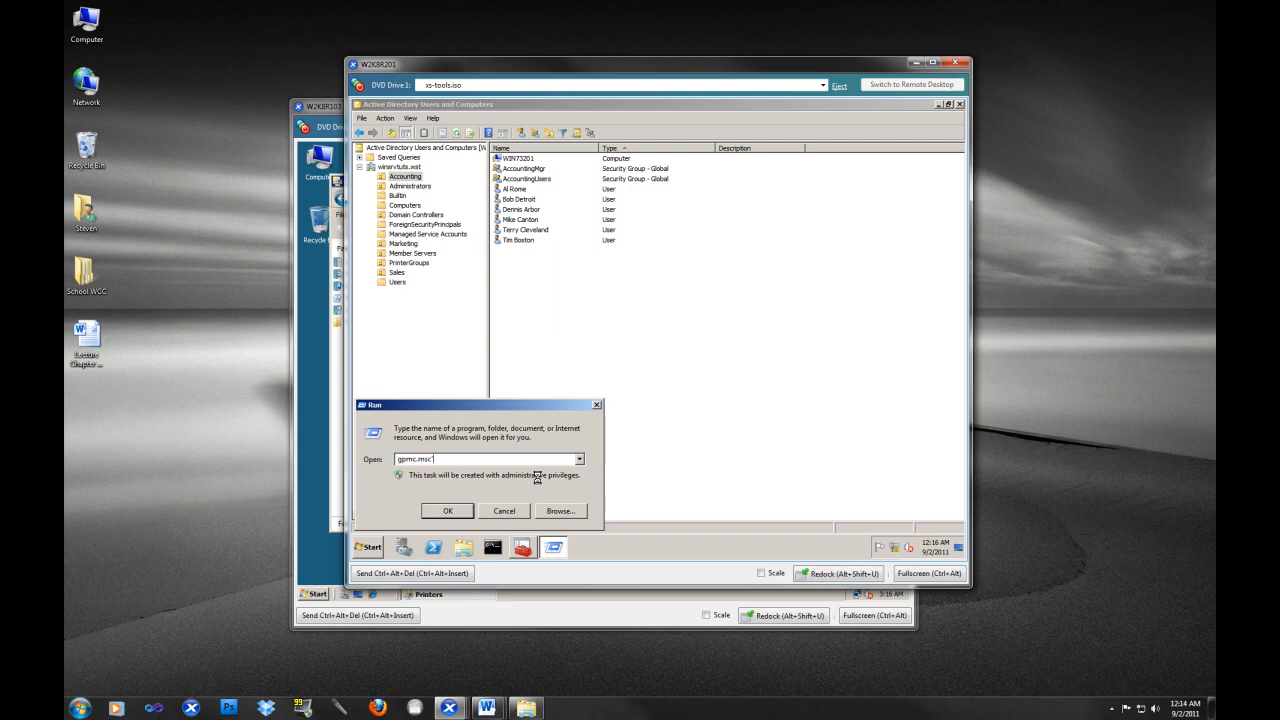
left_click(448, 512)
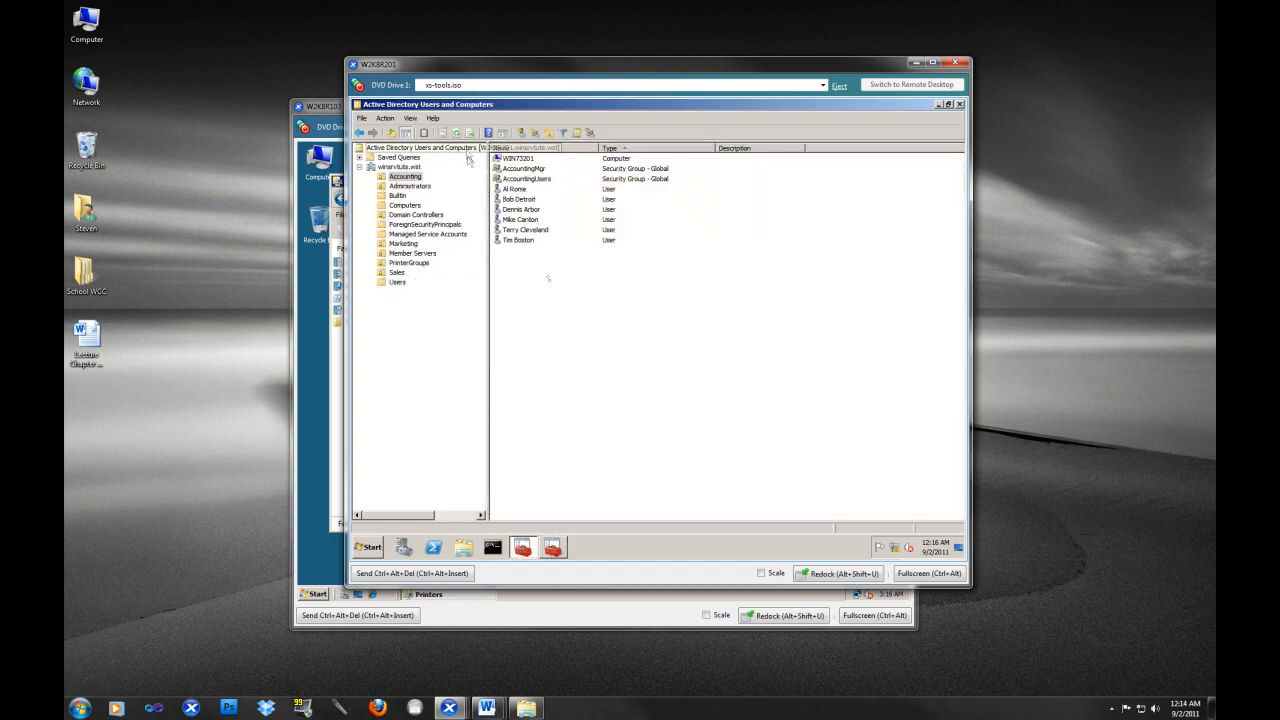
mouse_move(552, 548)
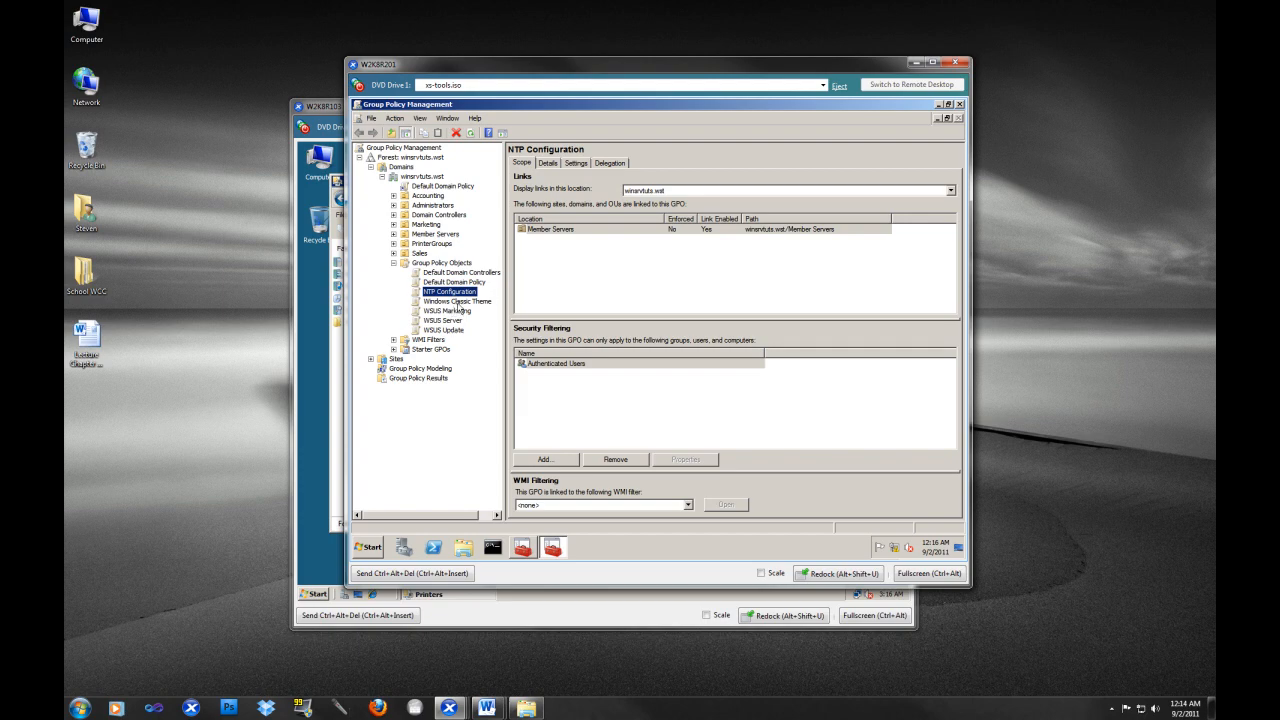
Review the NTP Configuration policy's scope linked to Member Servers
left_click(456, 300)
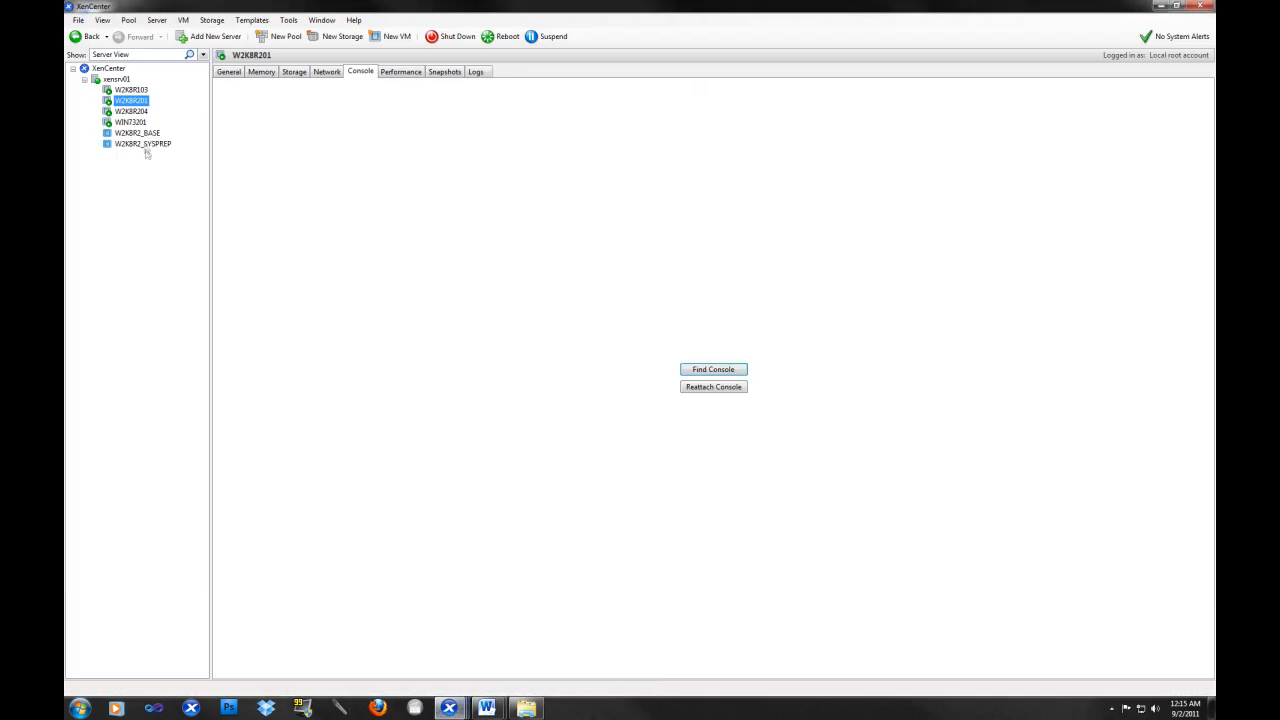
Log on to the WIN7 VM console as arome
left_click(130, 122)
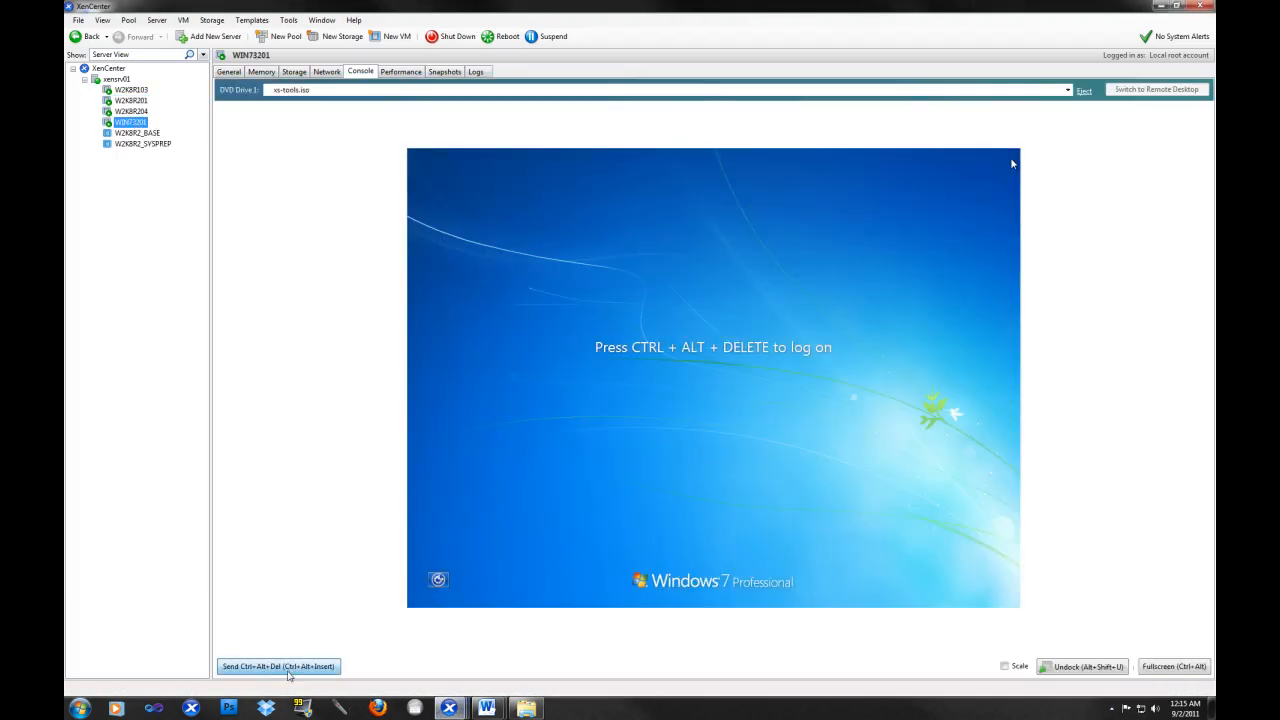
left_click(276, 666)
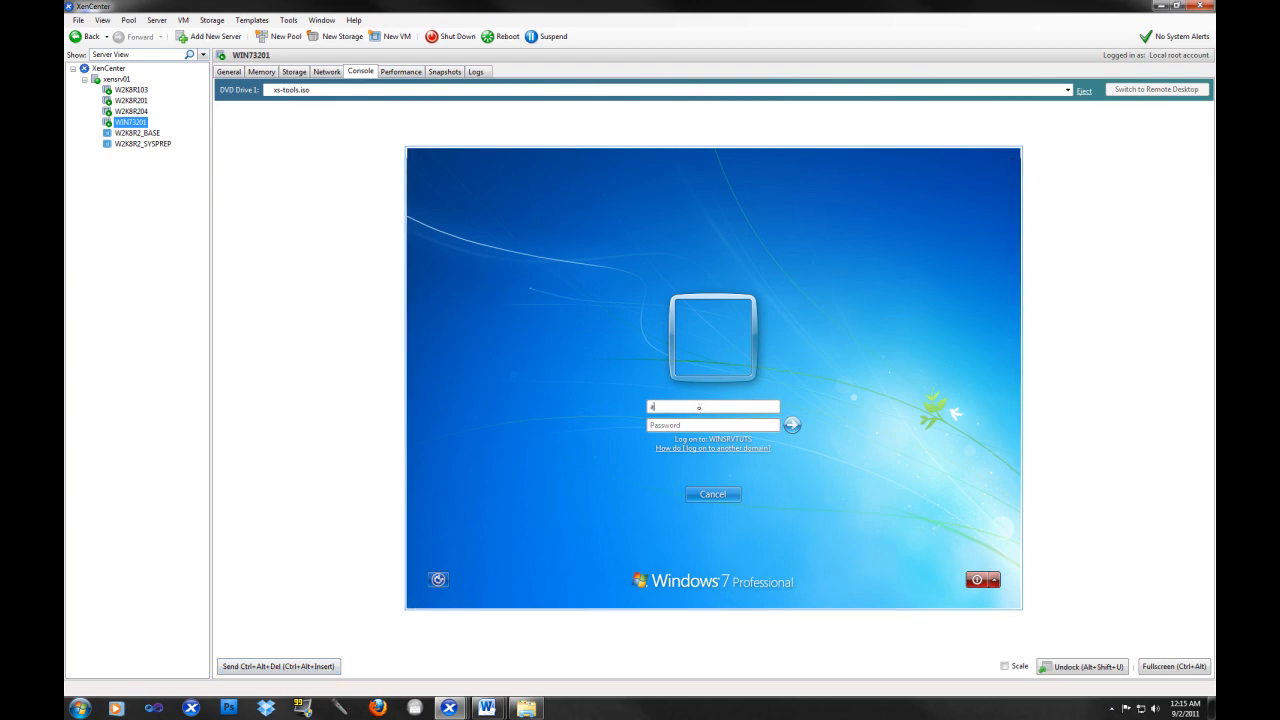
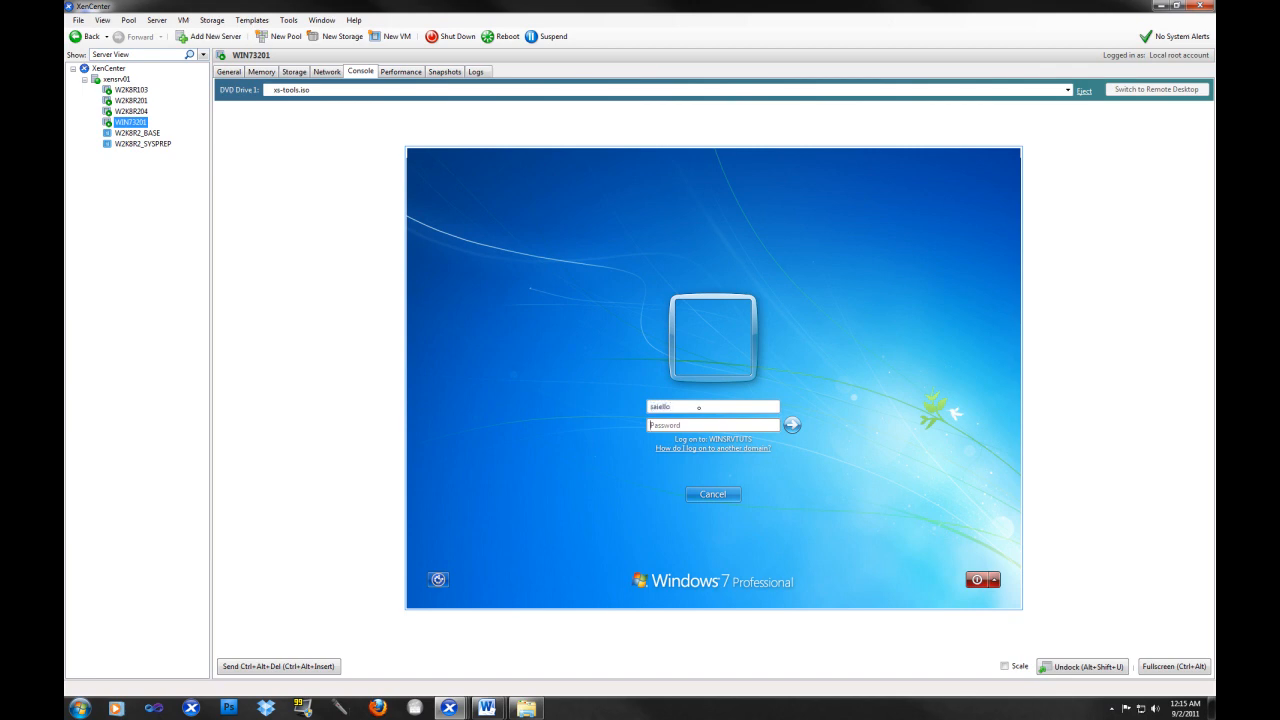
type("password")
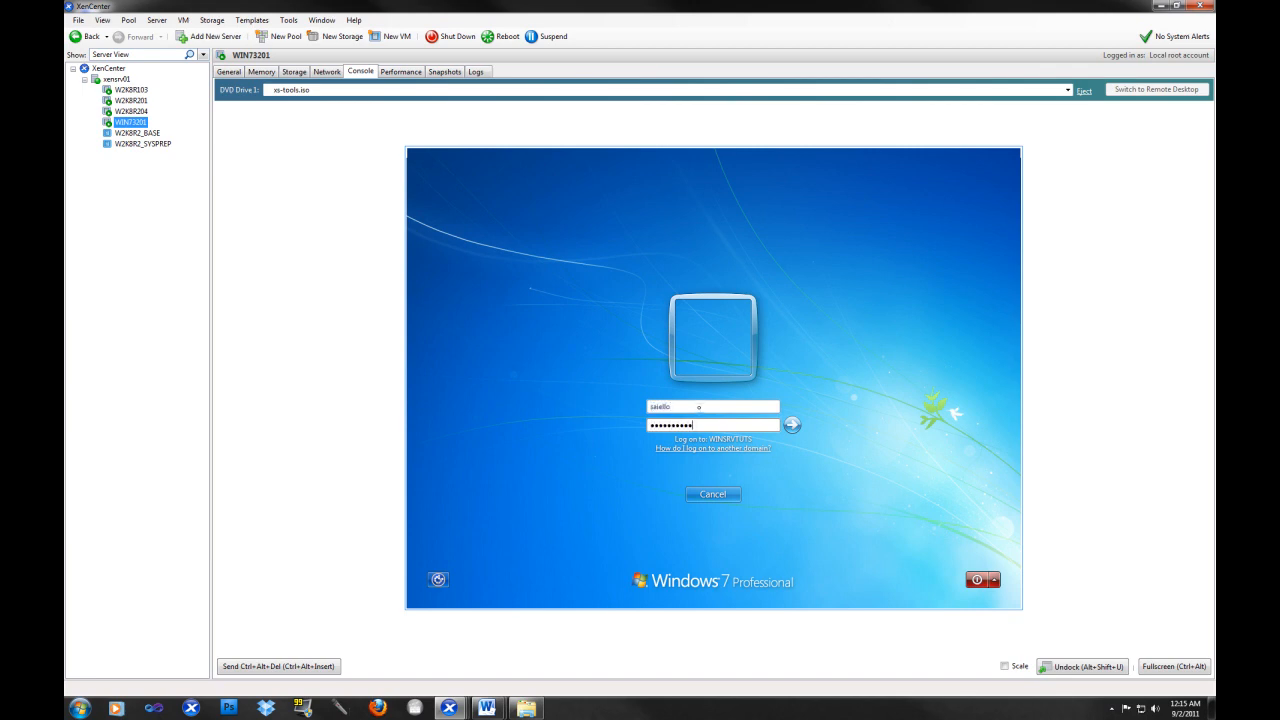
left_click(792, 424)
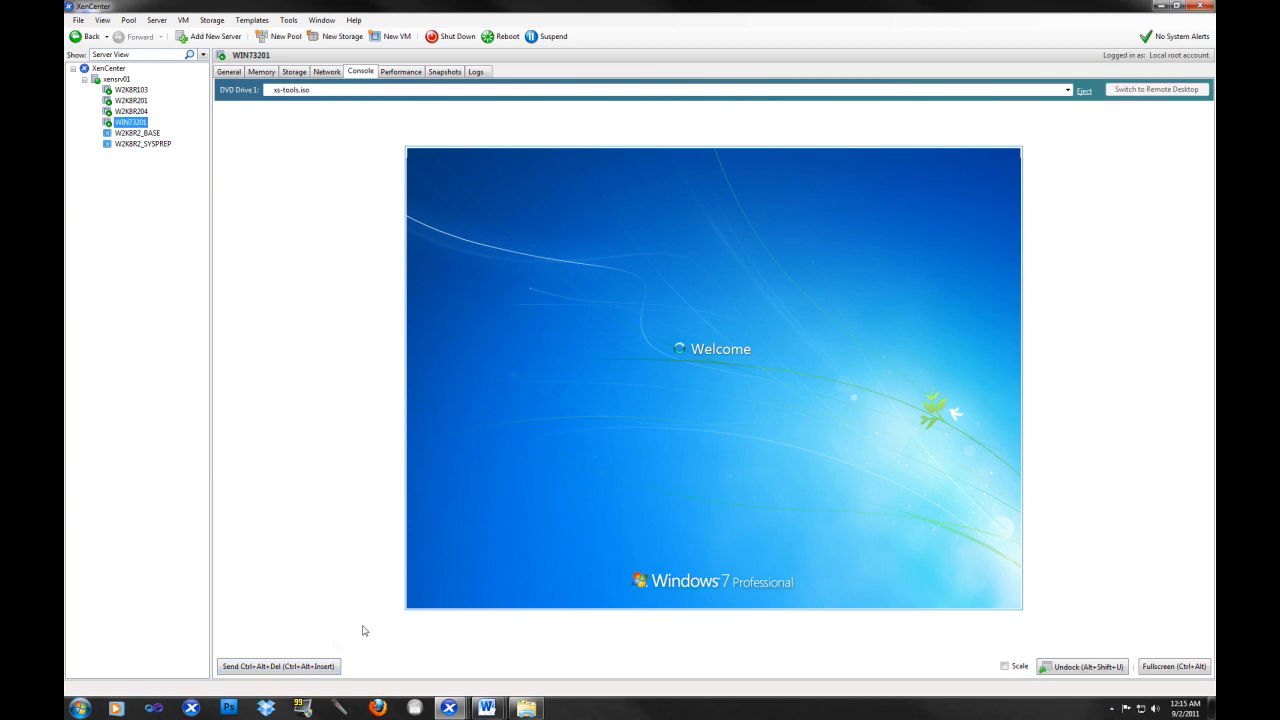
Dismiss the Service Pack installed notice, leaving the bare desktop
left_click(278, 666)
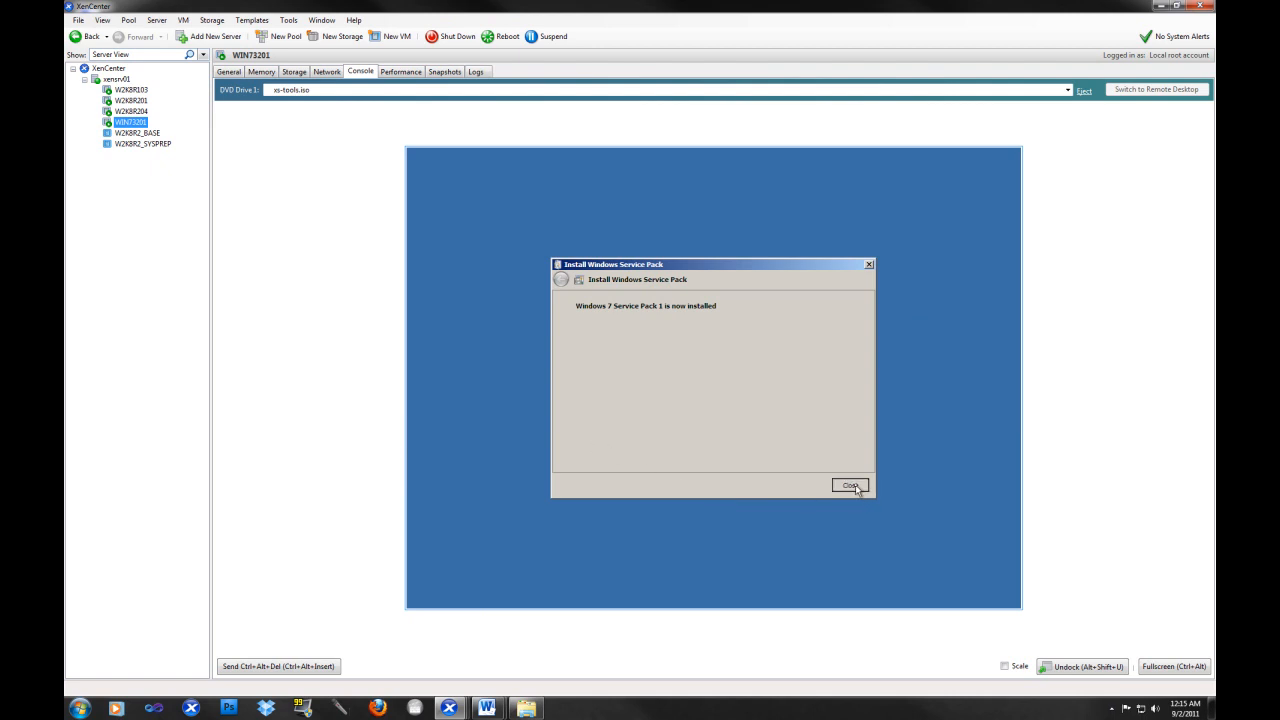
left_click(850, 486)
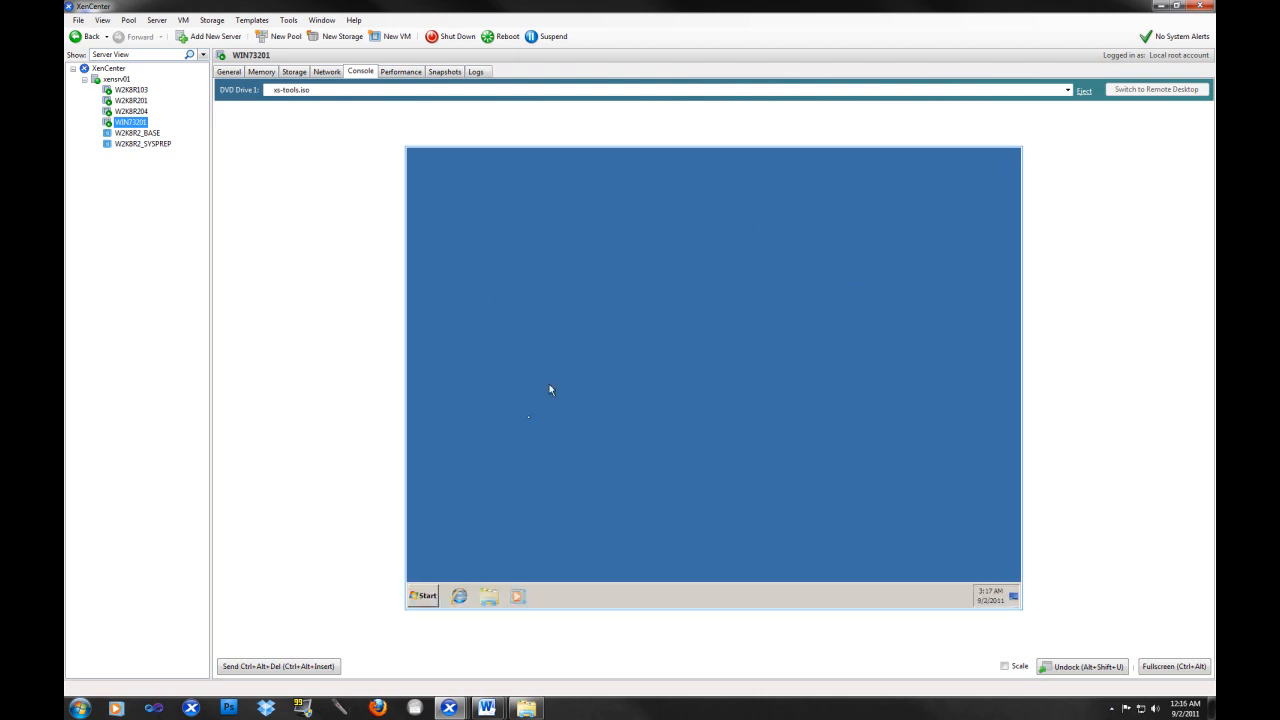
Show the VM's System properties with its computer name and domain membership
left_click(420, 596)
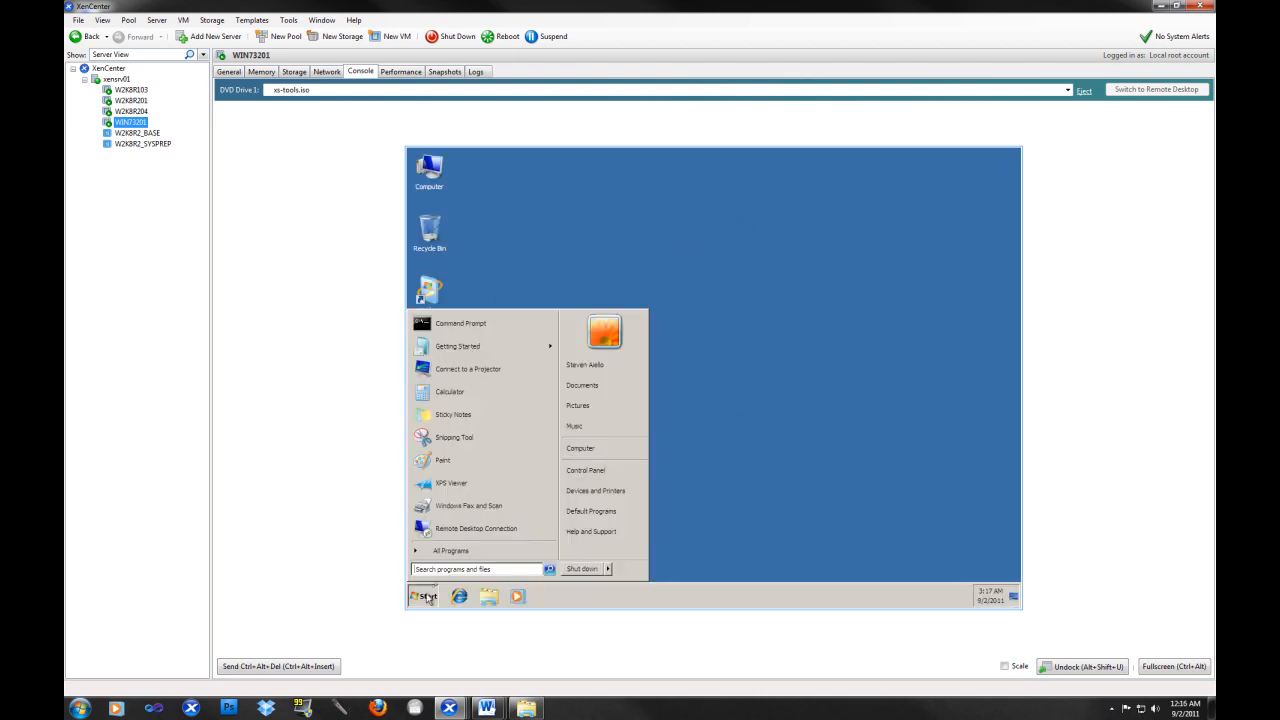
right_click(428, 168)
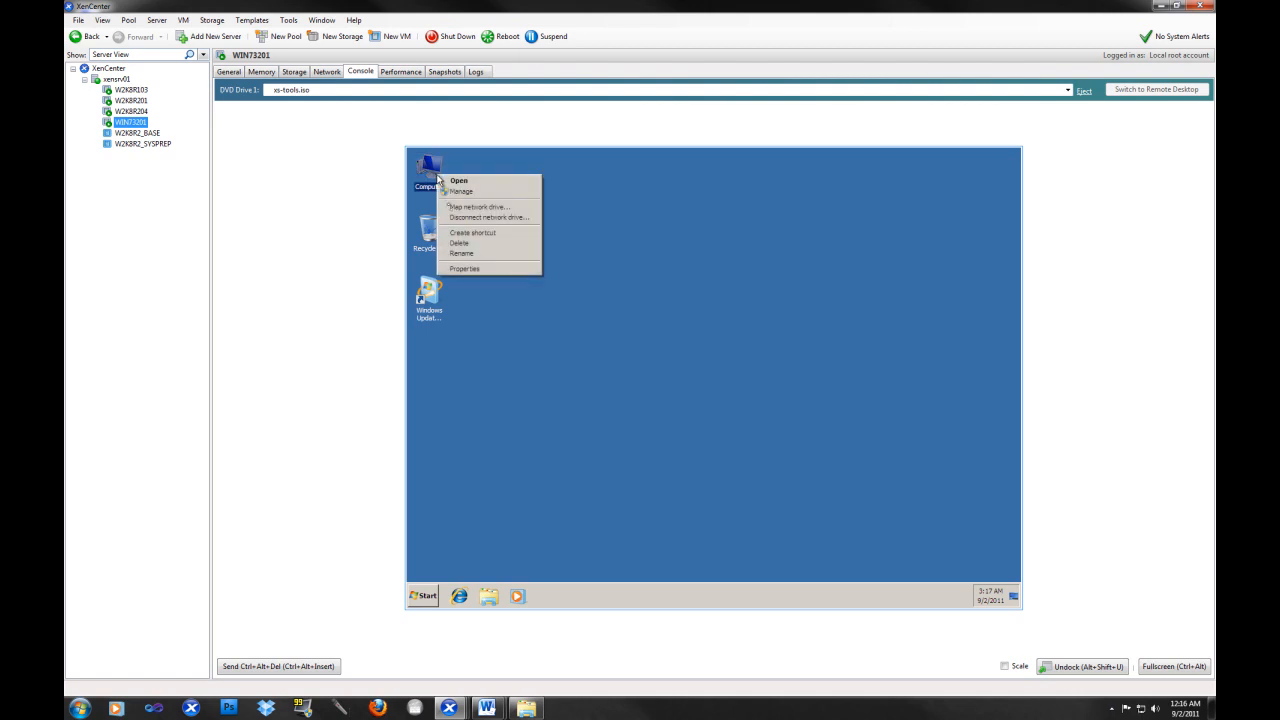
left_click(464, 268)
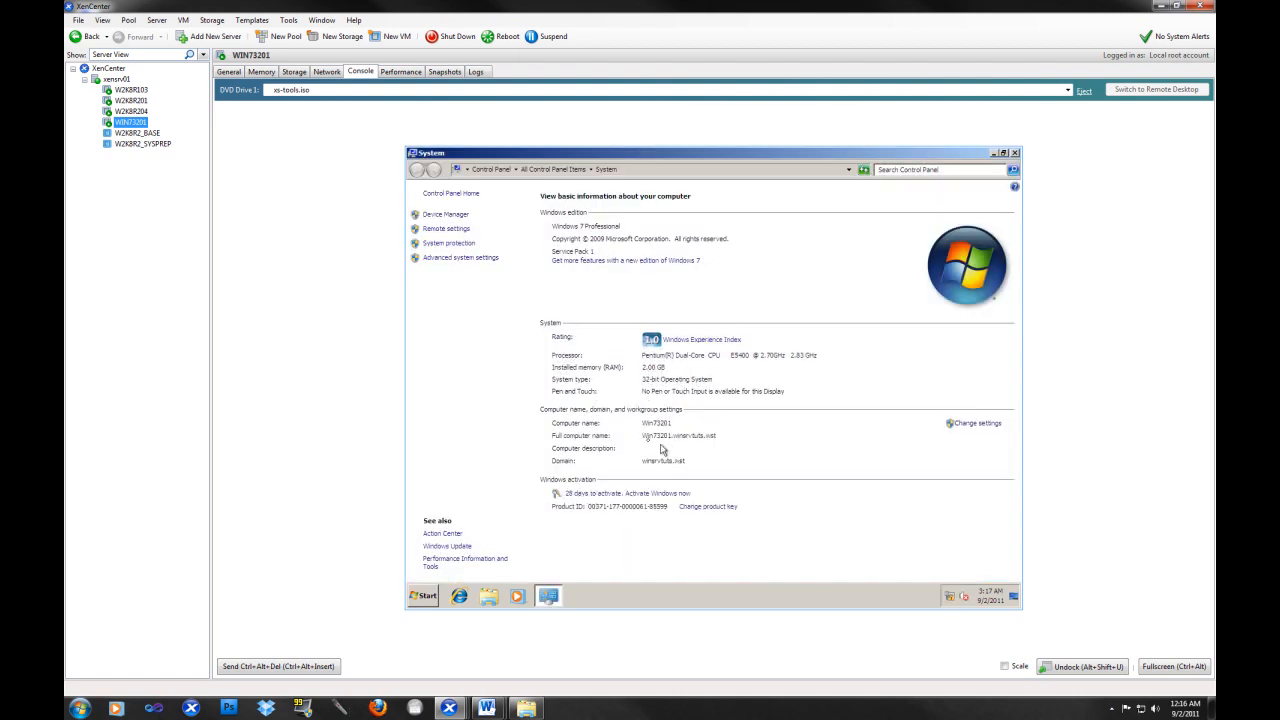
mouse_move(680, 276)
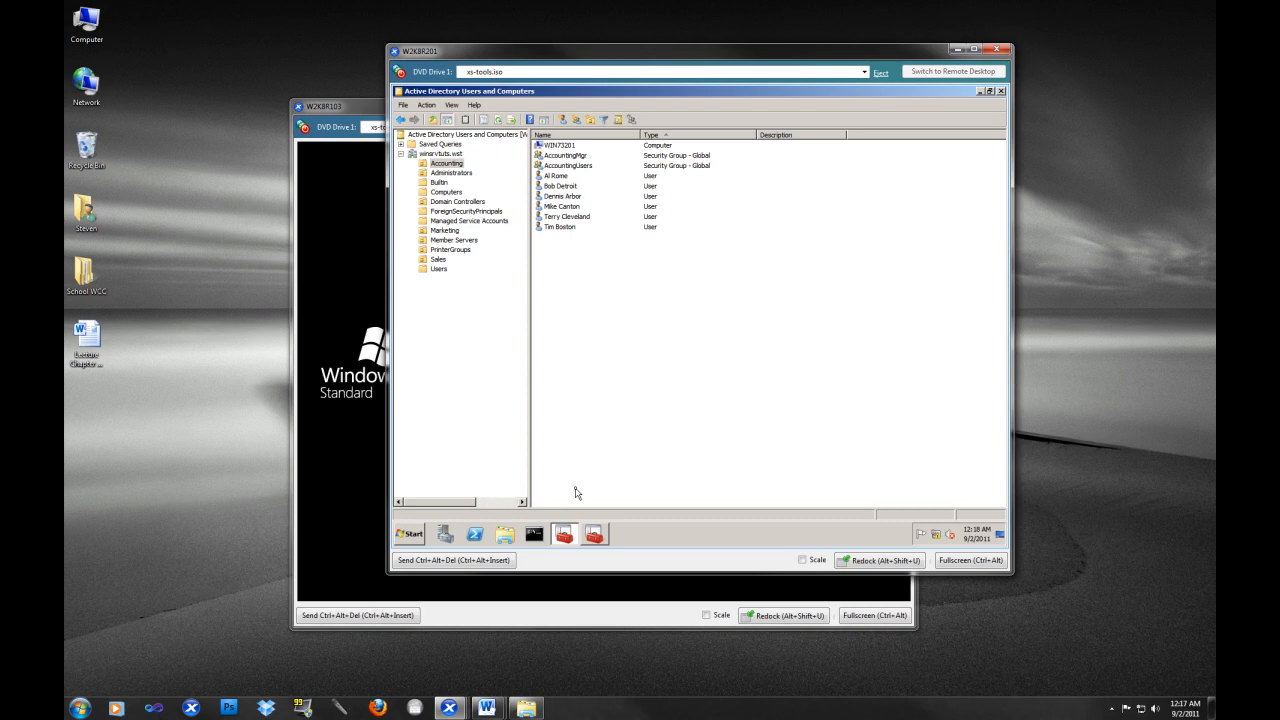
left_click(440, 152)
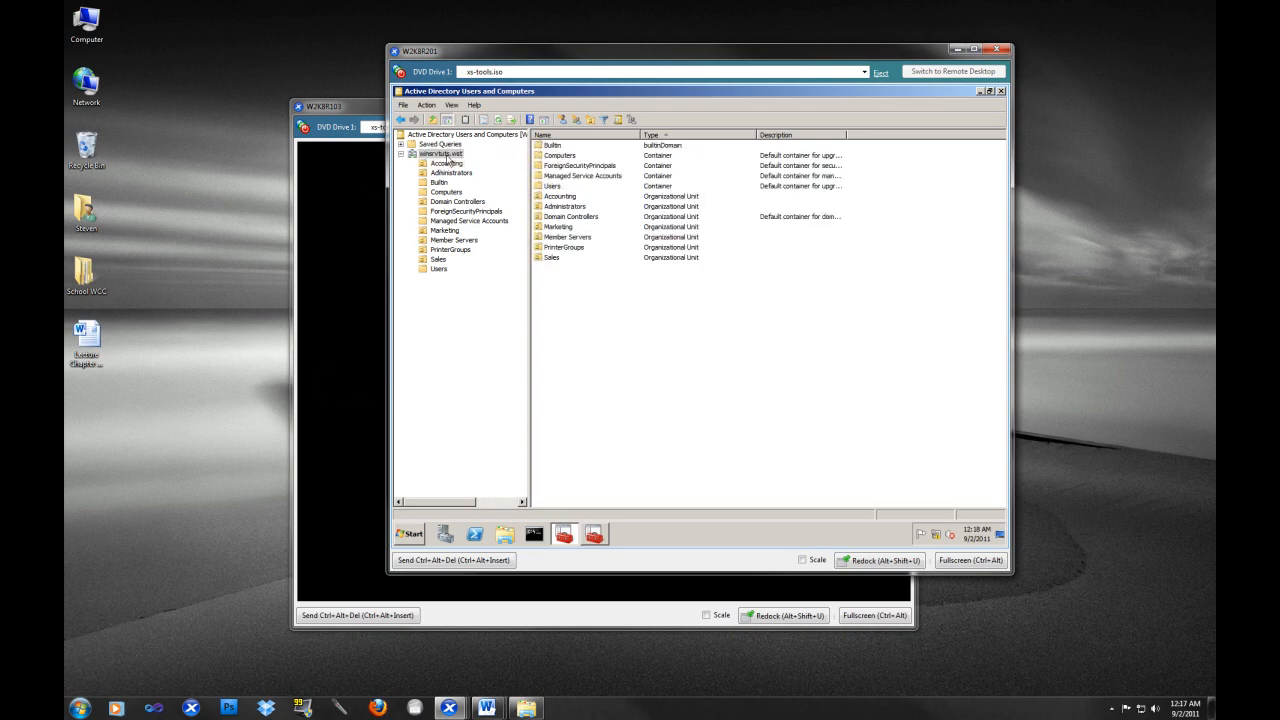
left_click(448, 164)
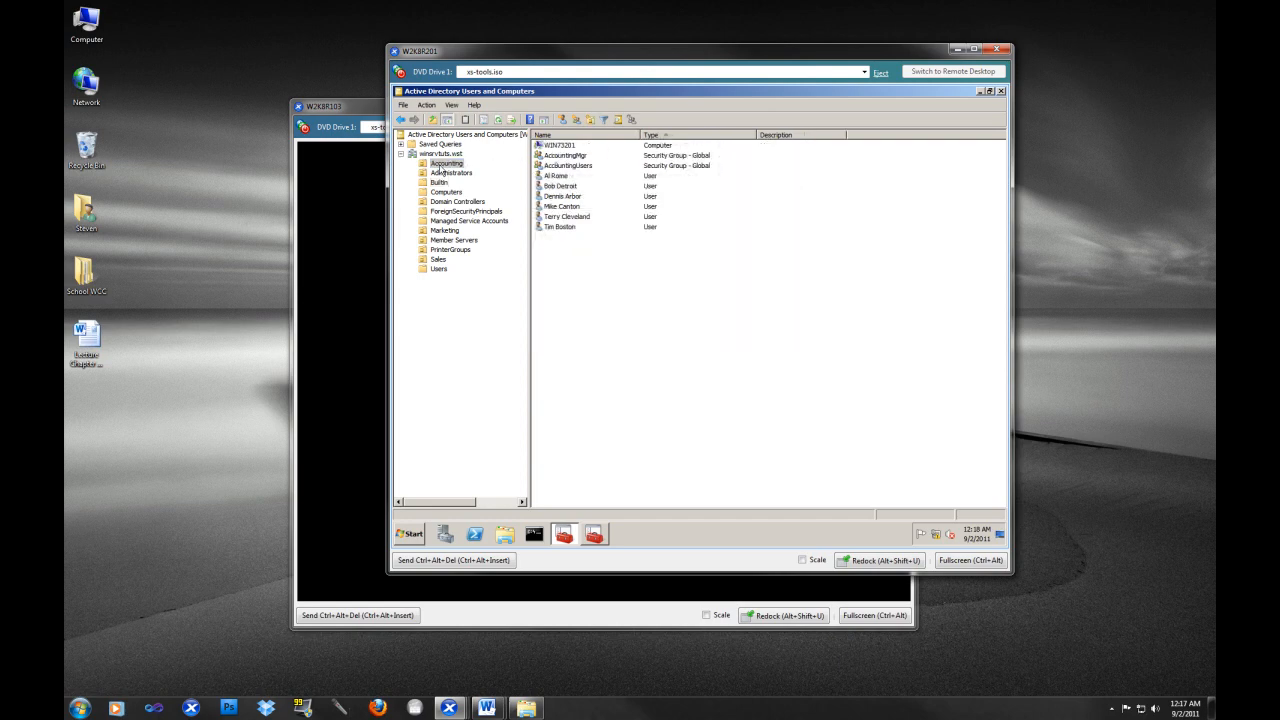
left_click(560, 176)
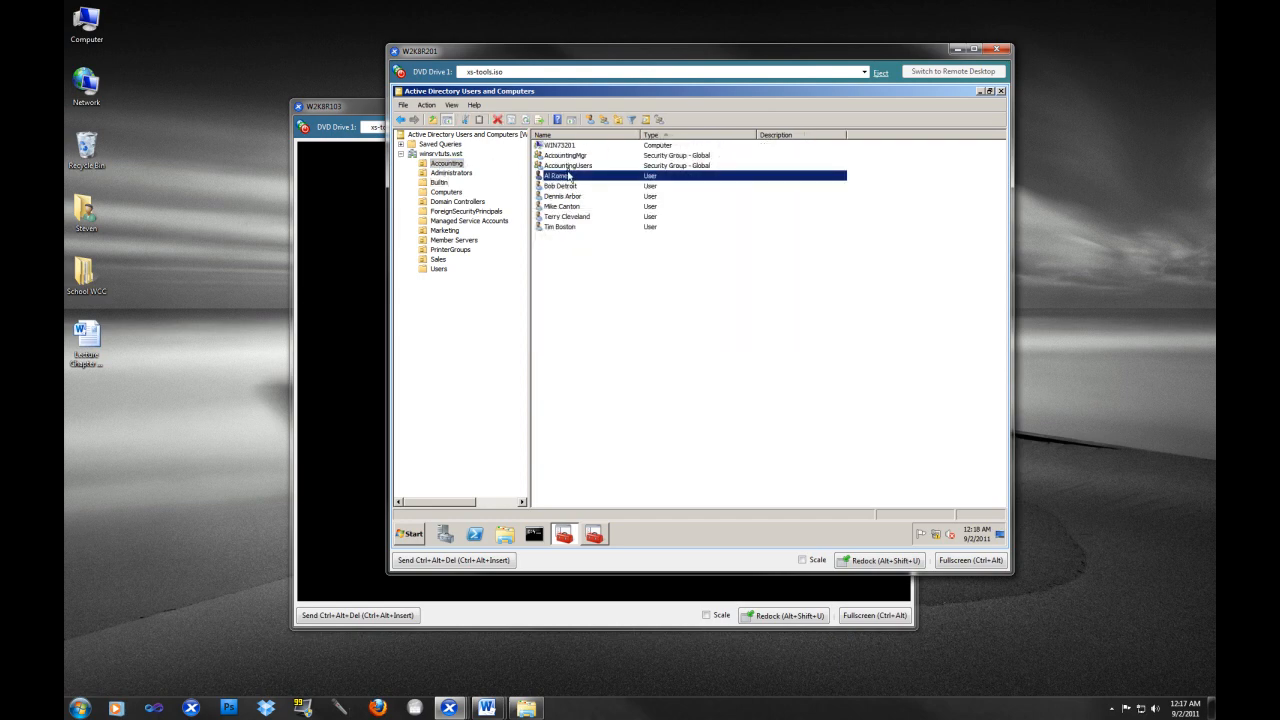